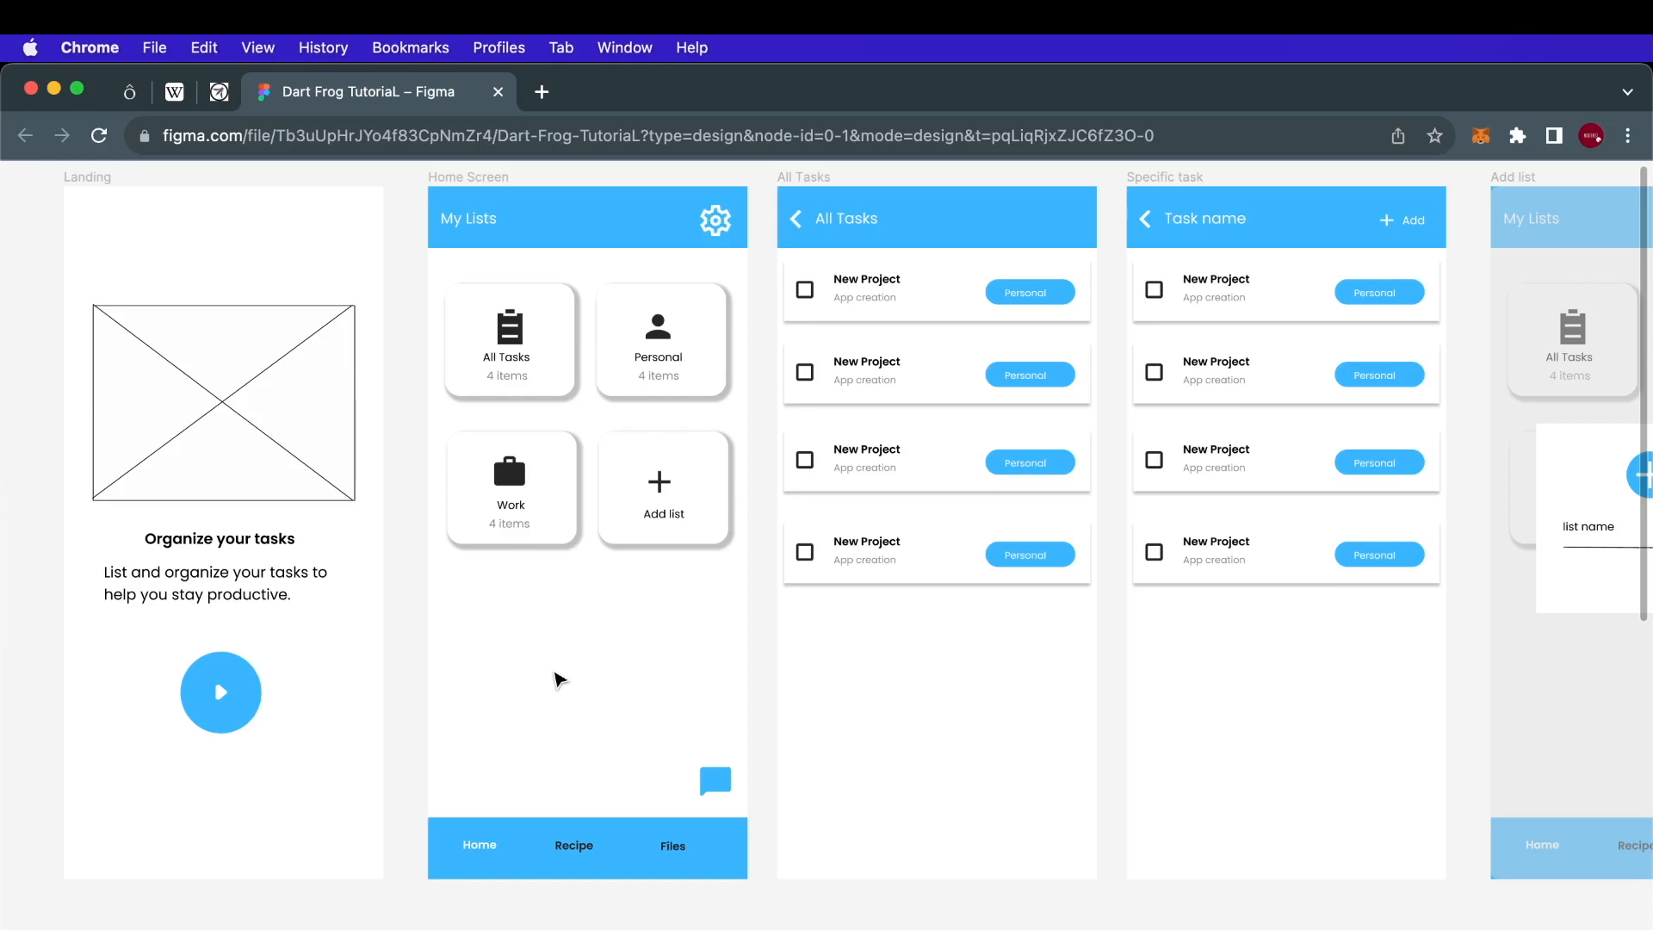
mouse_move(382, 510)
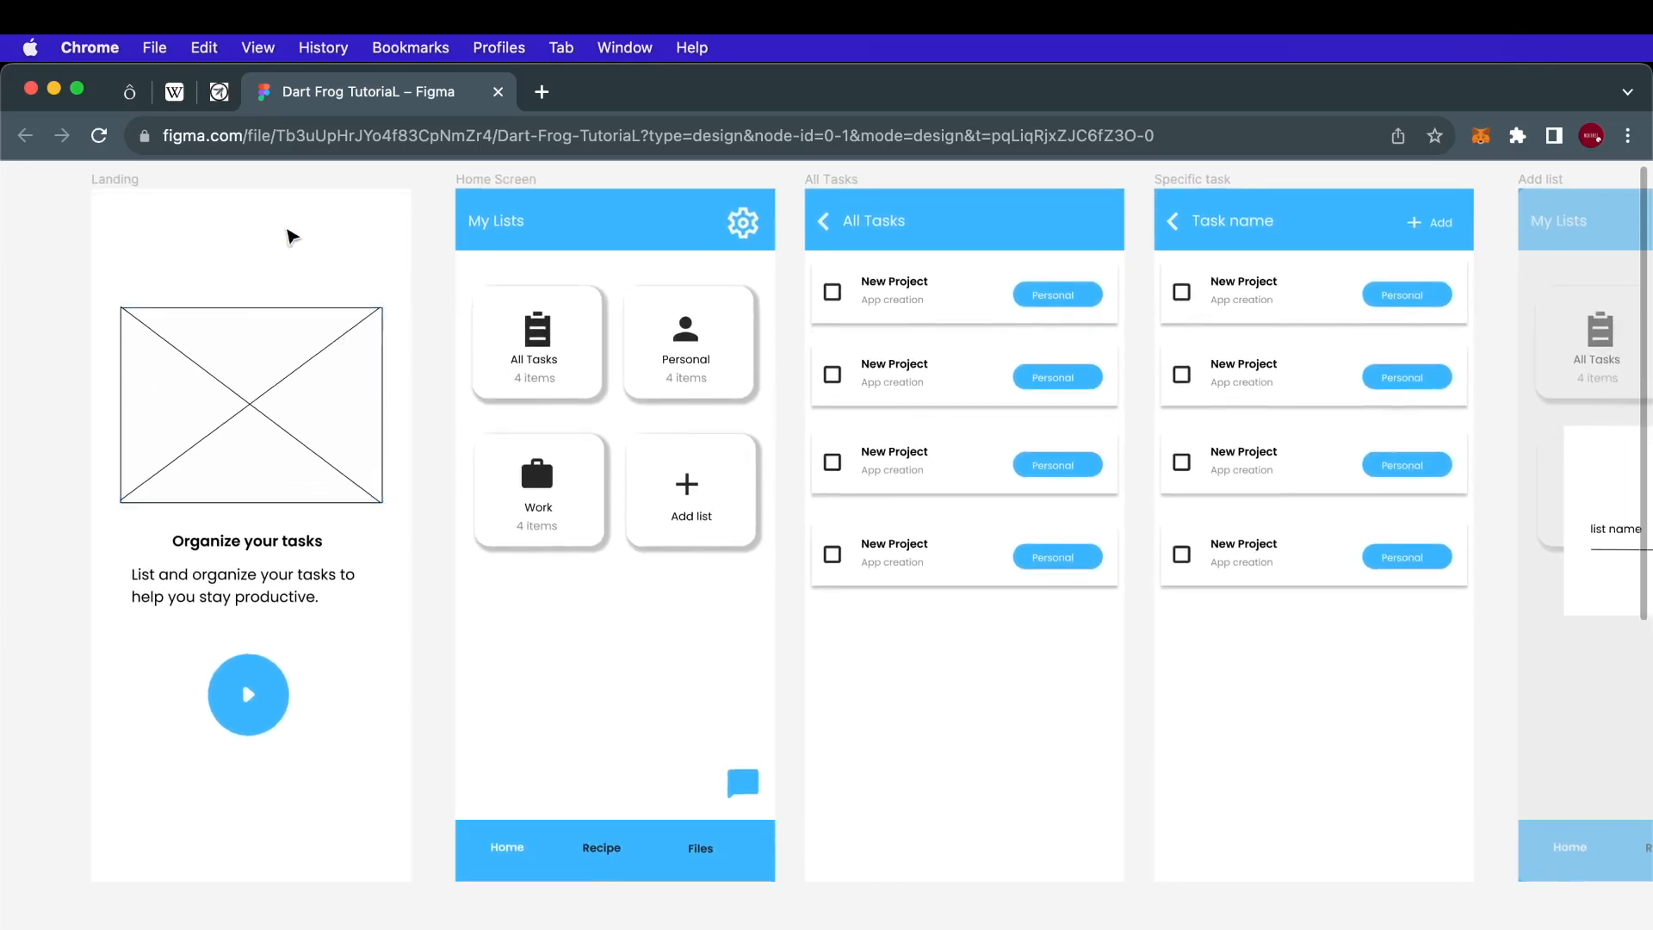
mouse_move(314, 296)
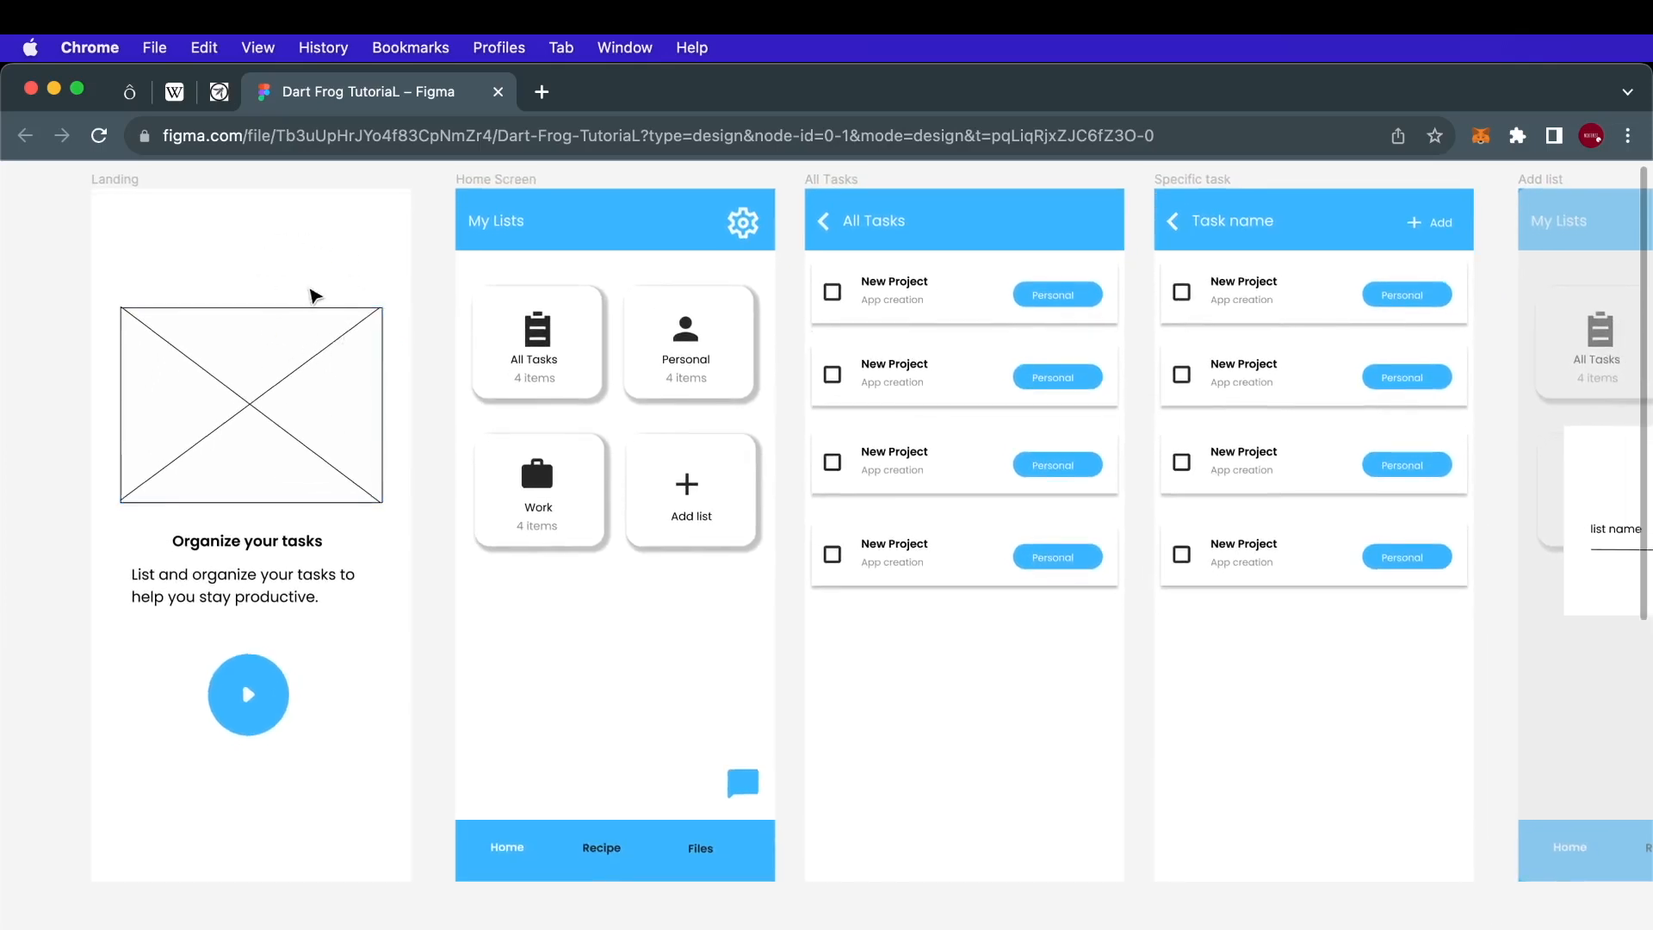
- Inspect the Landing screen image placeholder and the All Tasks card on the lists screen
click(251, 407)
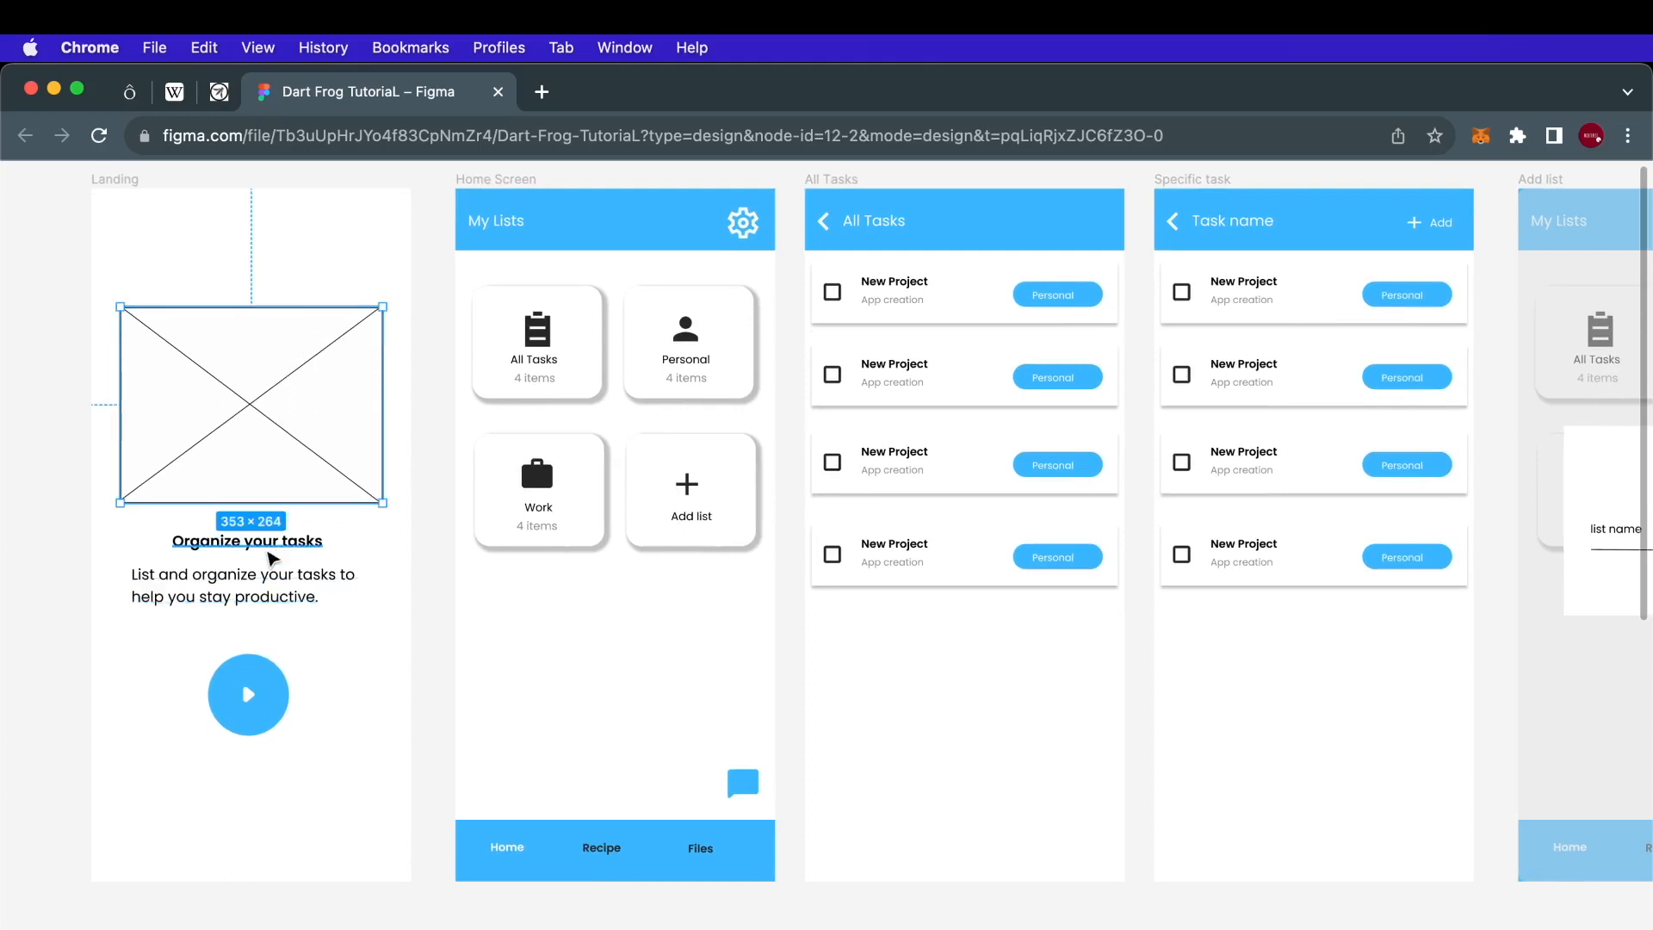
click(248, 586)
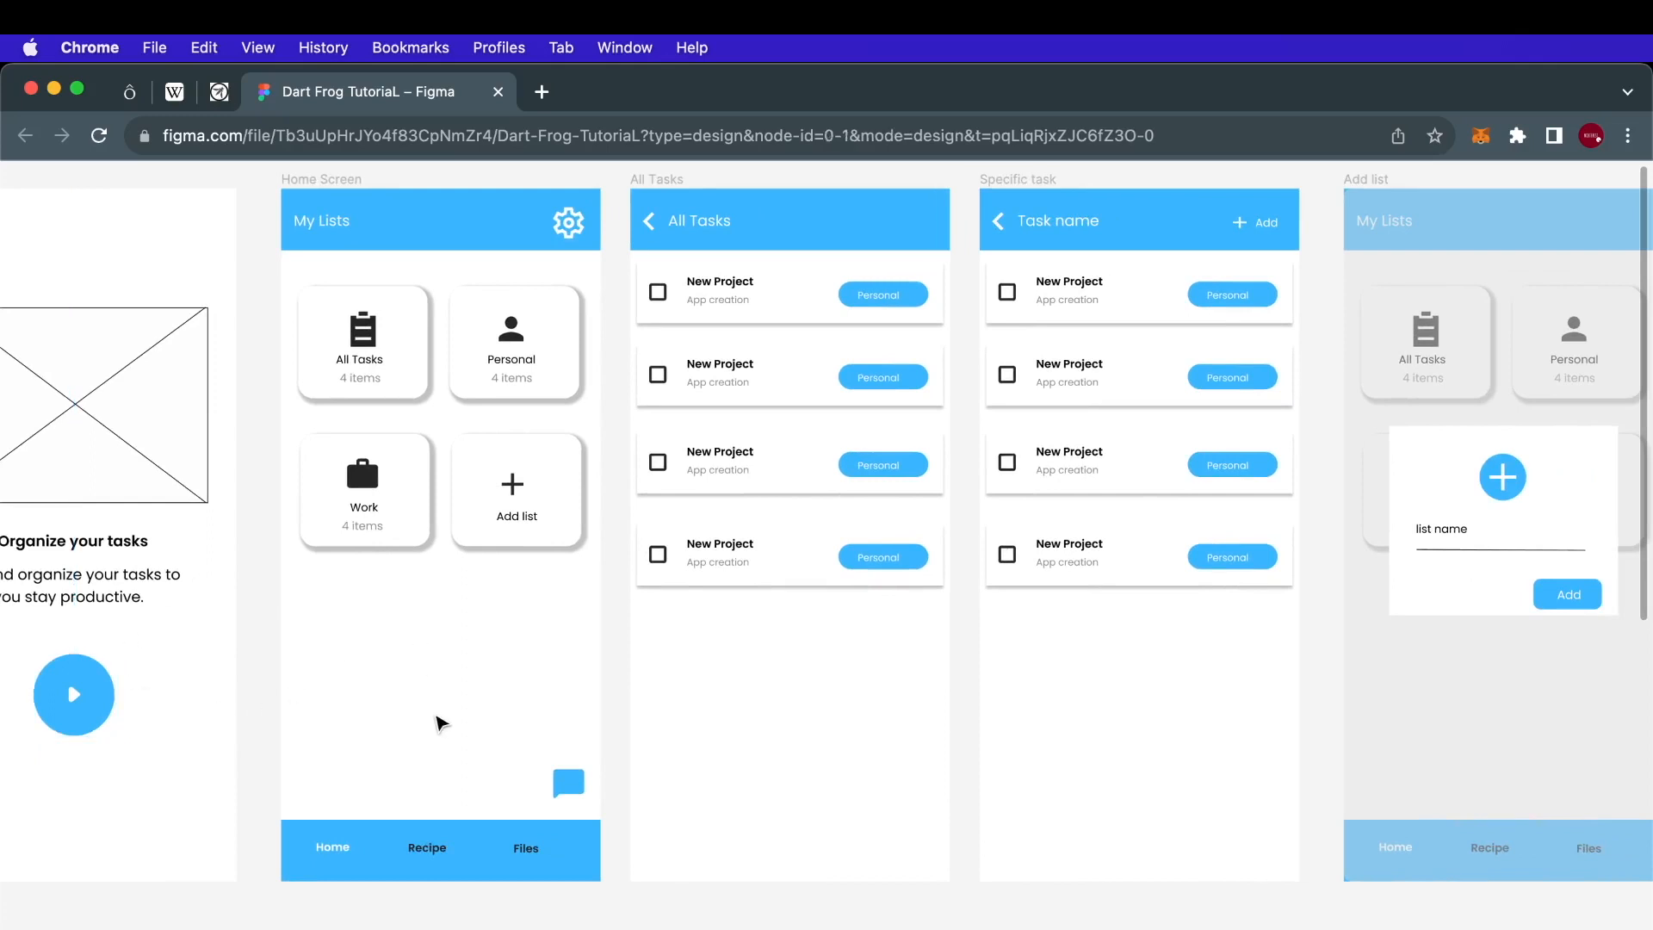
scroll(down, 3)
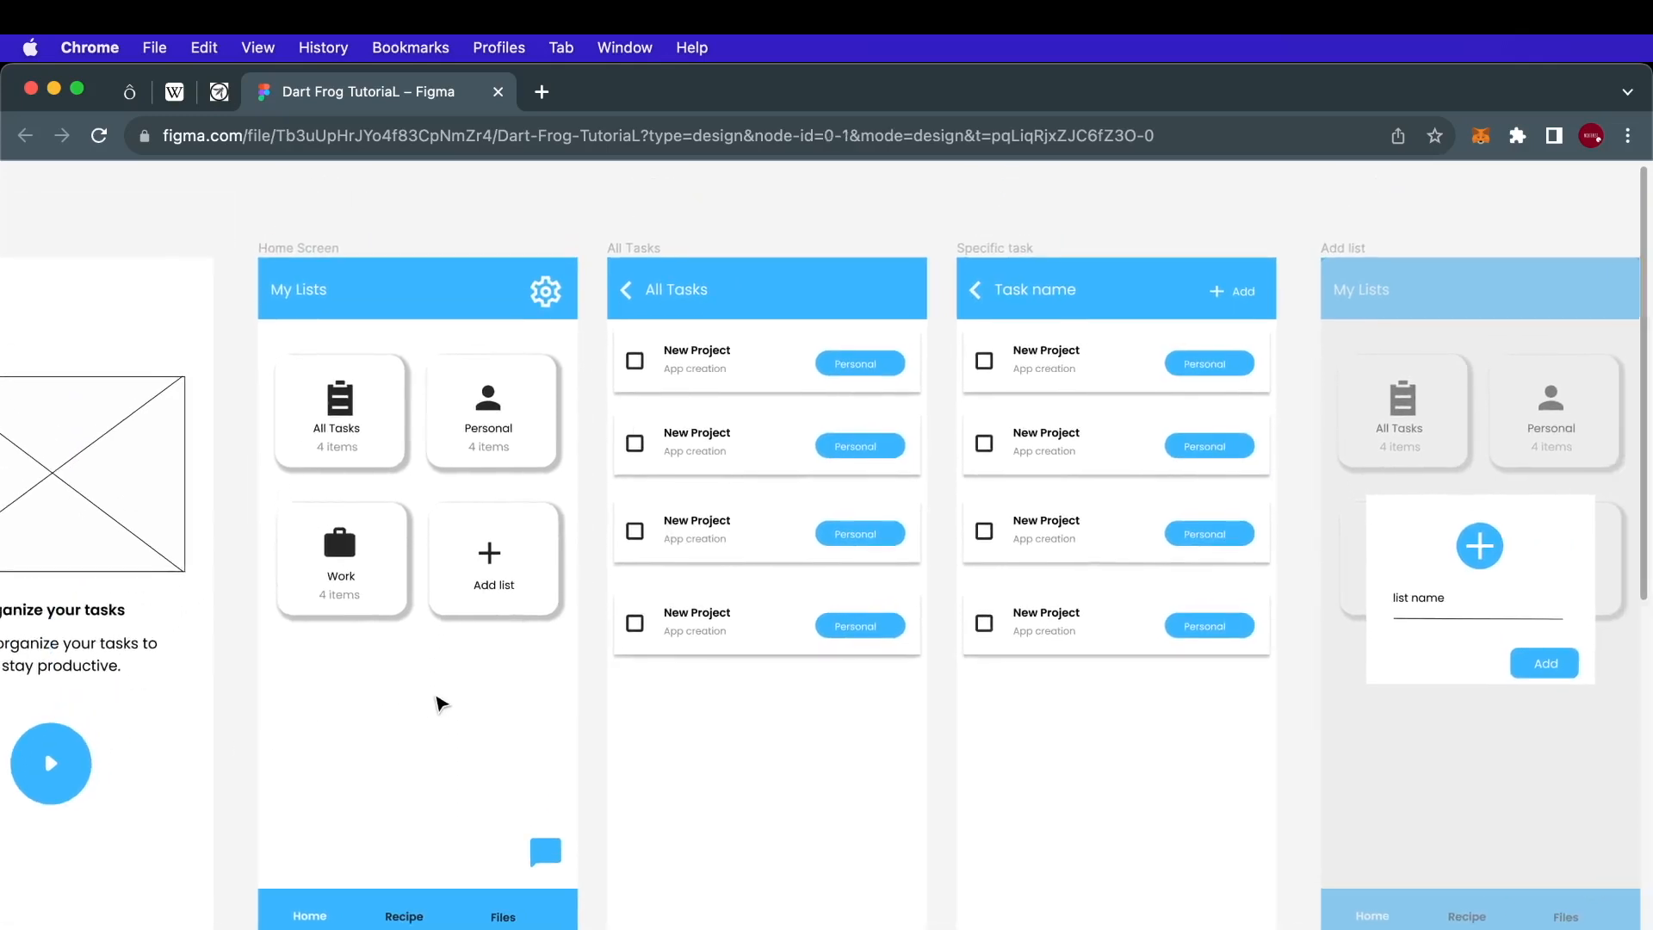
scroll(up, 3)
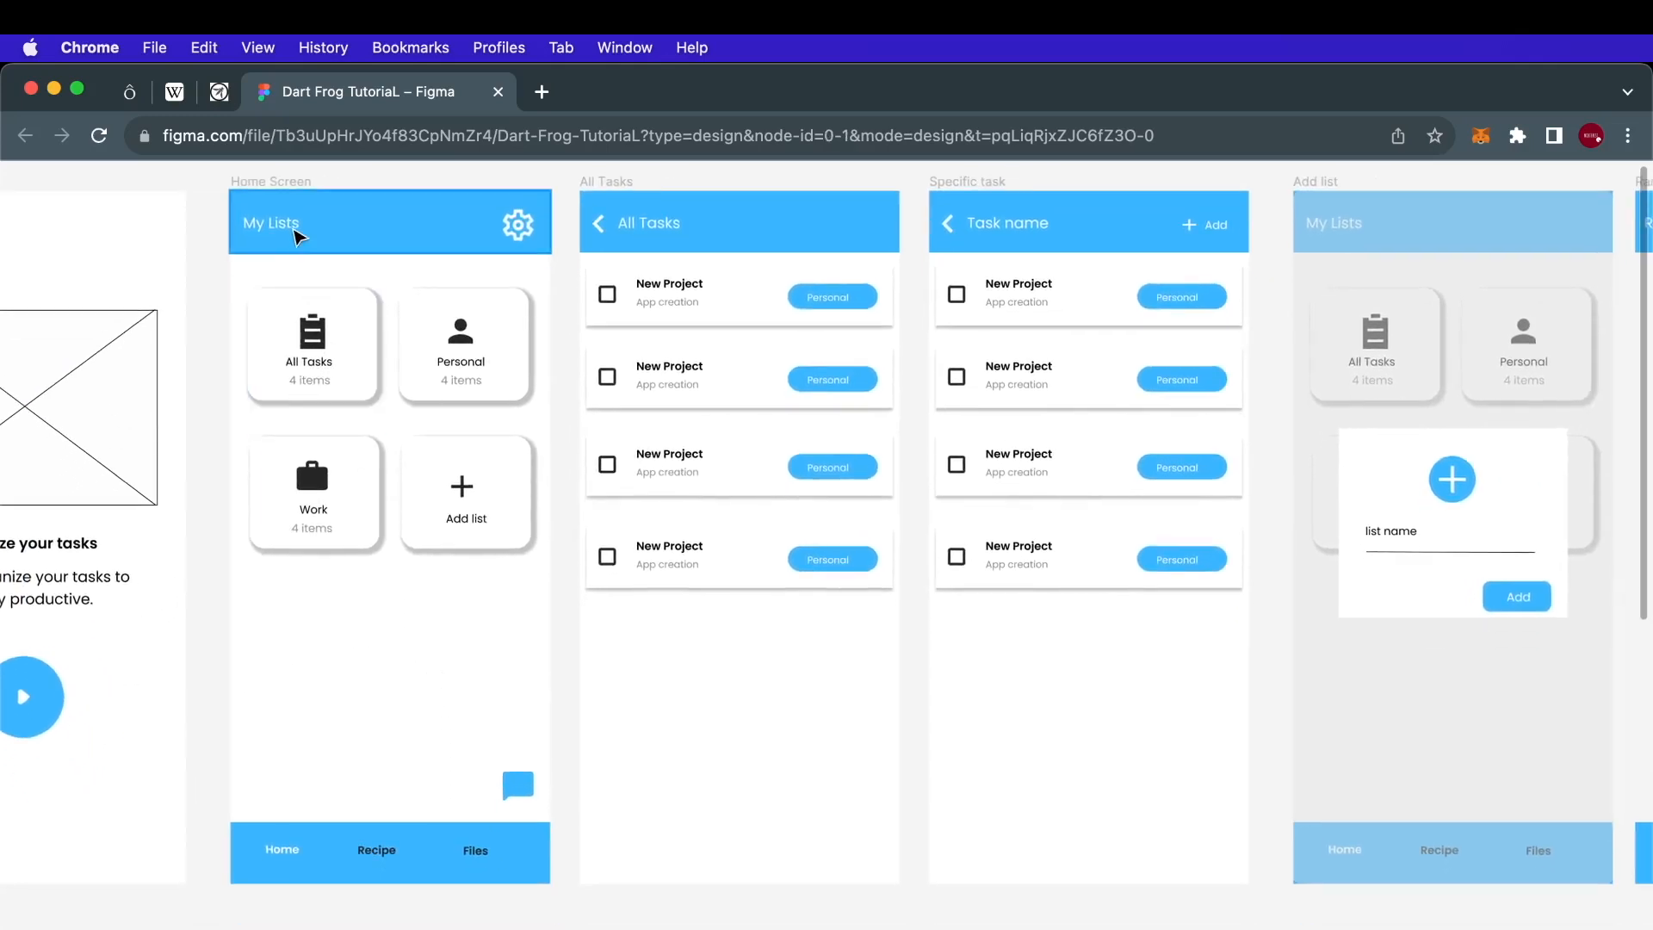
click(311, 344)
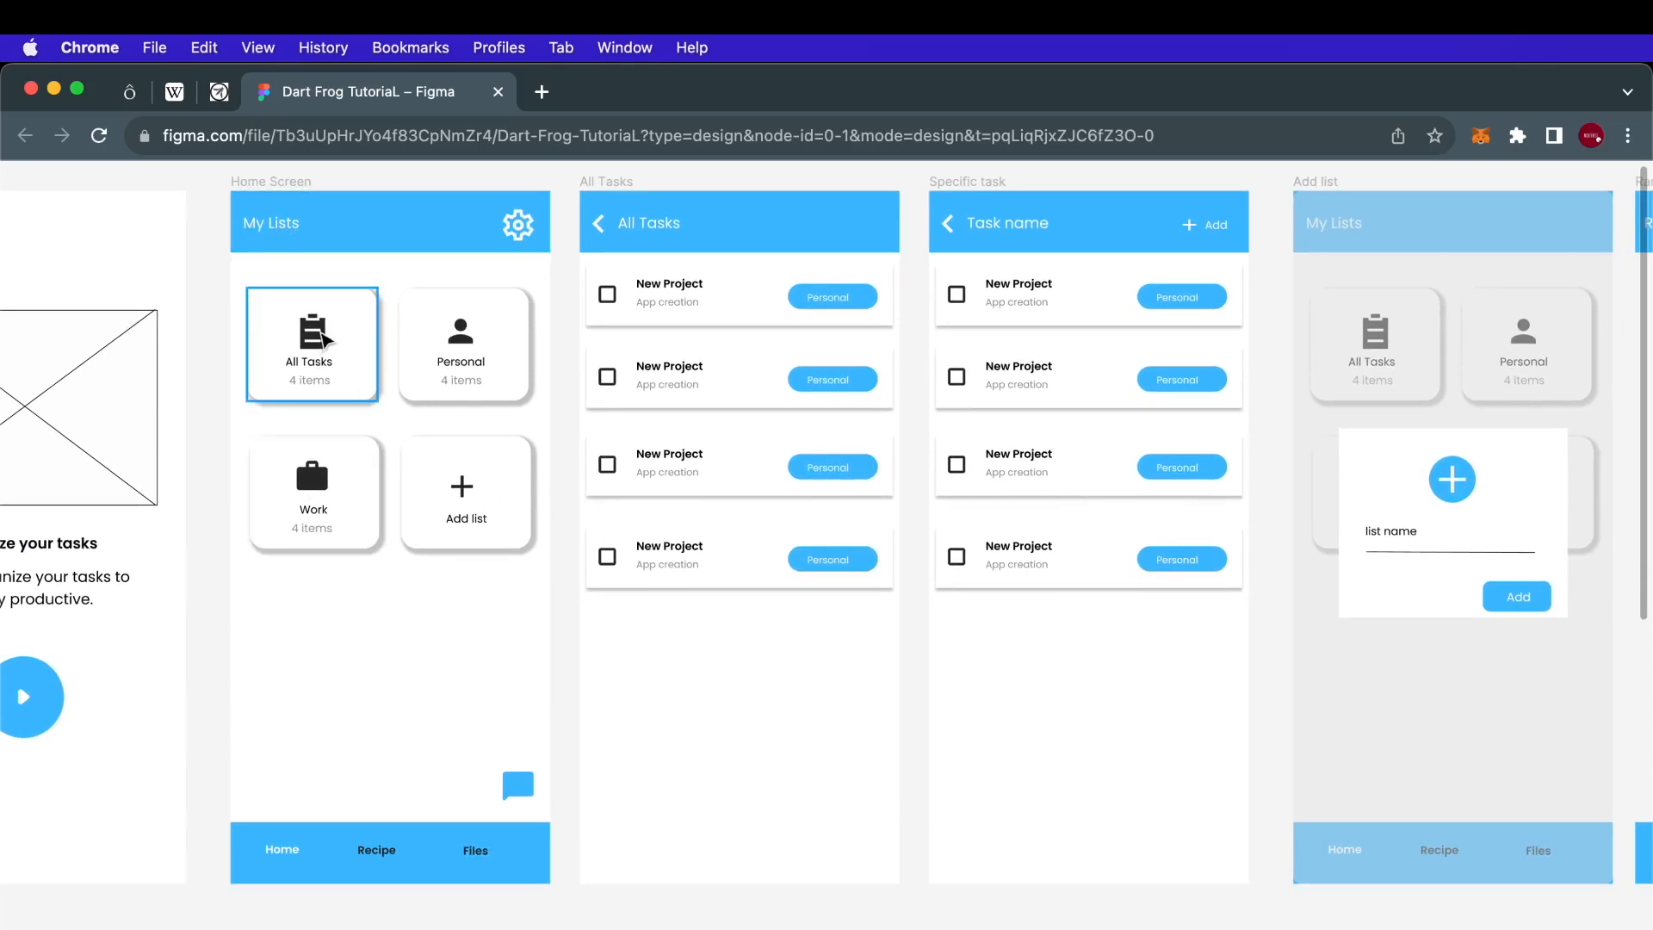
click(312, 345)
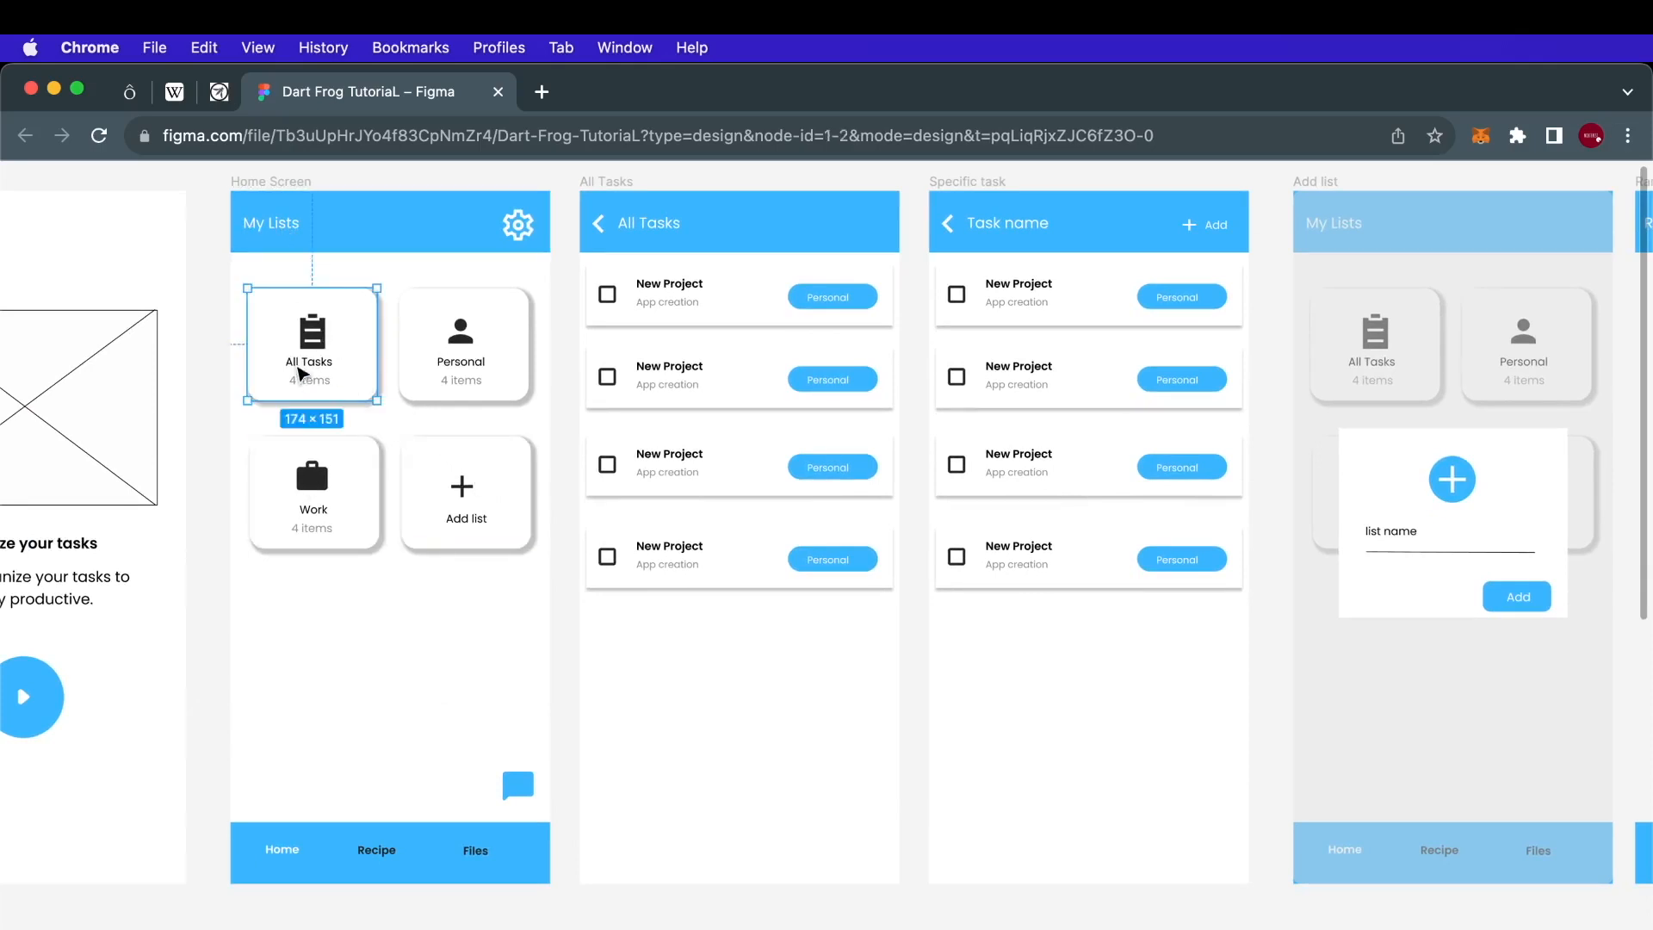
mouse_move(348, 379)
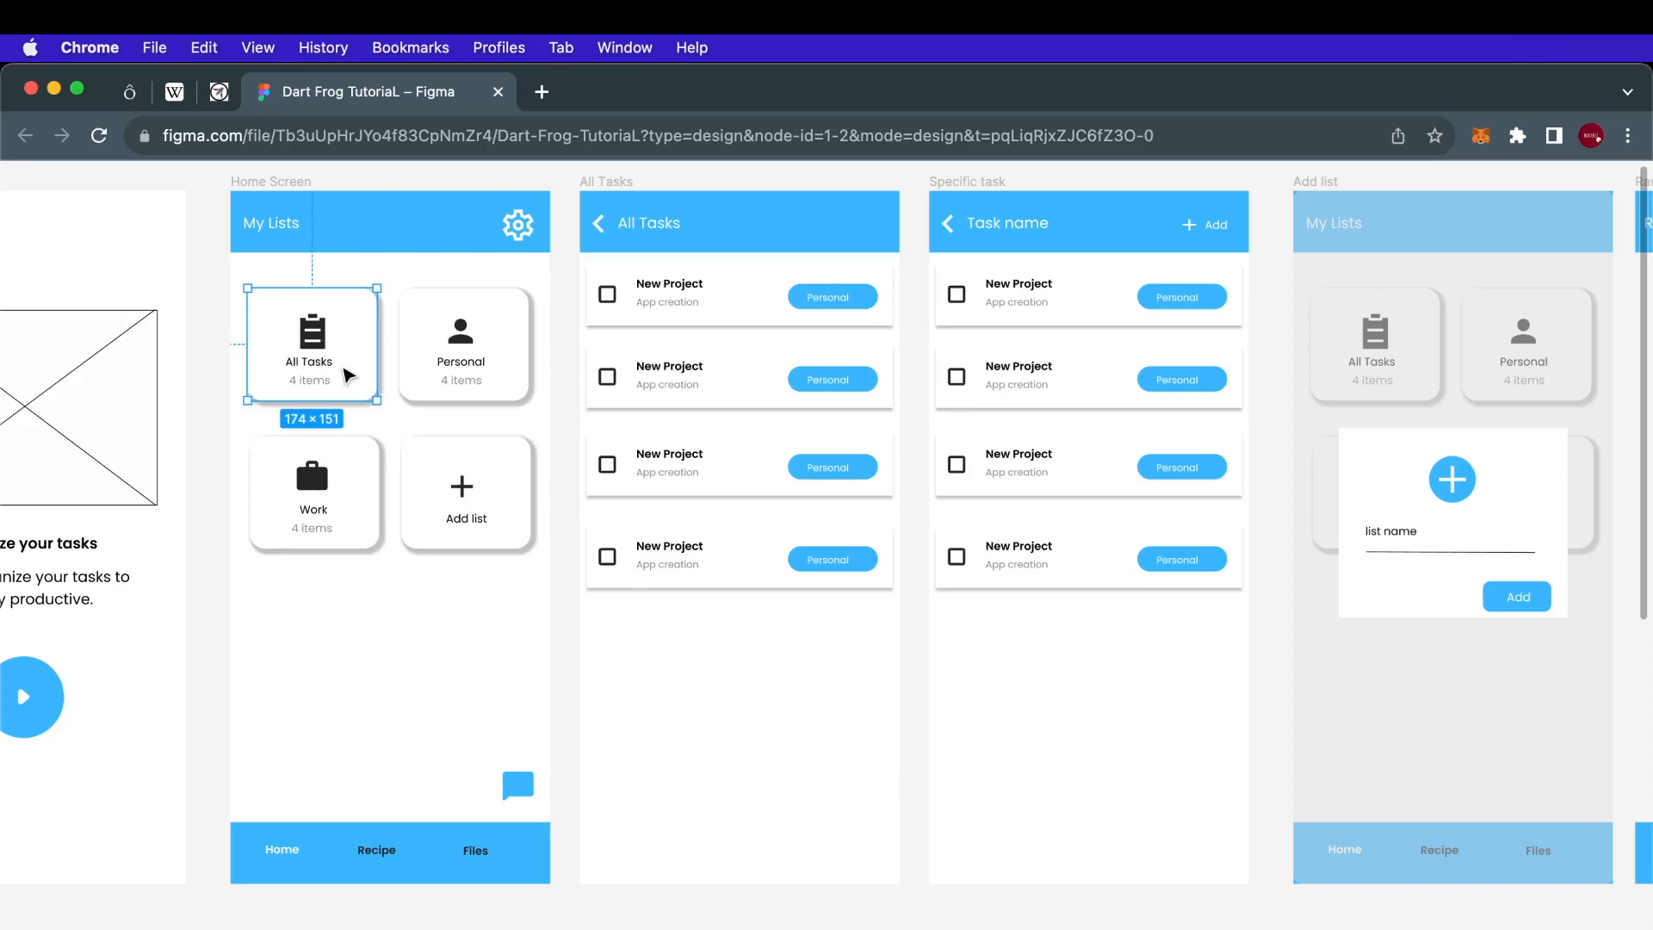
- Review the Work and Personal list cards, then the whole Add list screen
click(312, 493)
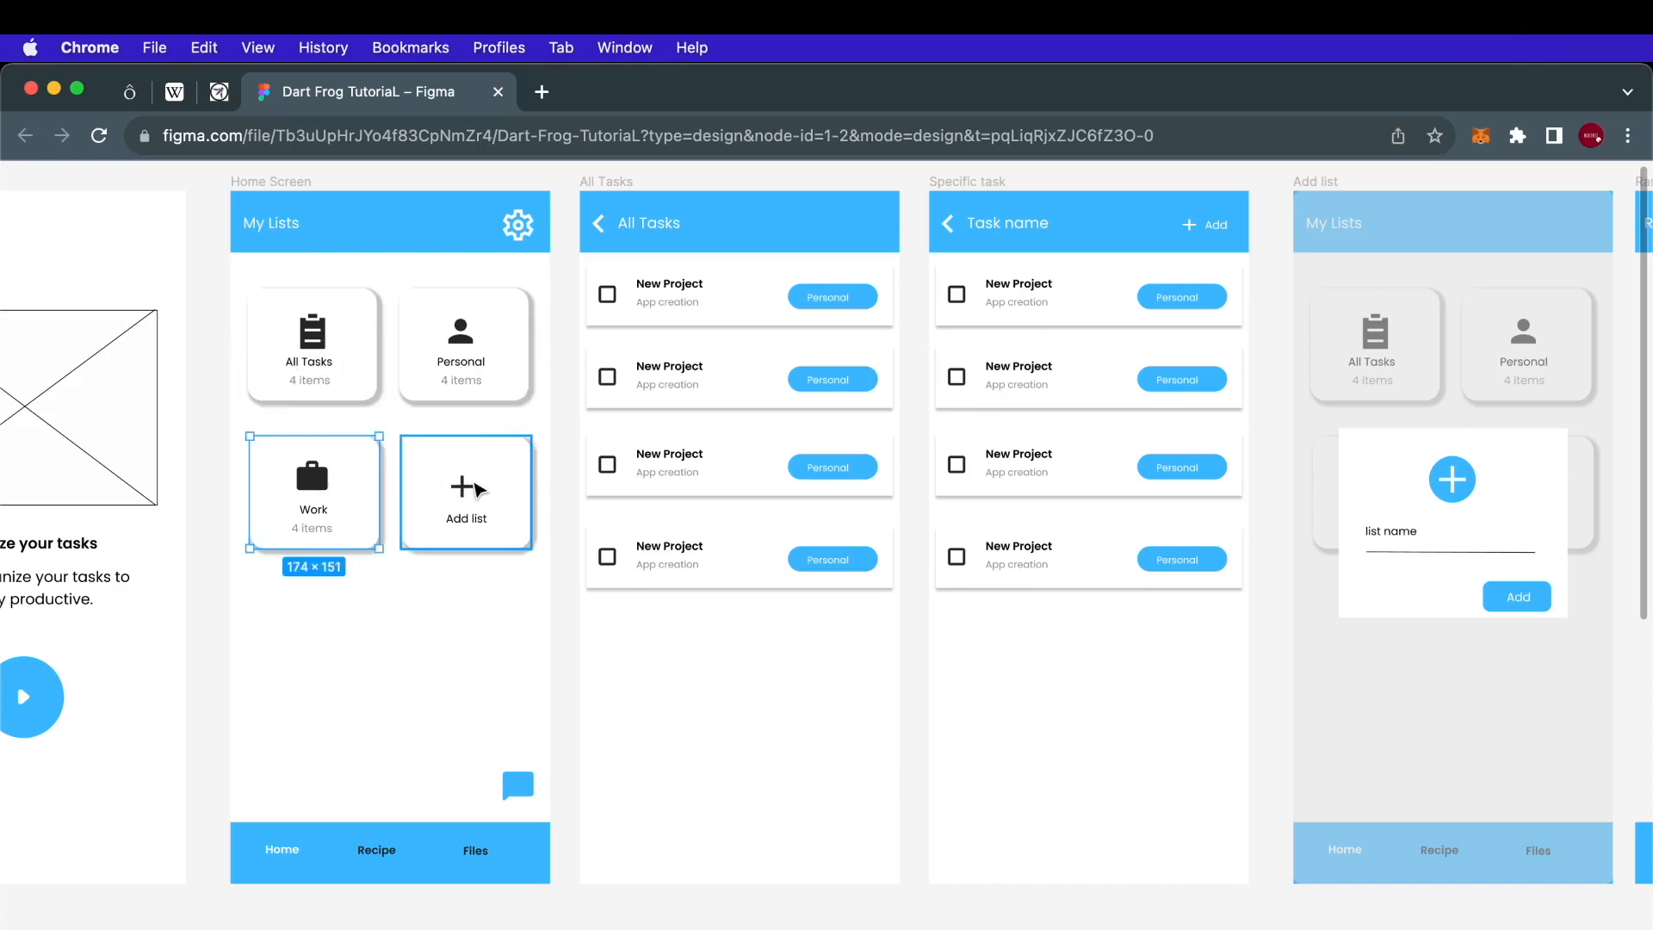
click(458, 634)
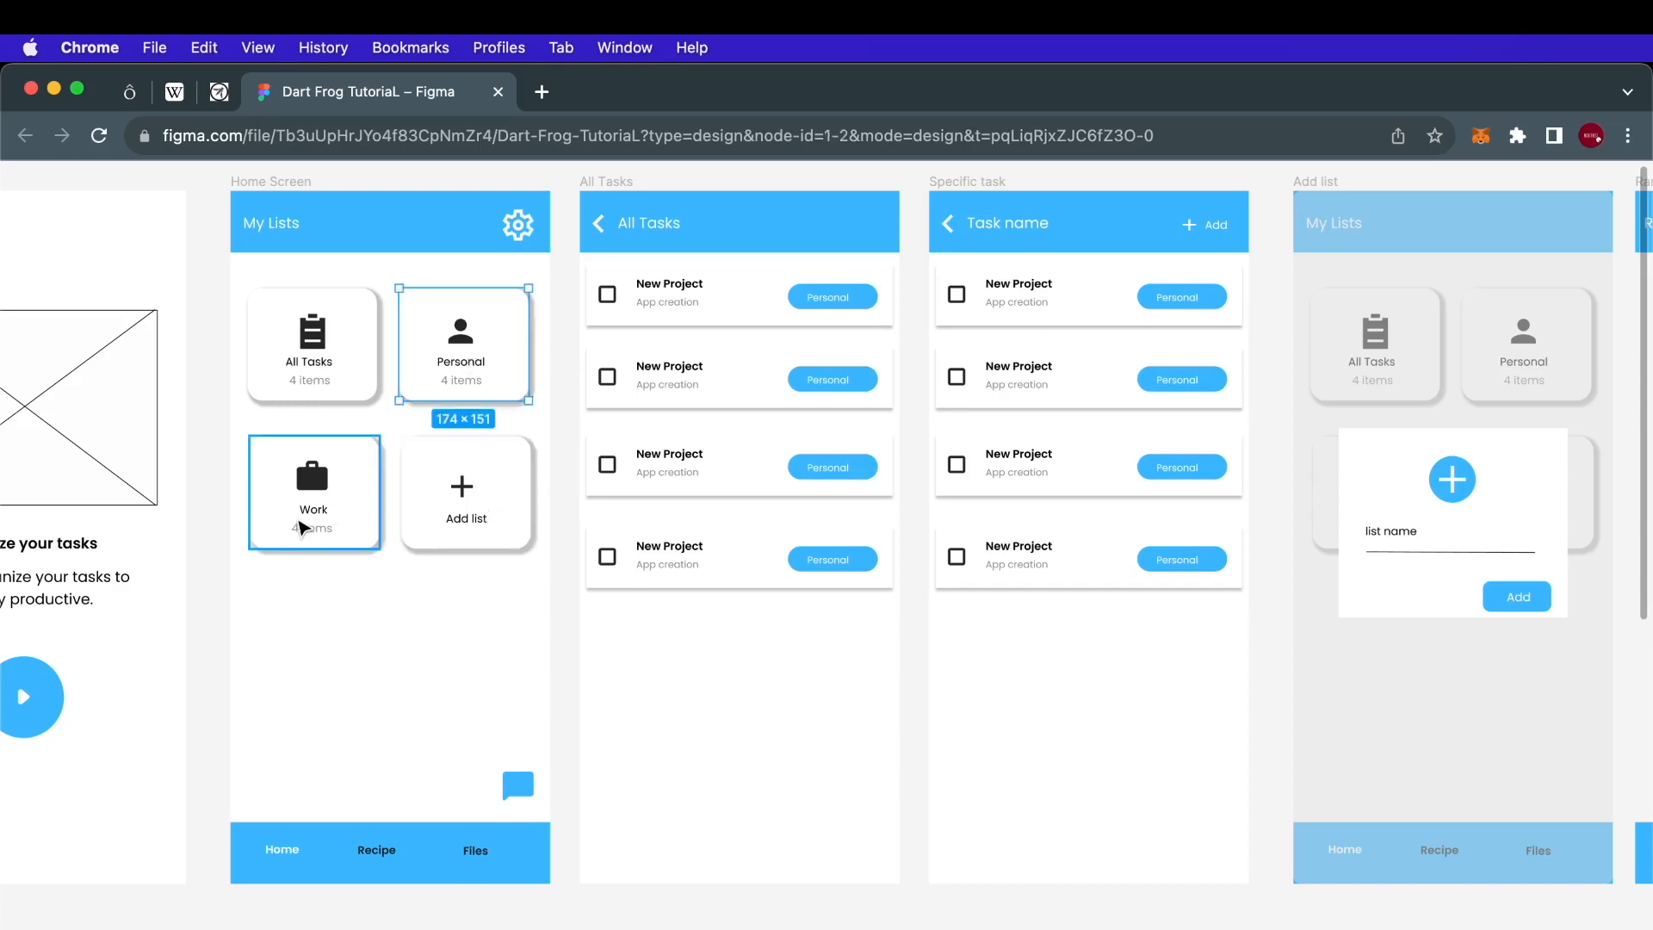
click(313, 493)
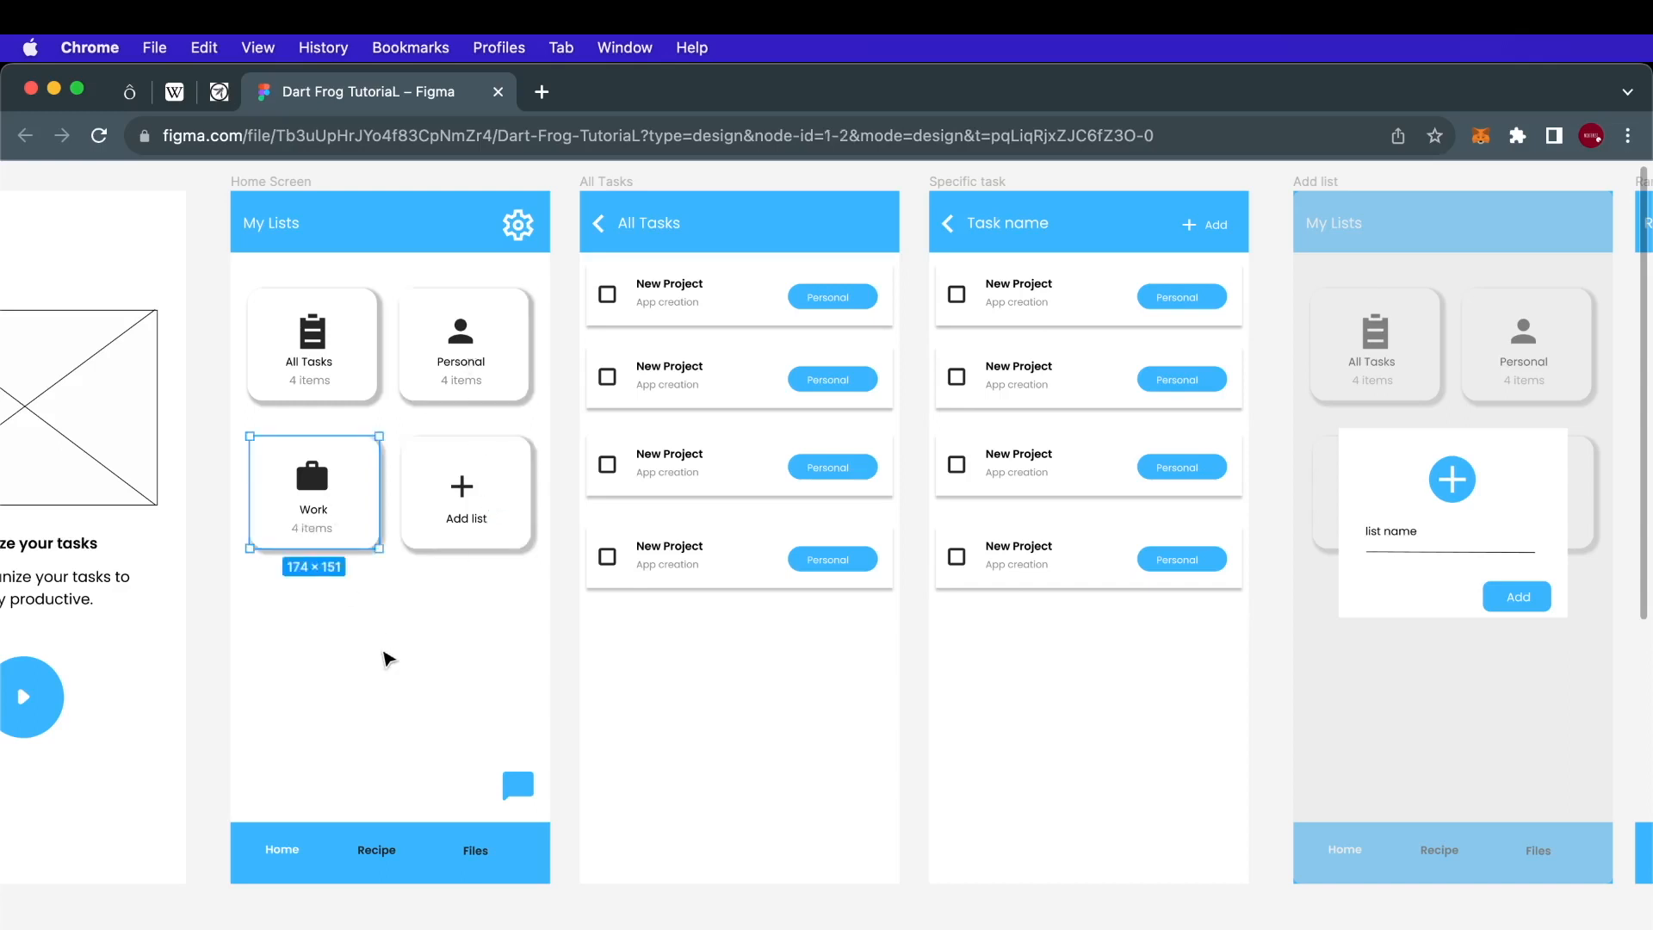
click(465, 491)
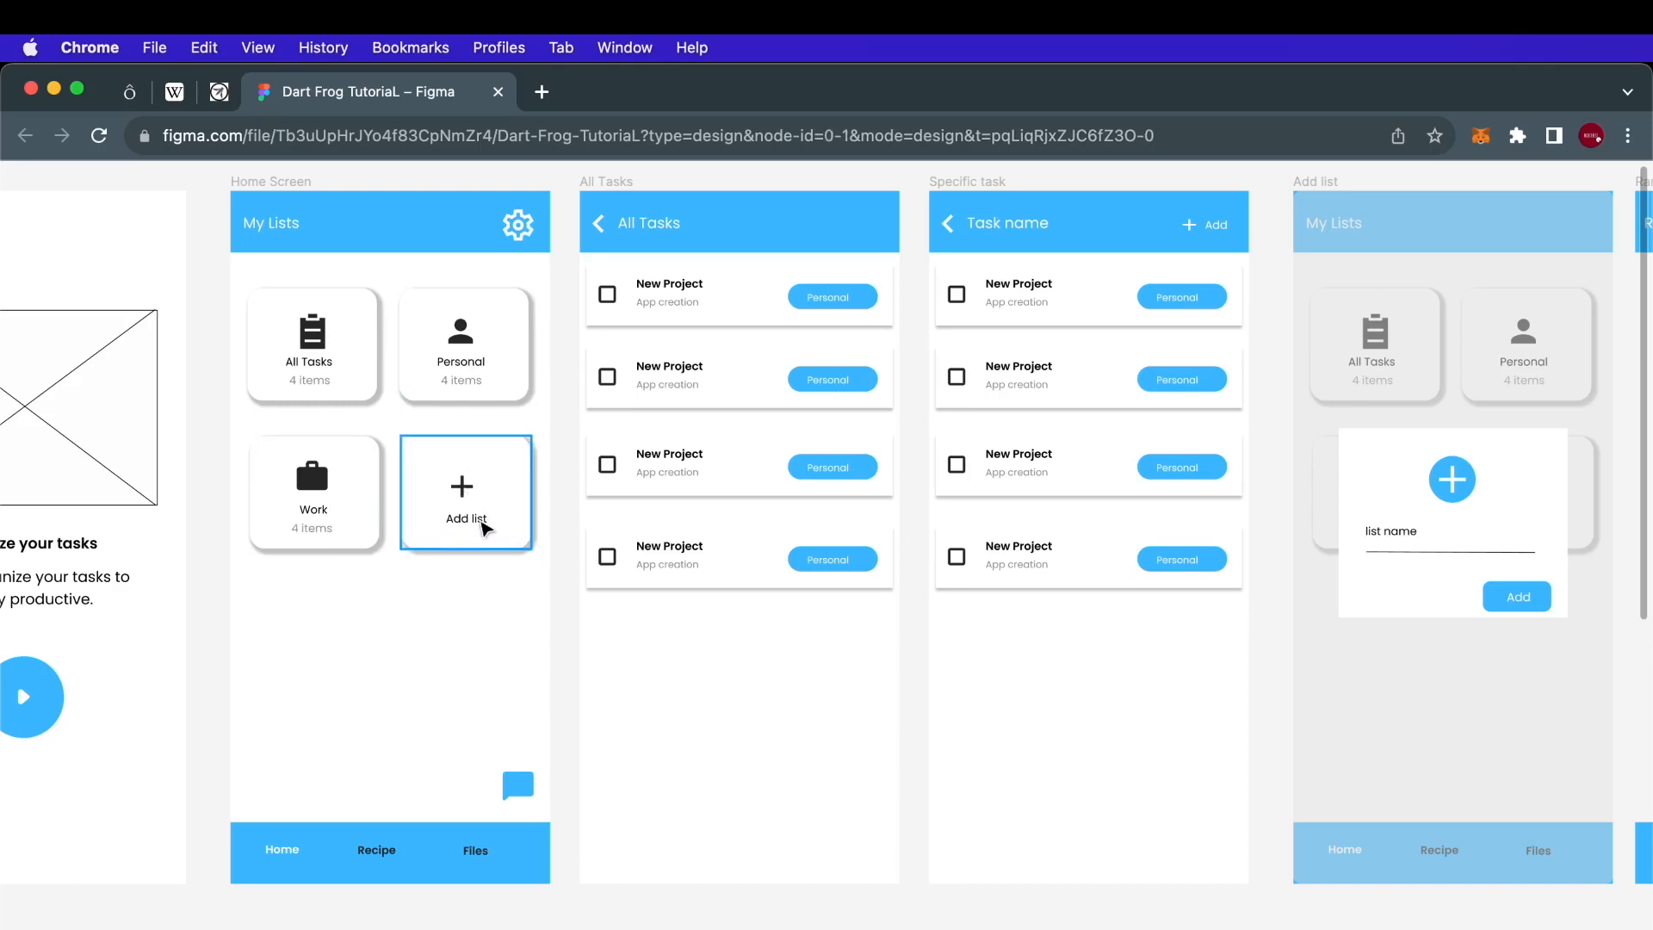
click(465, 485)
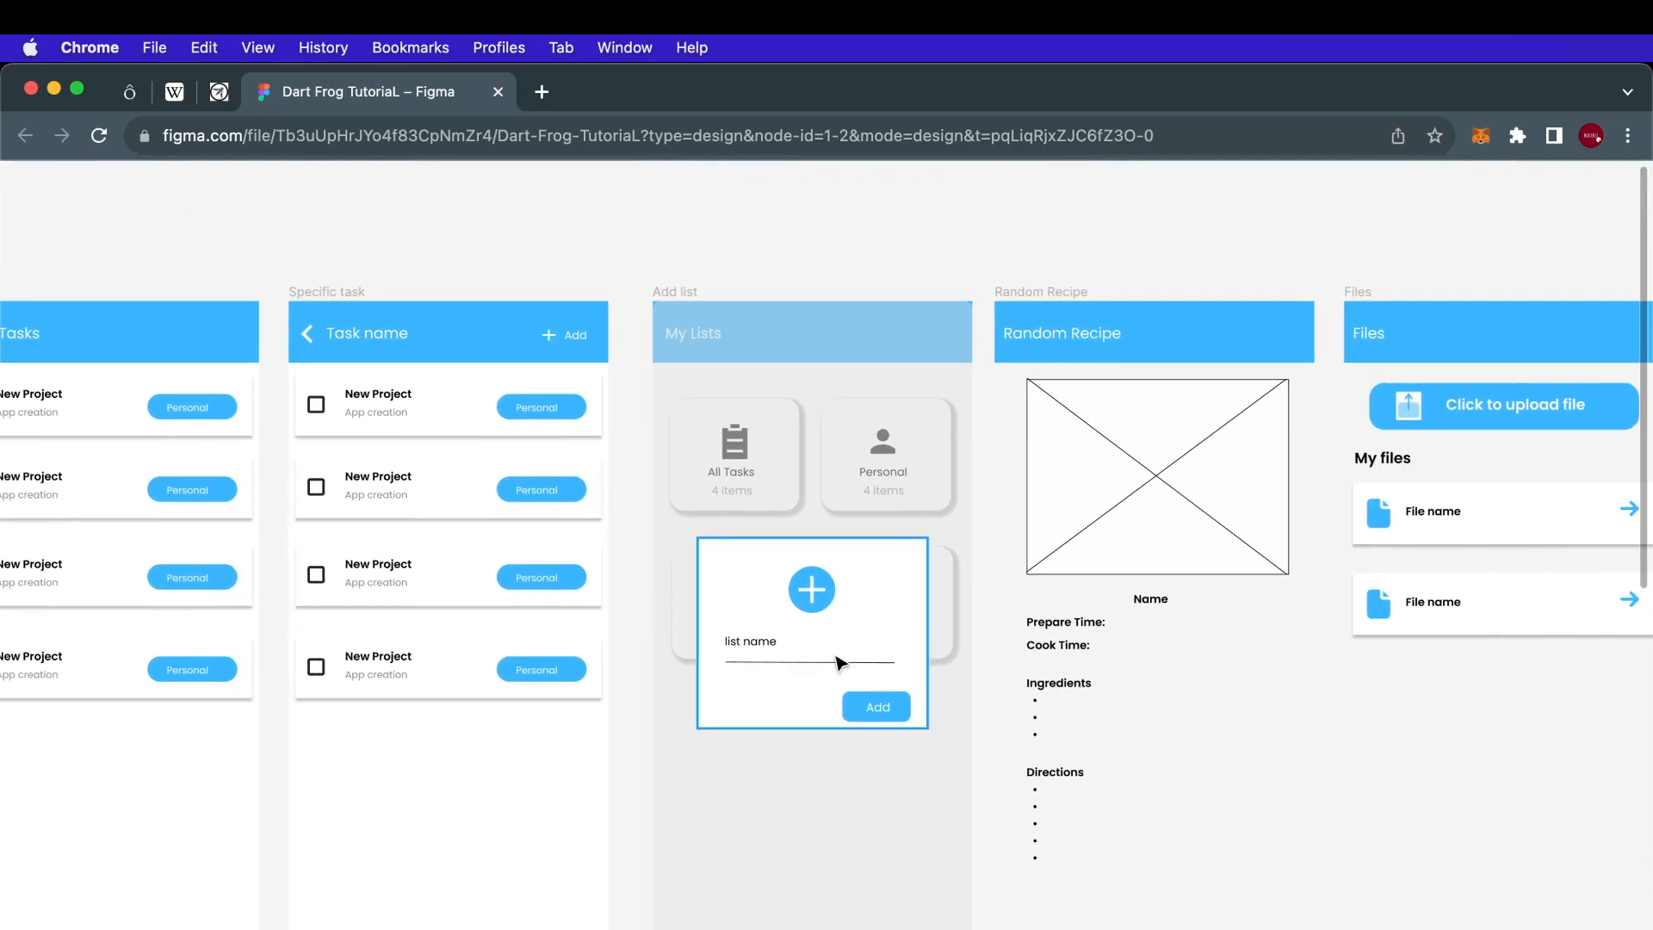
click(675, 293)
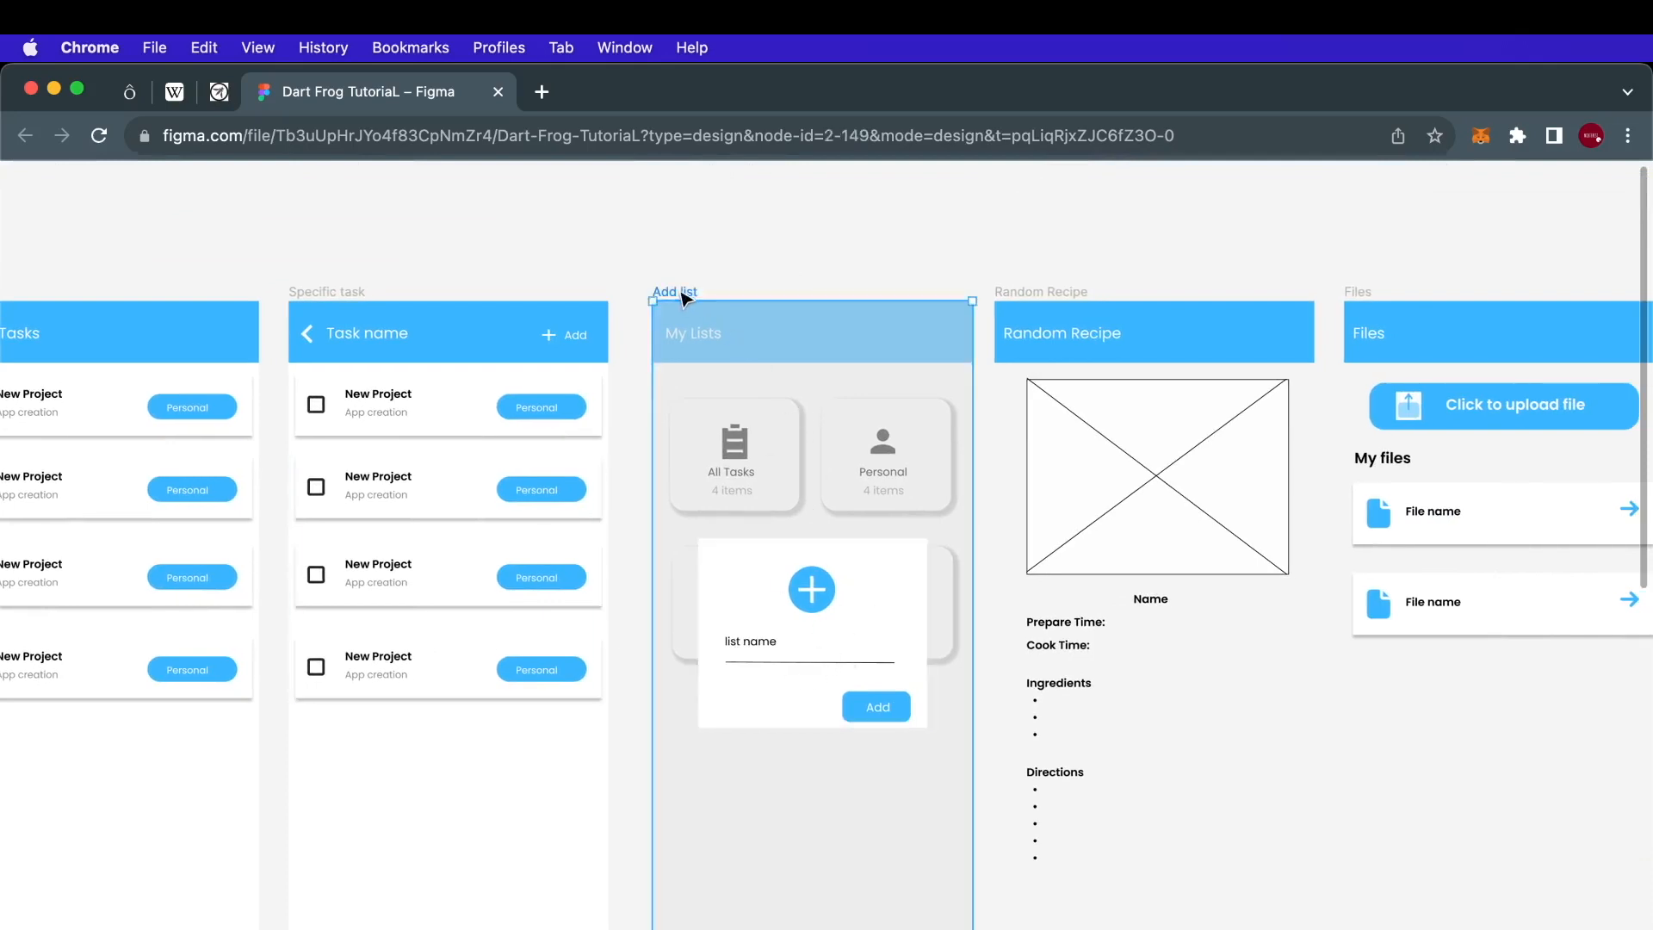
click(811, 632)
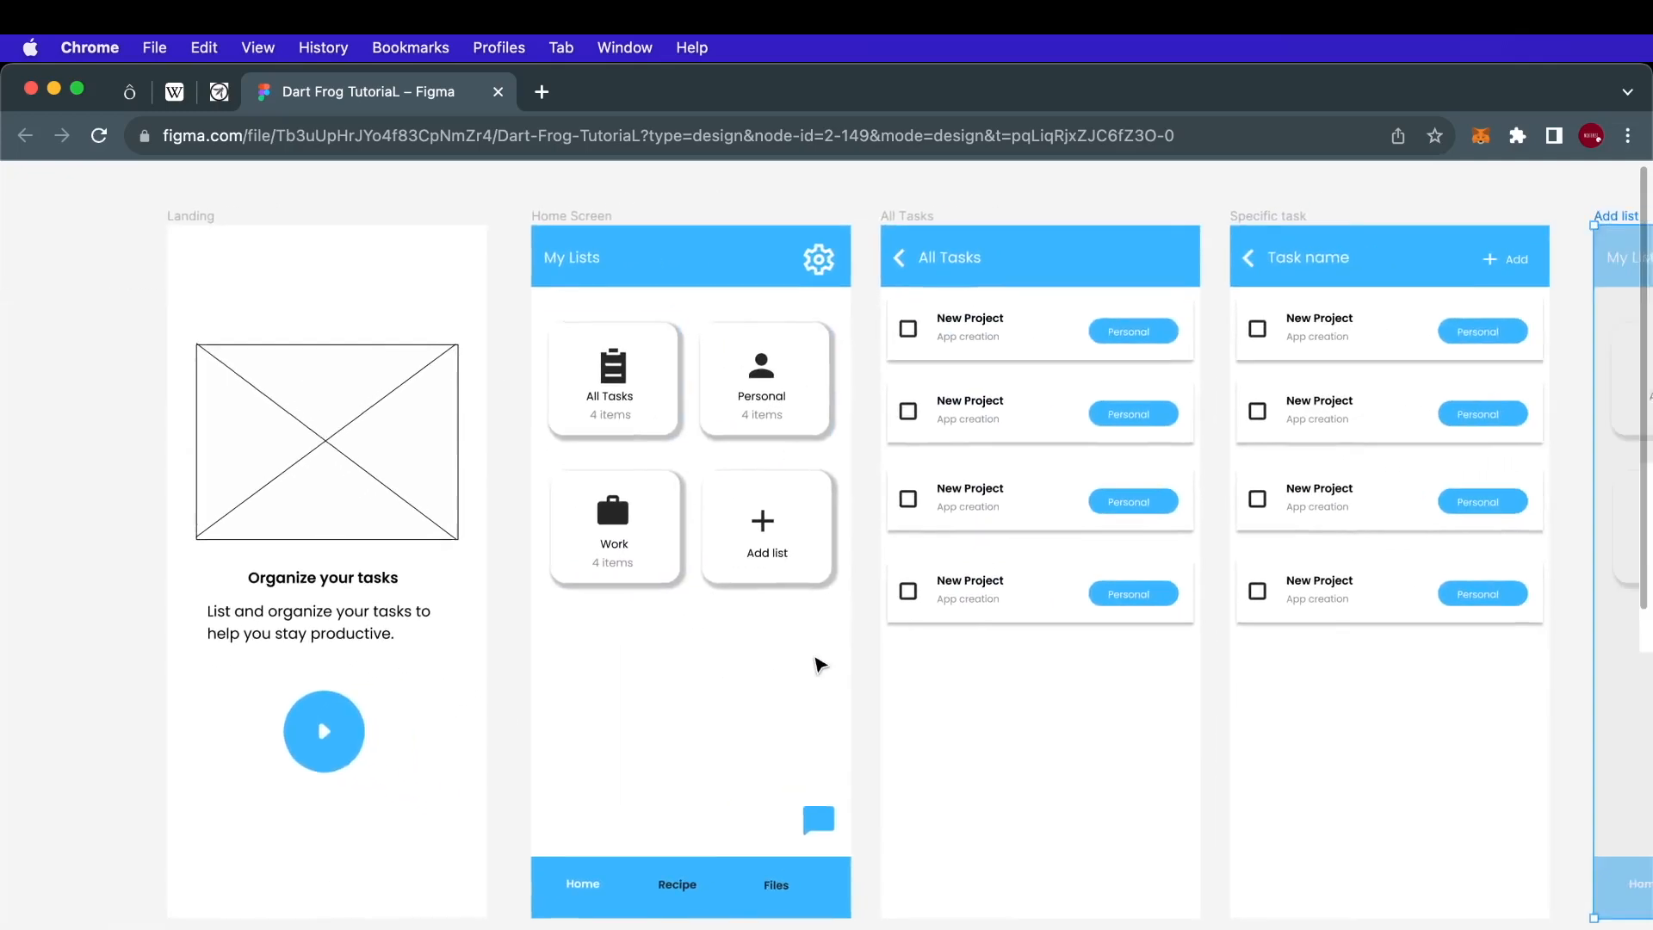
- Move right to the Random Recipe, Files and Chat room frames, checking the Files label and first file row
scroll(right, 3)
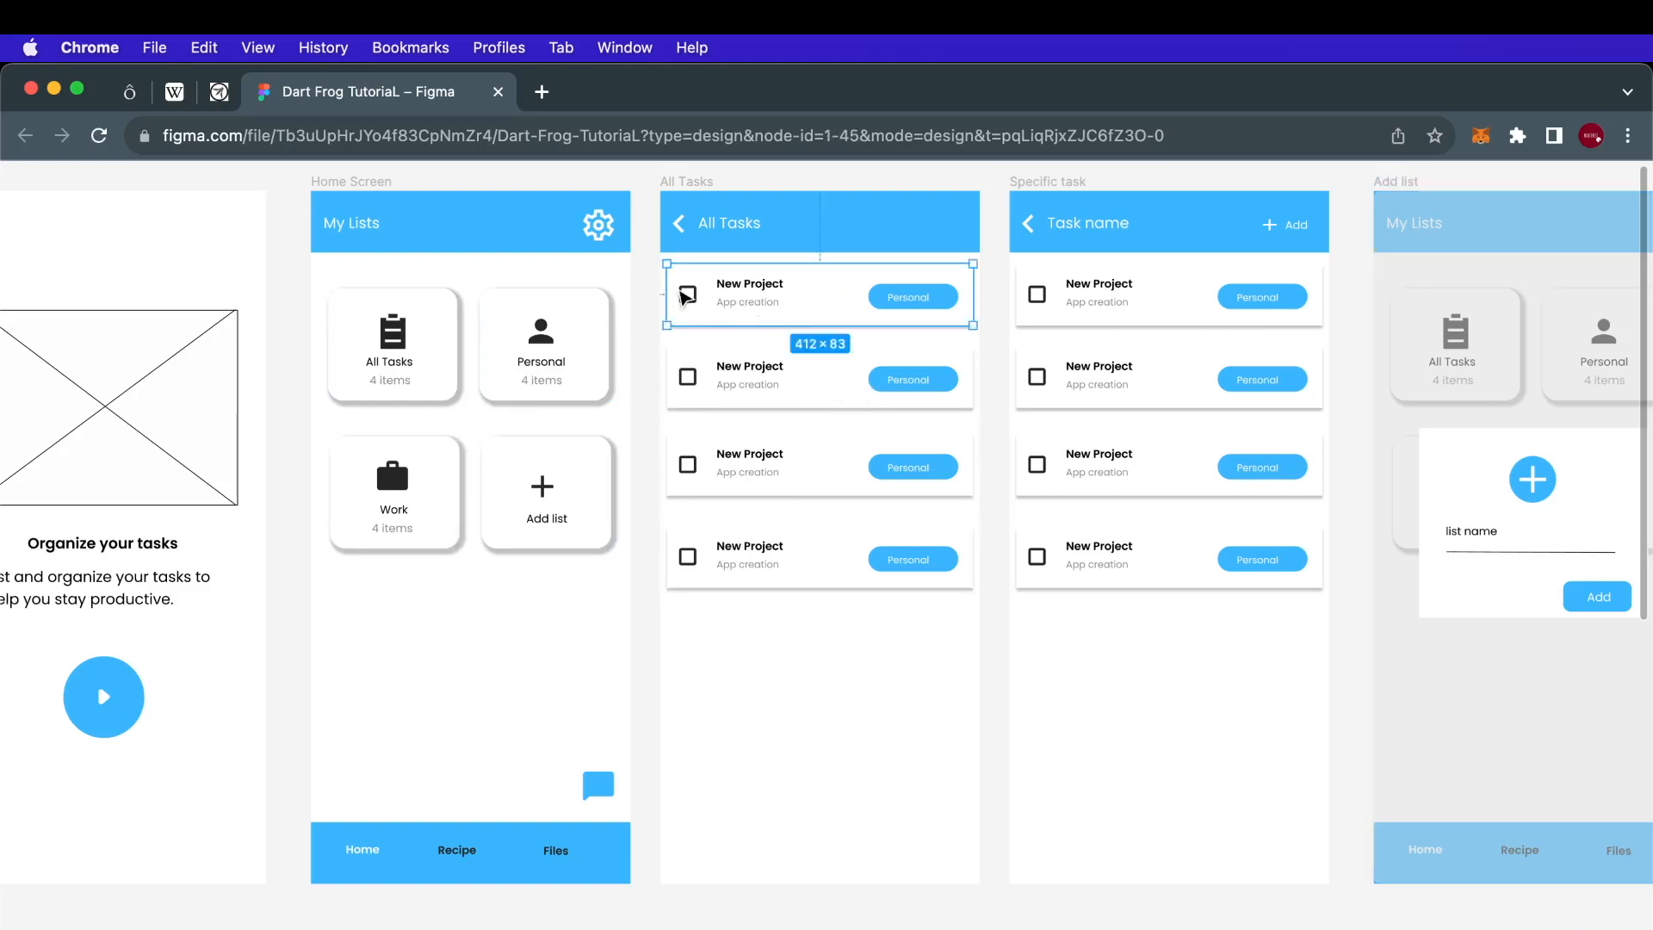
mouse_move(689, 307)
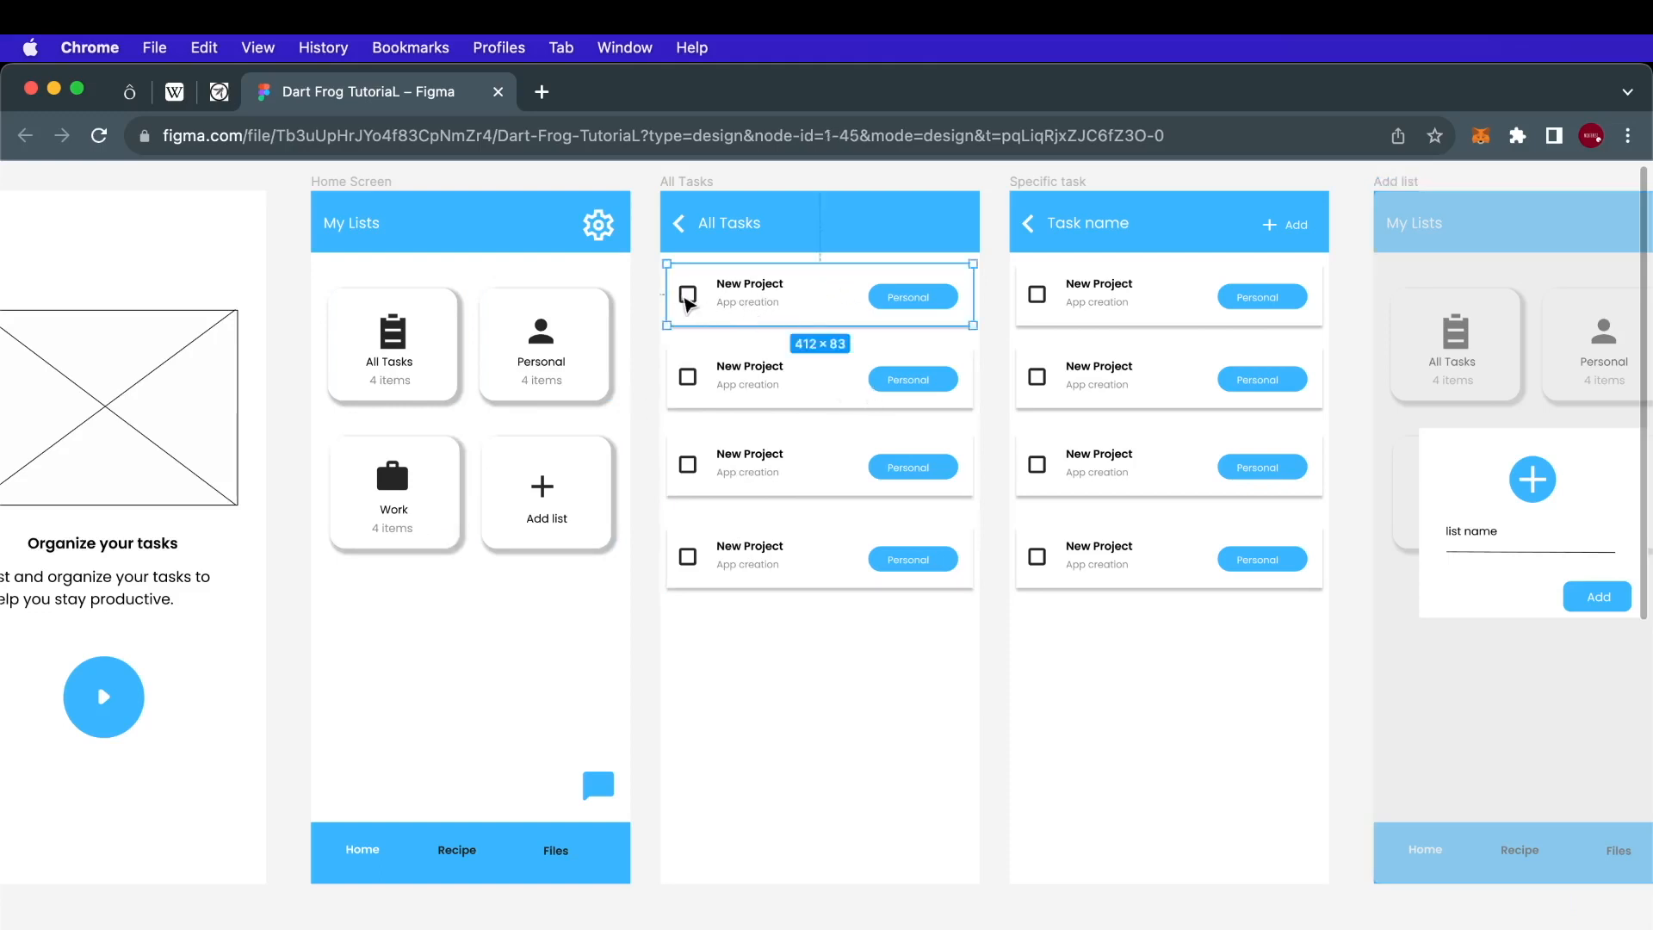
mouse_move(792, 293)
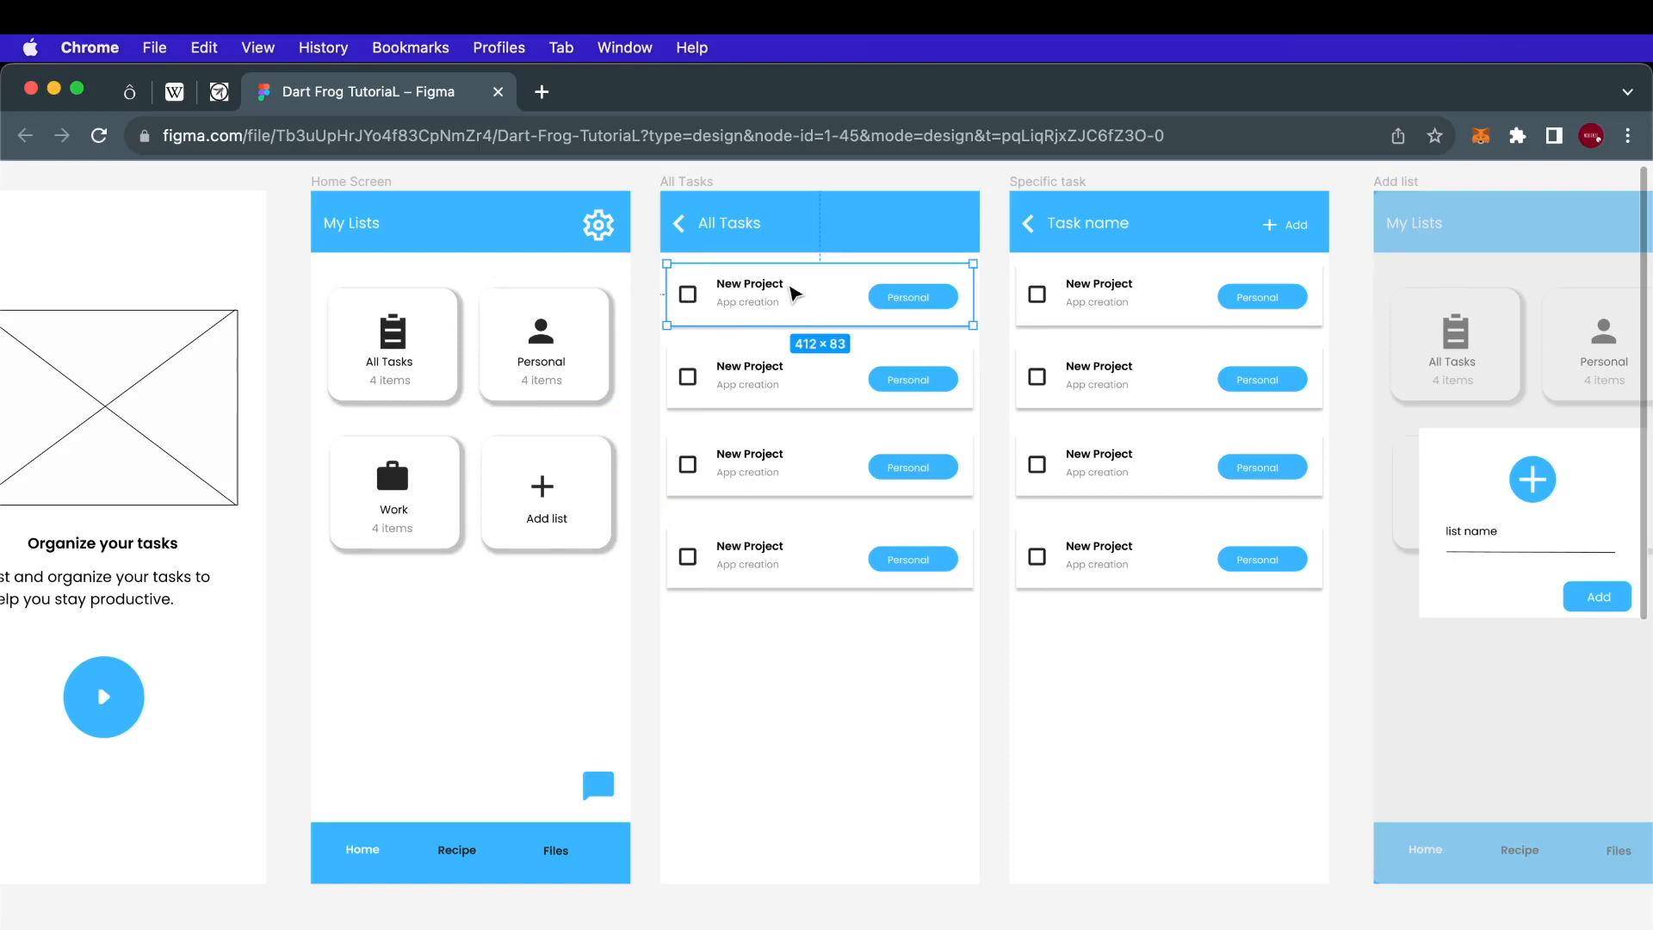
mouse_move(703, 313)
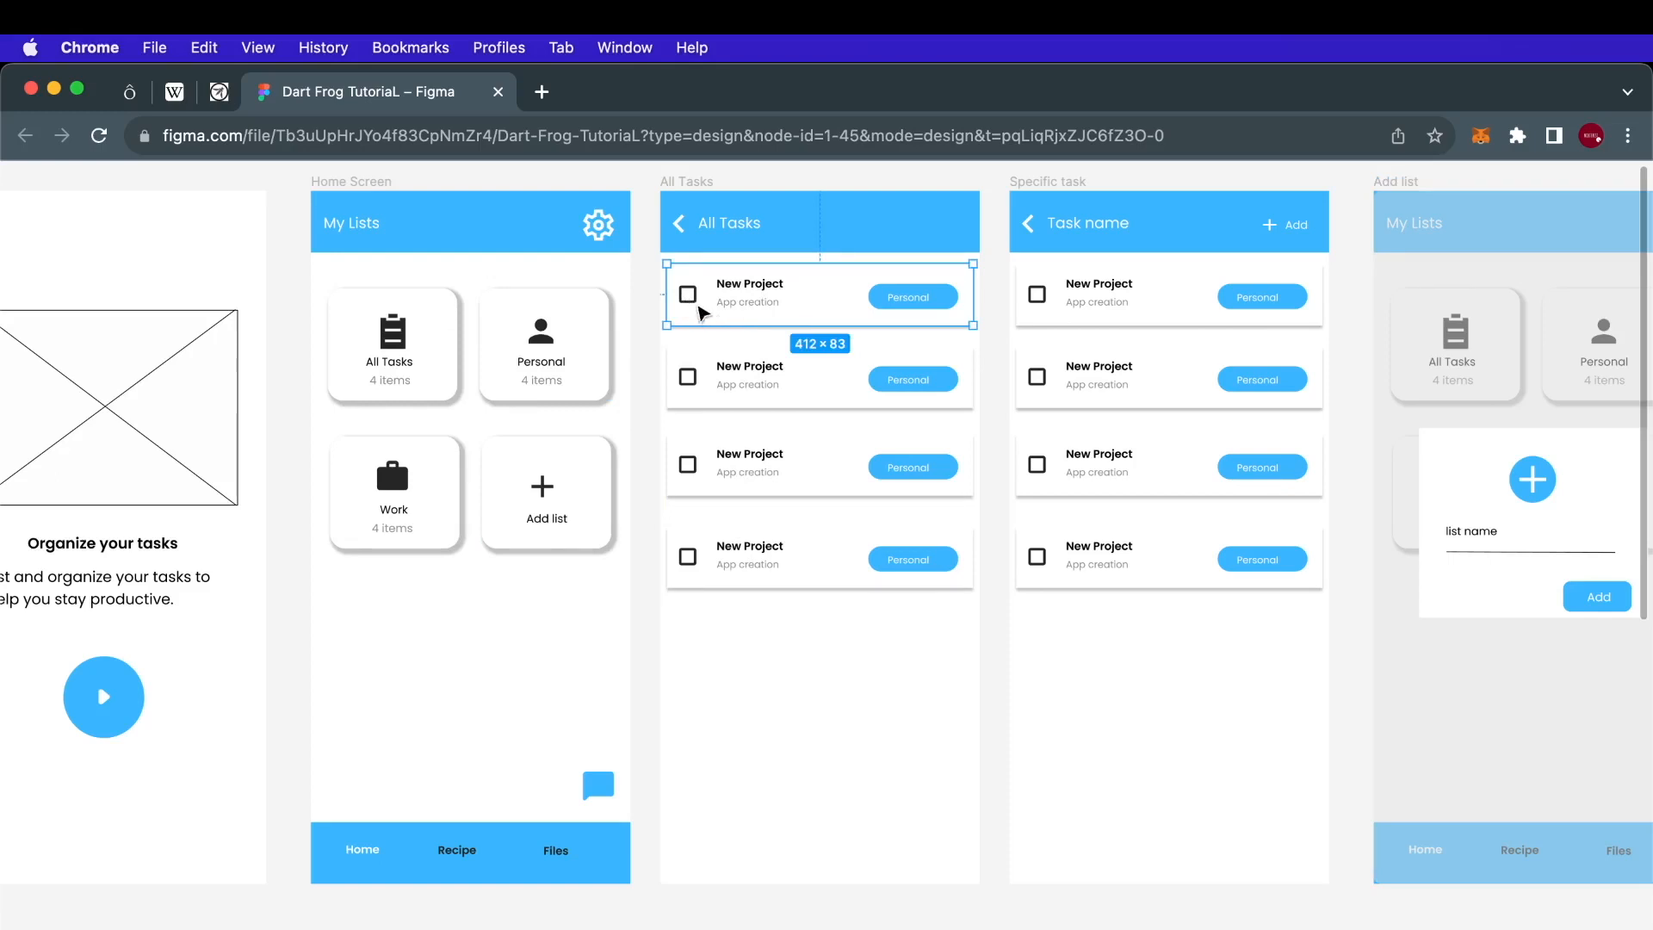
mouse_move(901, 304)
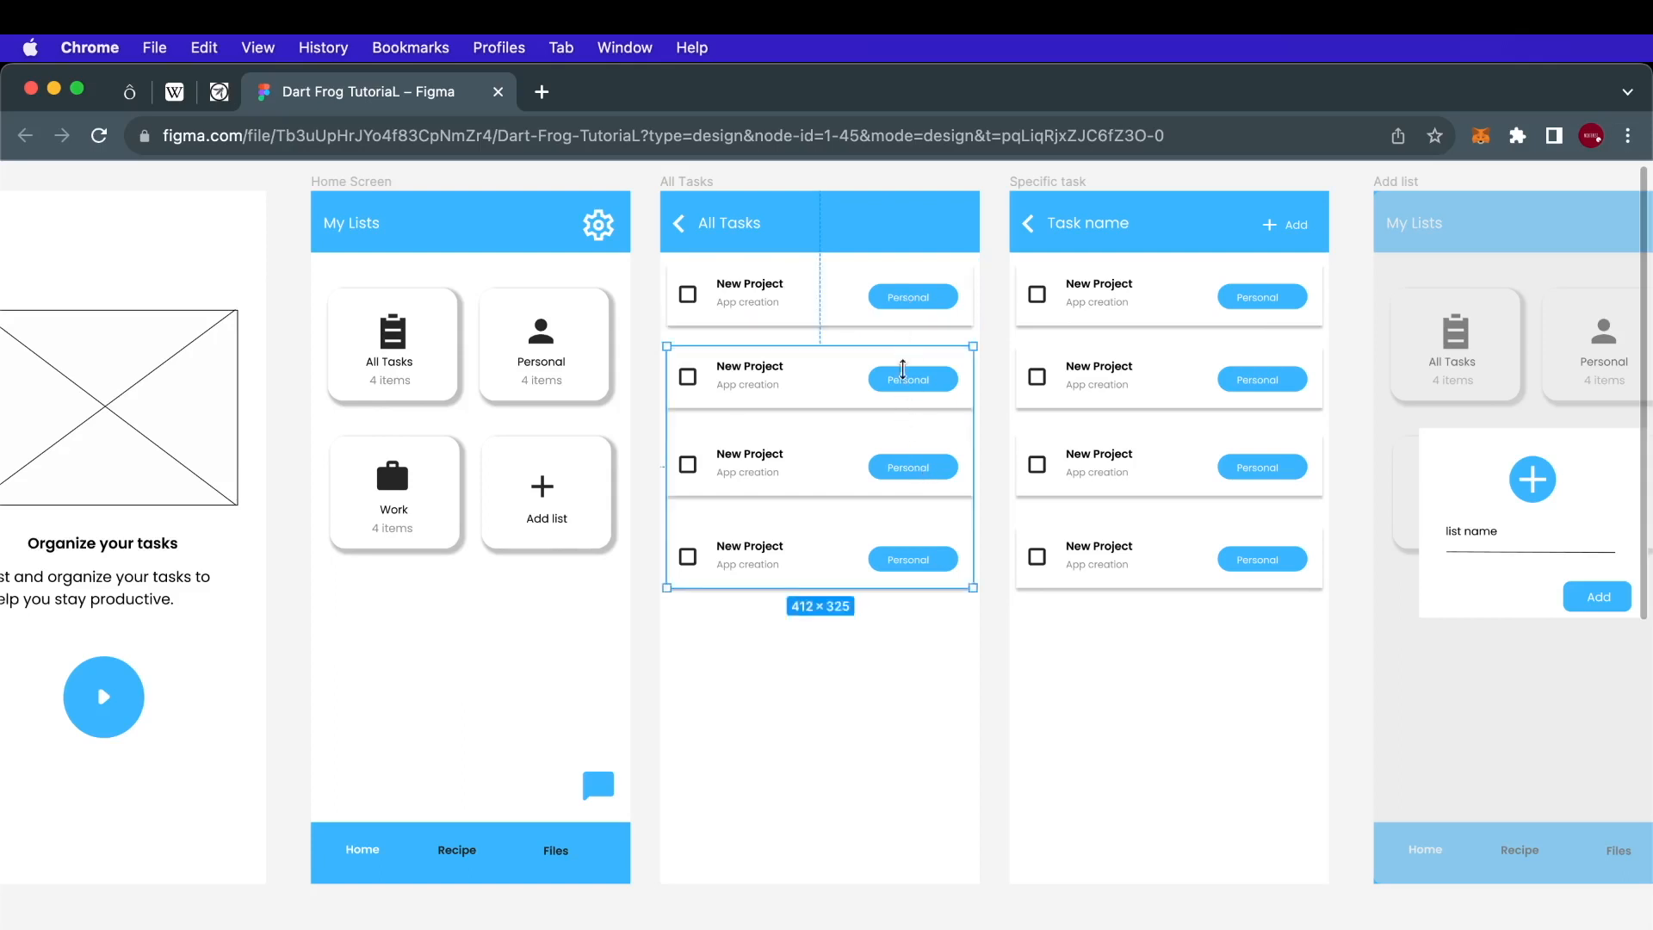
mouse_move(870, 467)
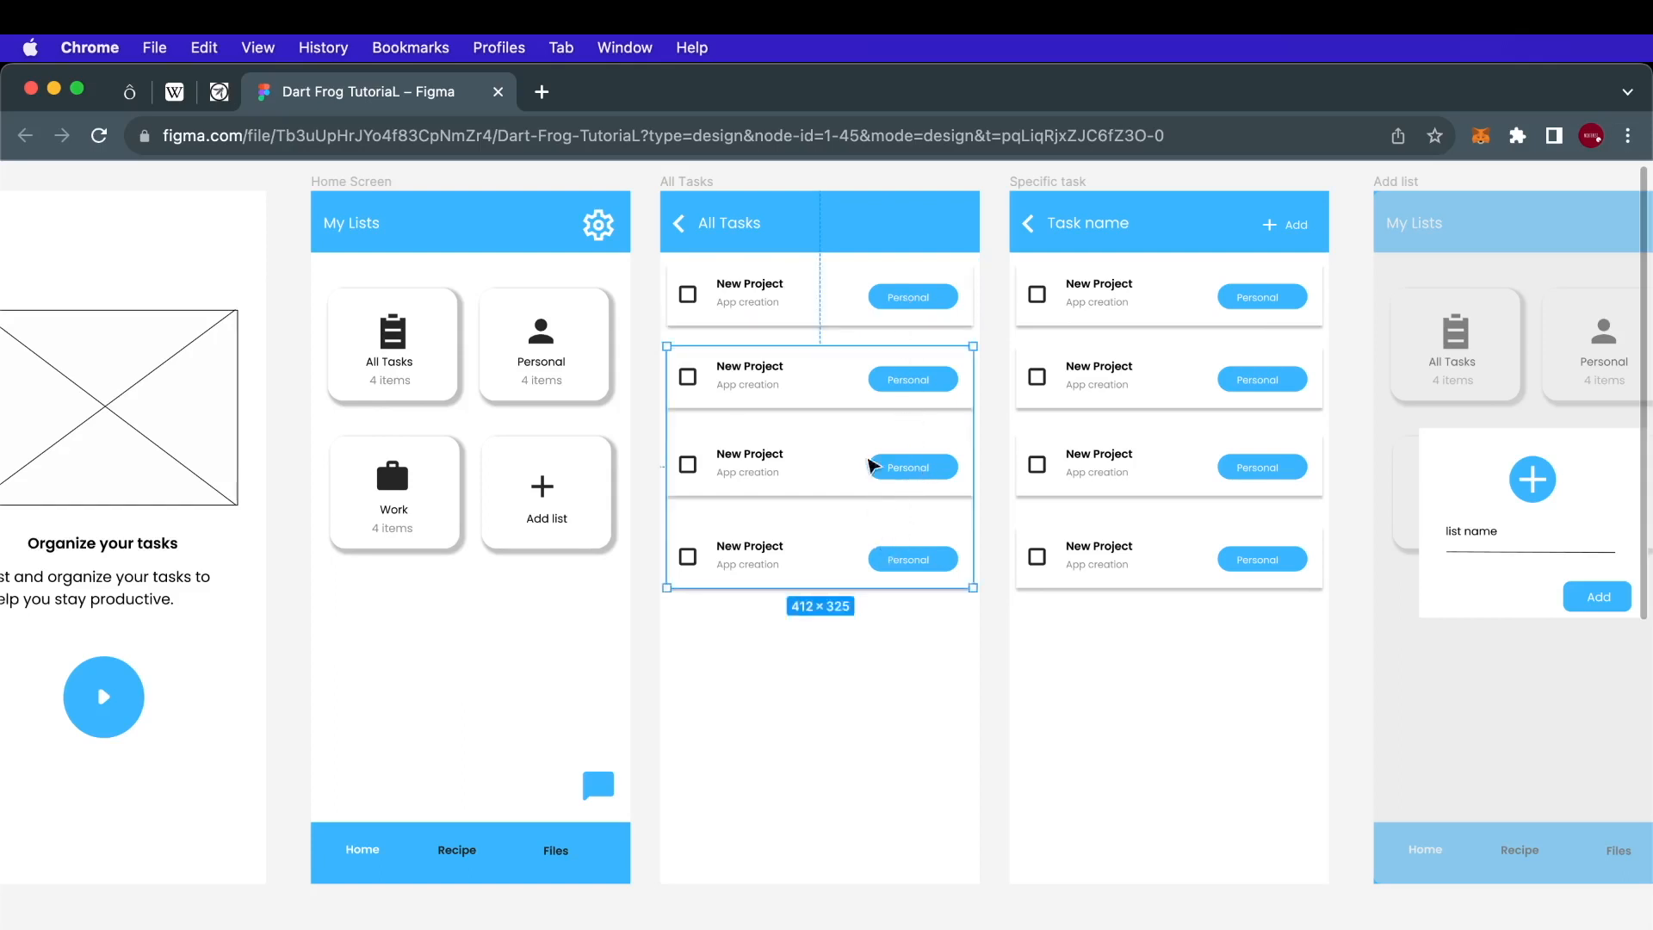
mouse_move(882, 623)
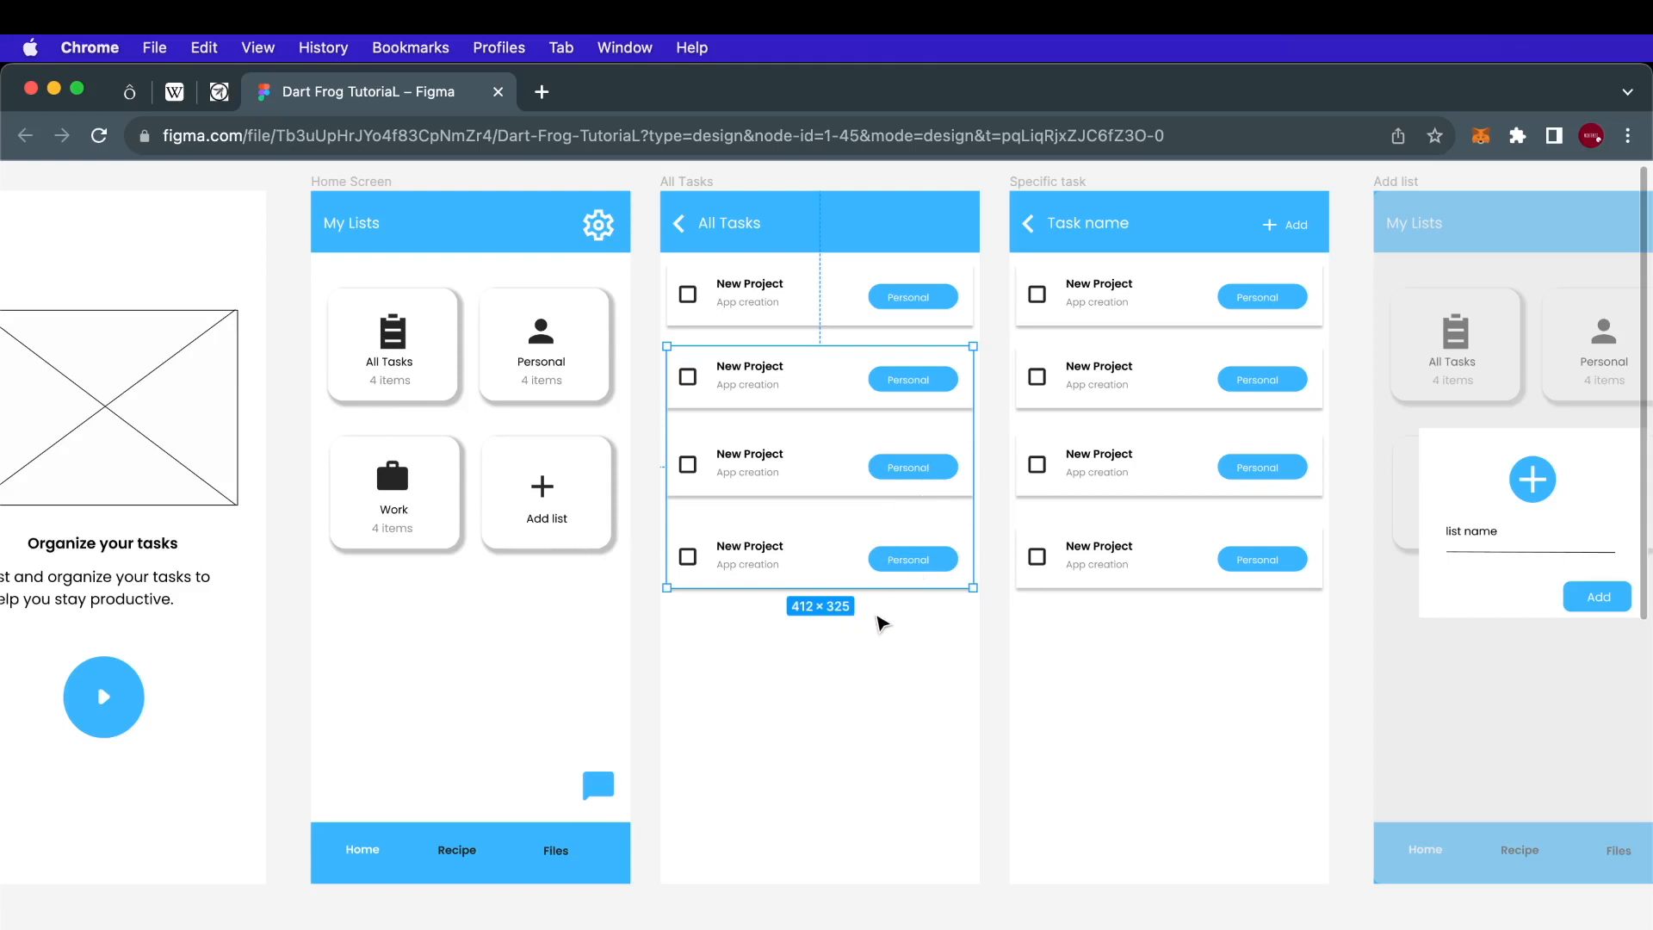
mouse_move(896, 482)
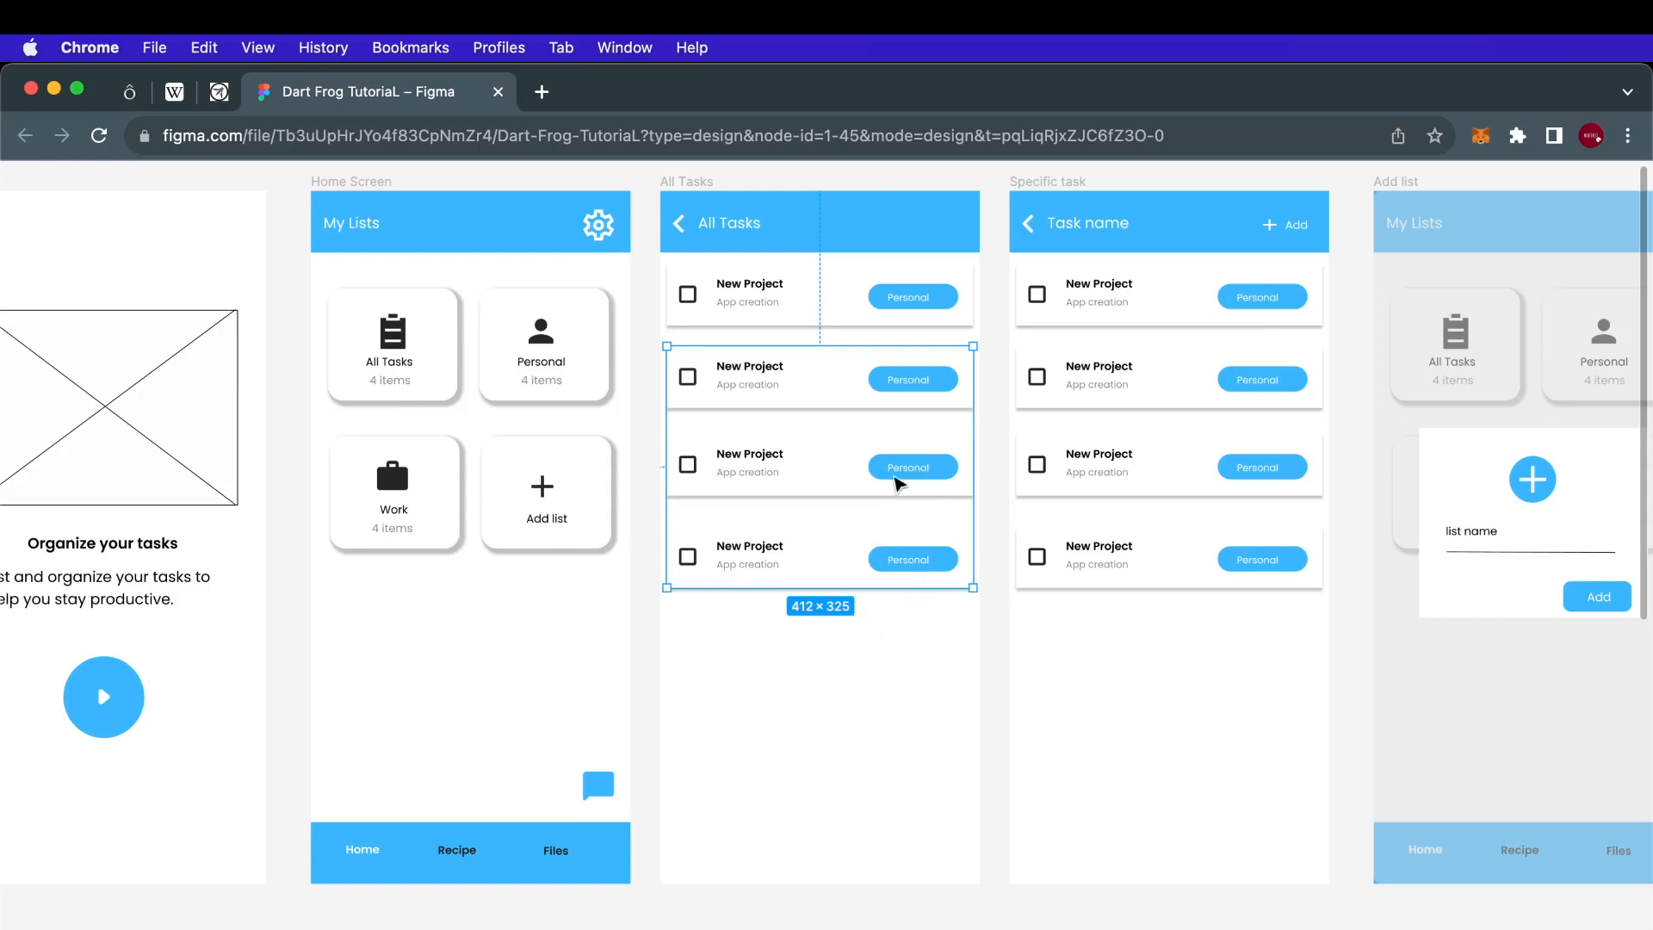
scroll(down, 3)
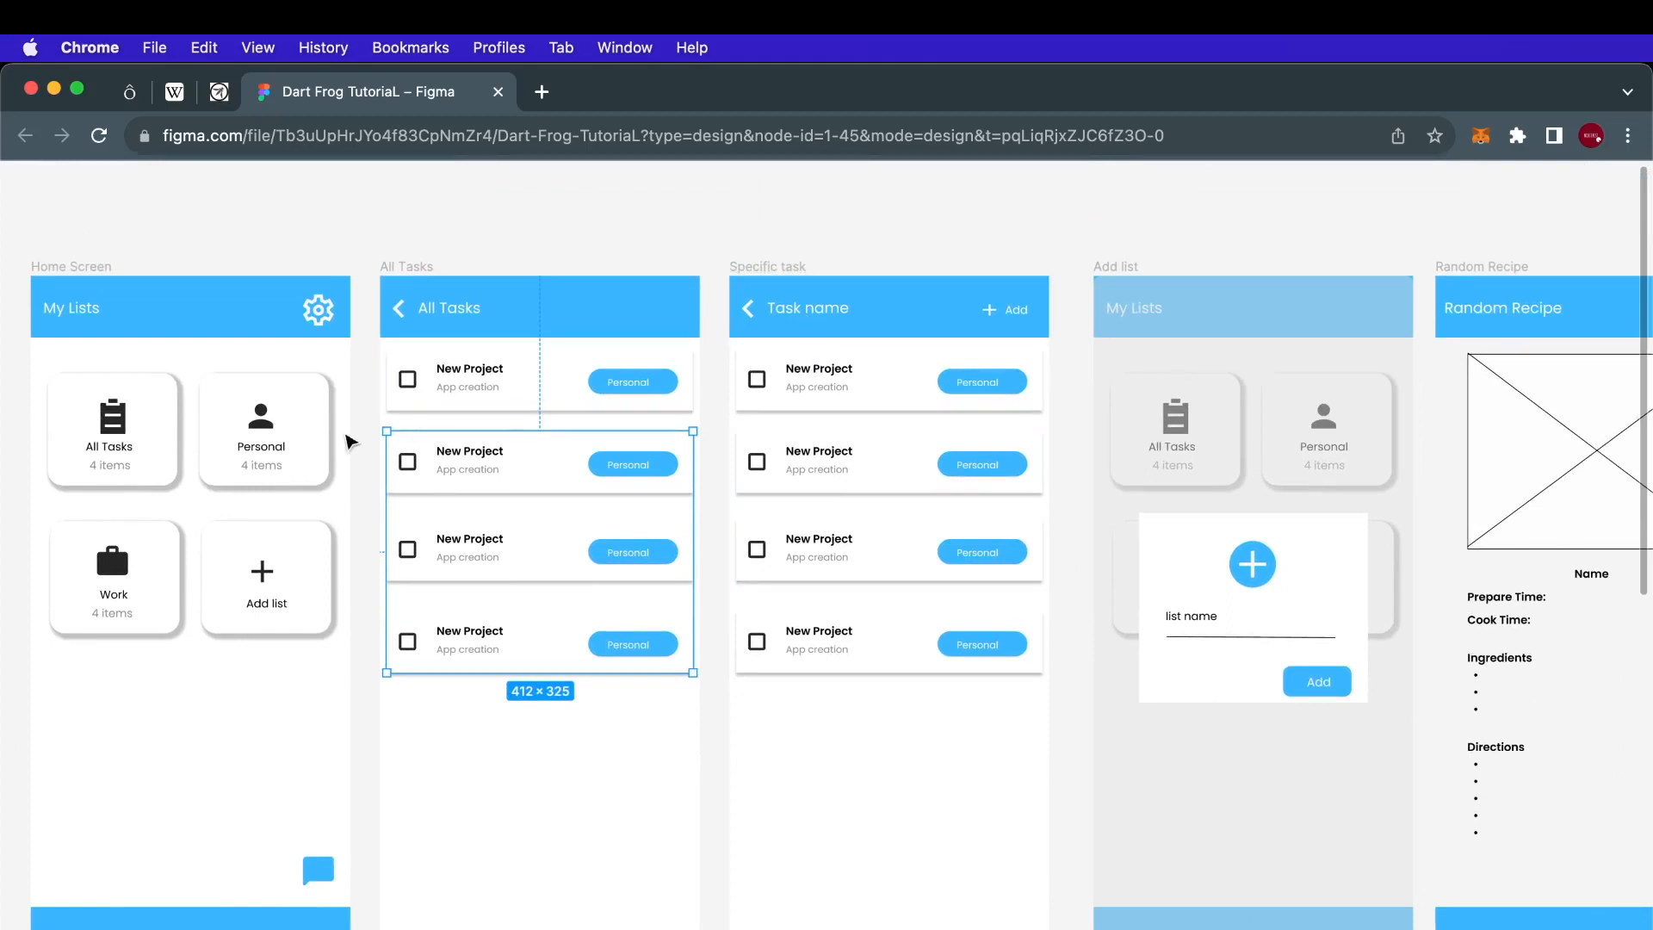
click(262, 429)
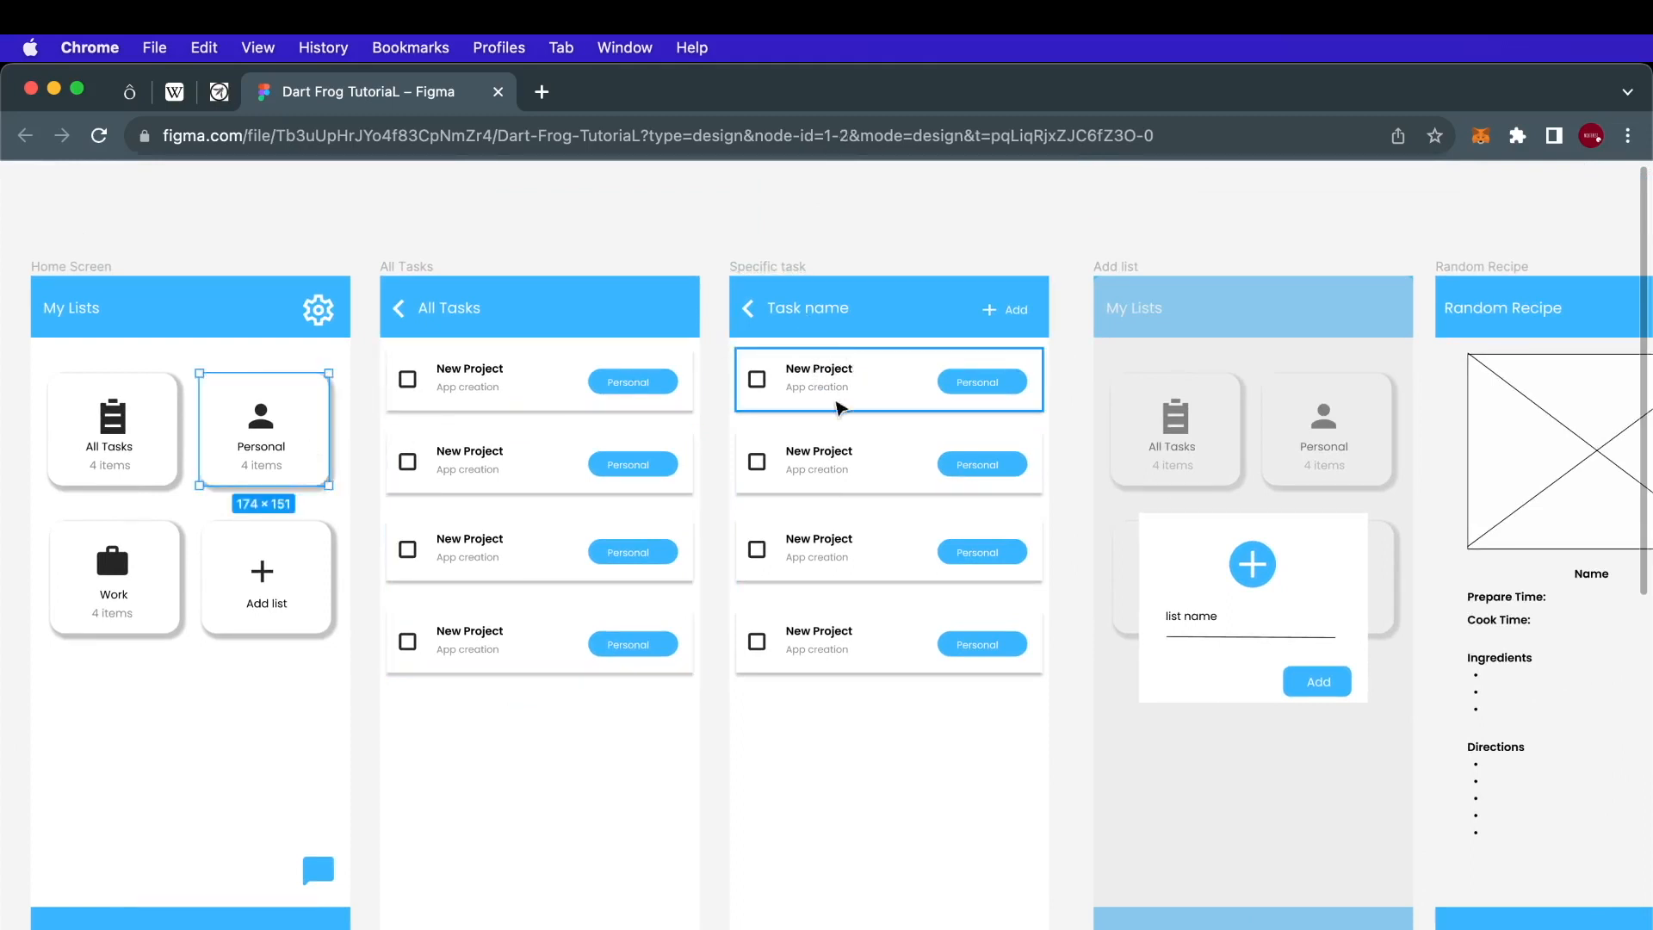
mouse_move(849, 369)
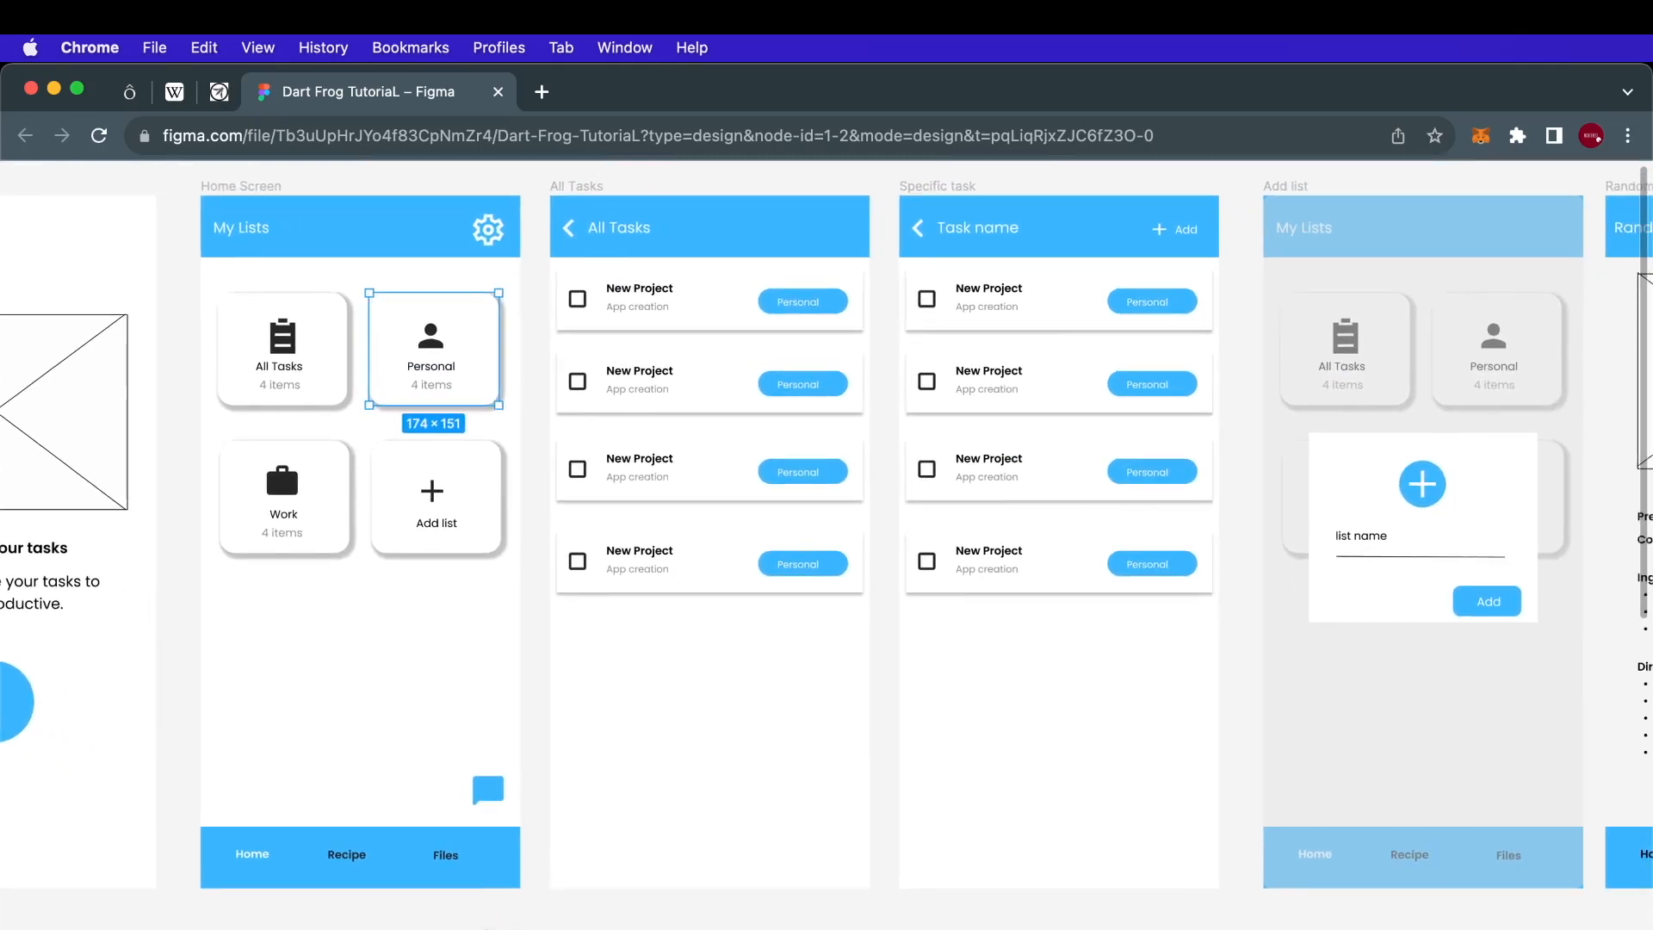
mouse_move(317, 665)
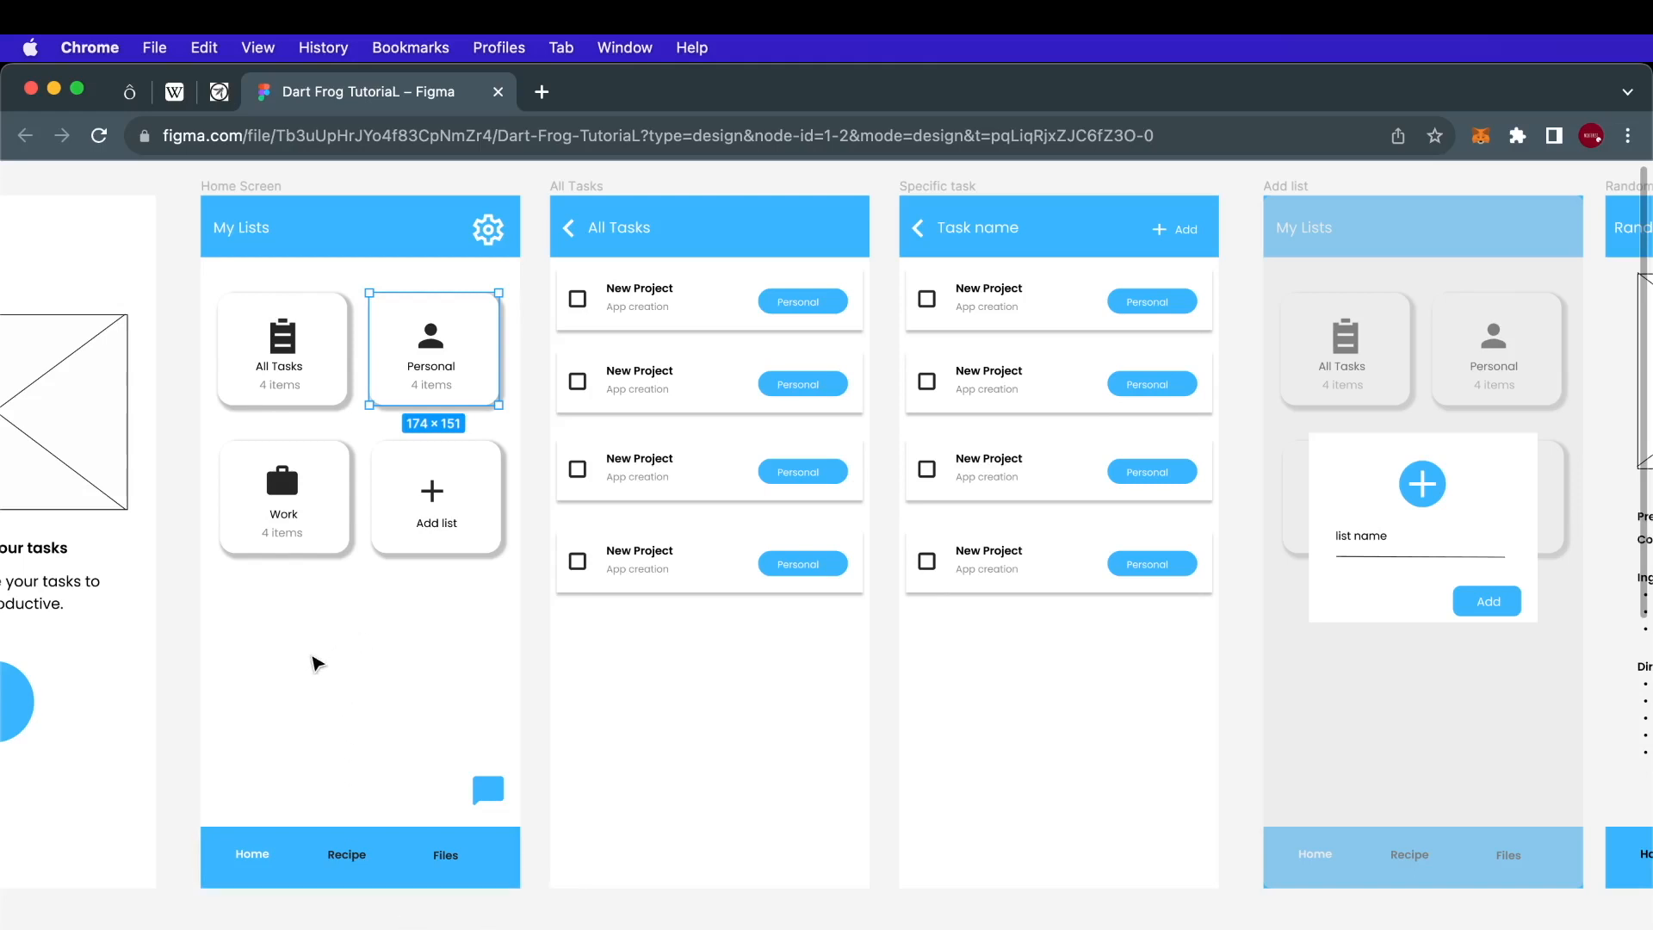
mouse_move(353, 865)
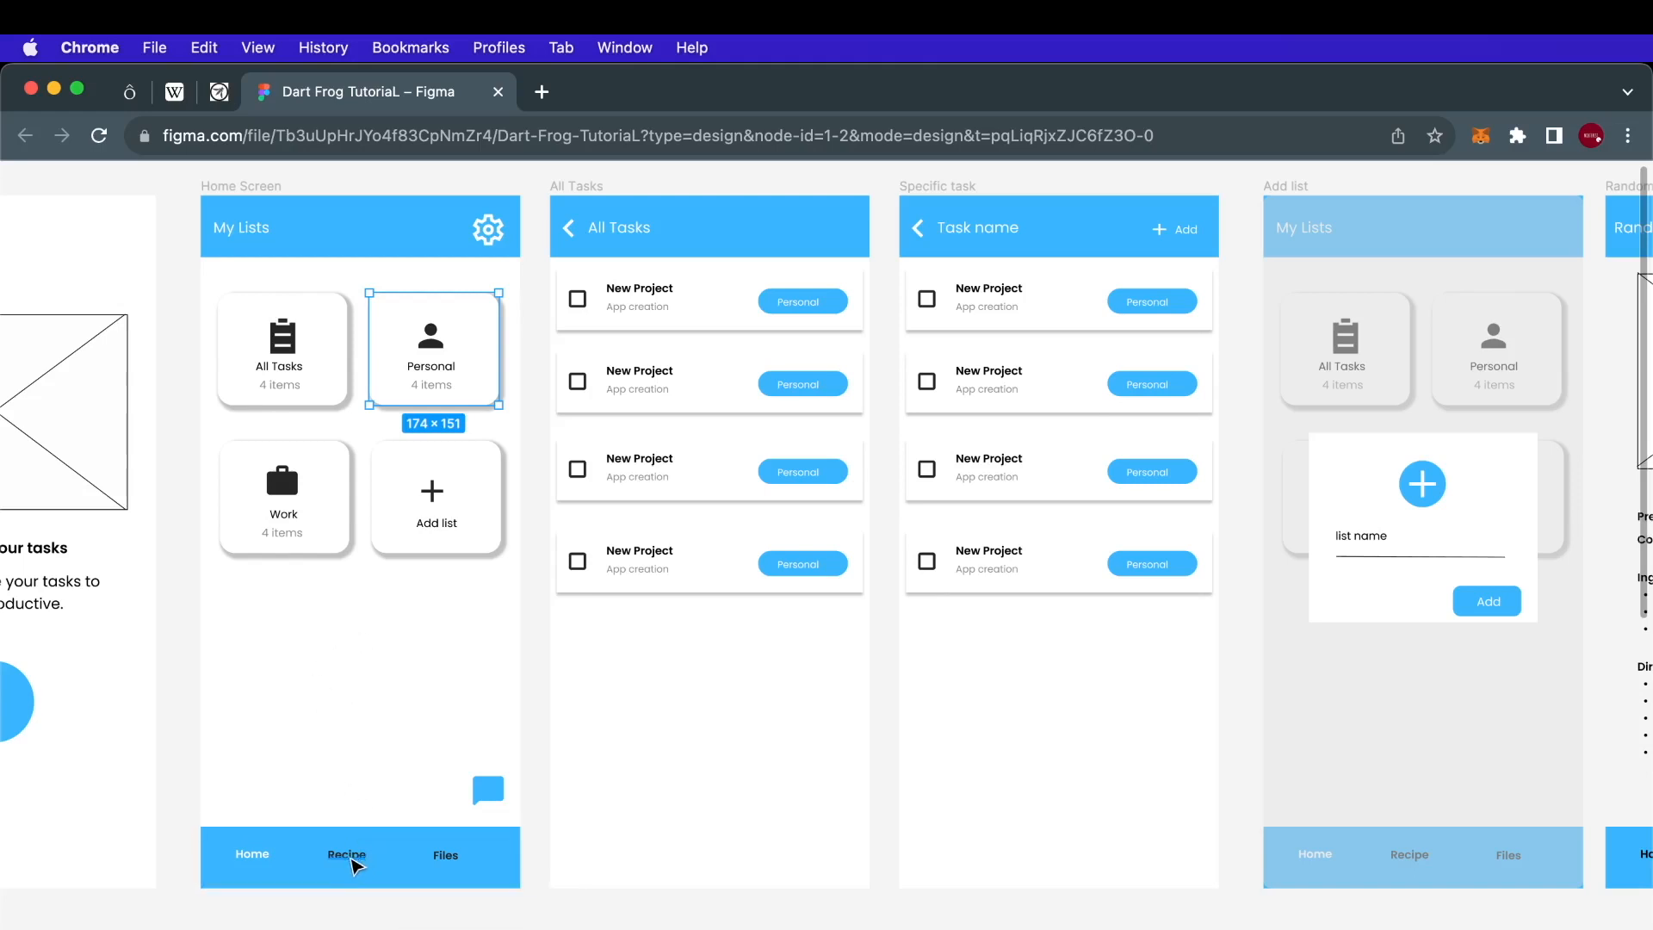
click(444, 856)
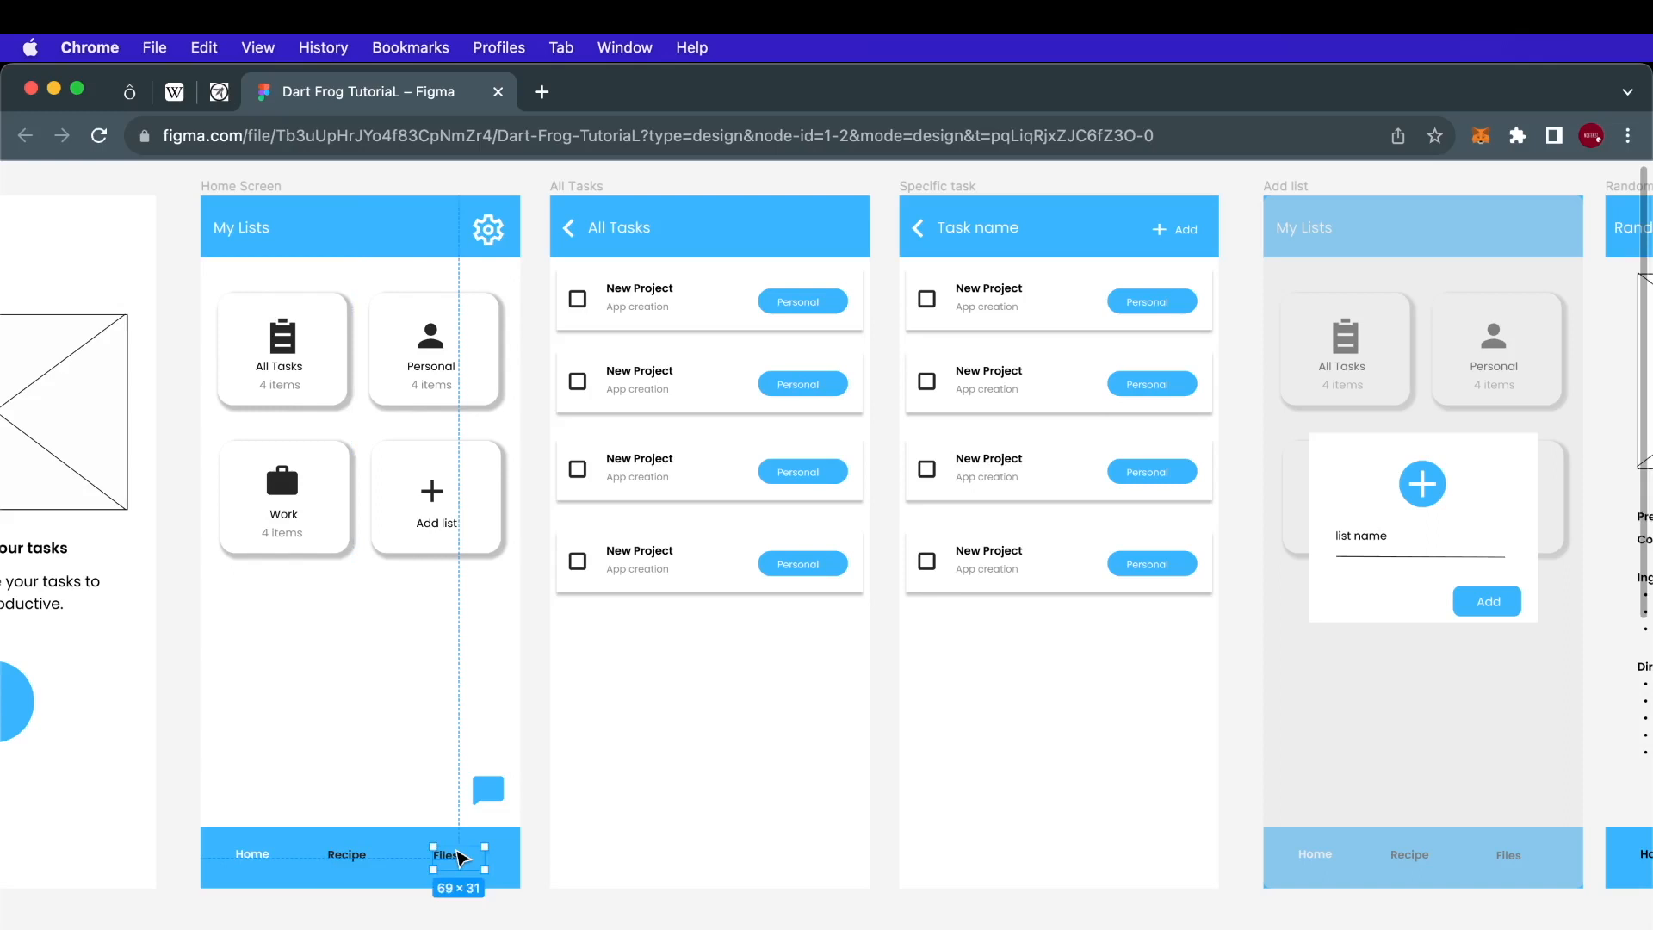
mouse_move(466, 860)
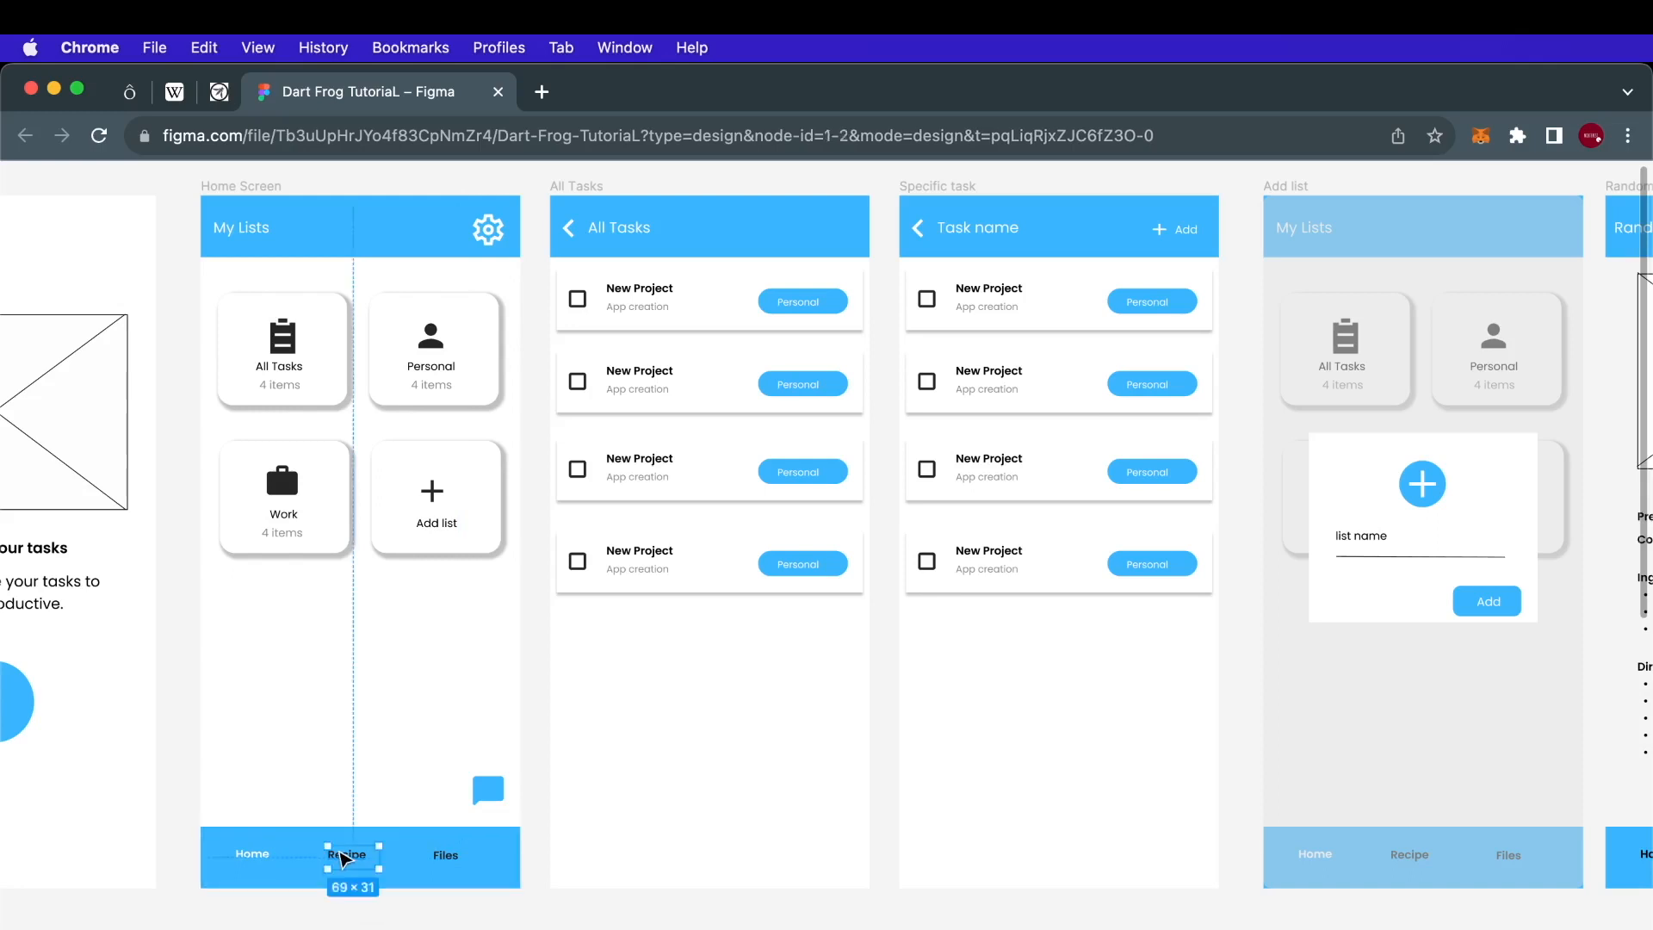
mouse_move(406, 871)
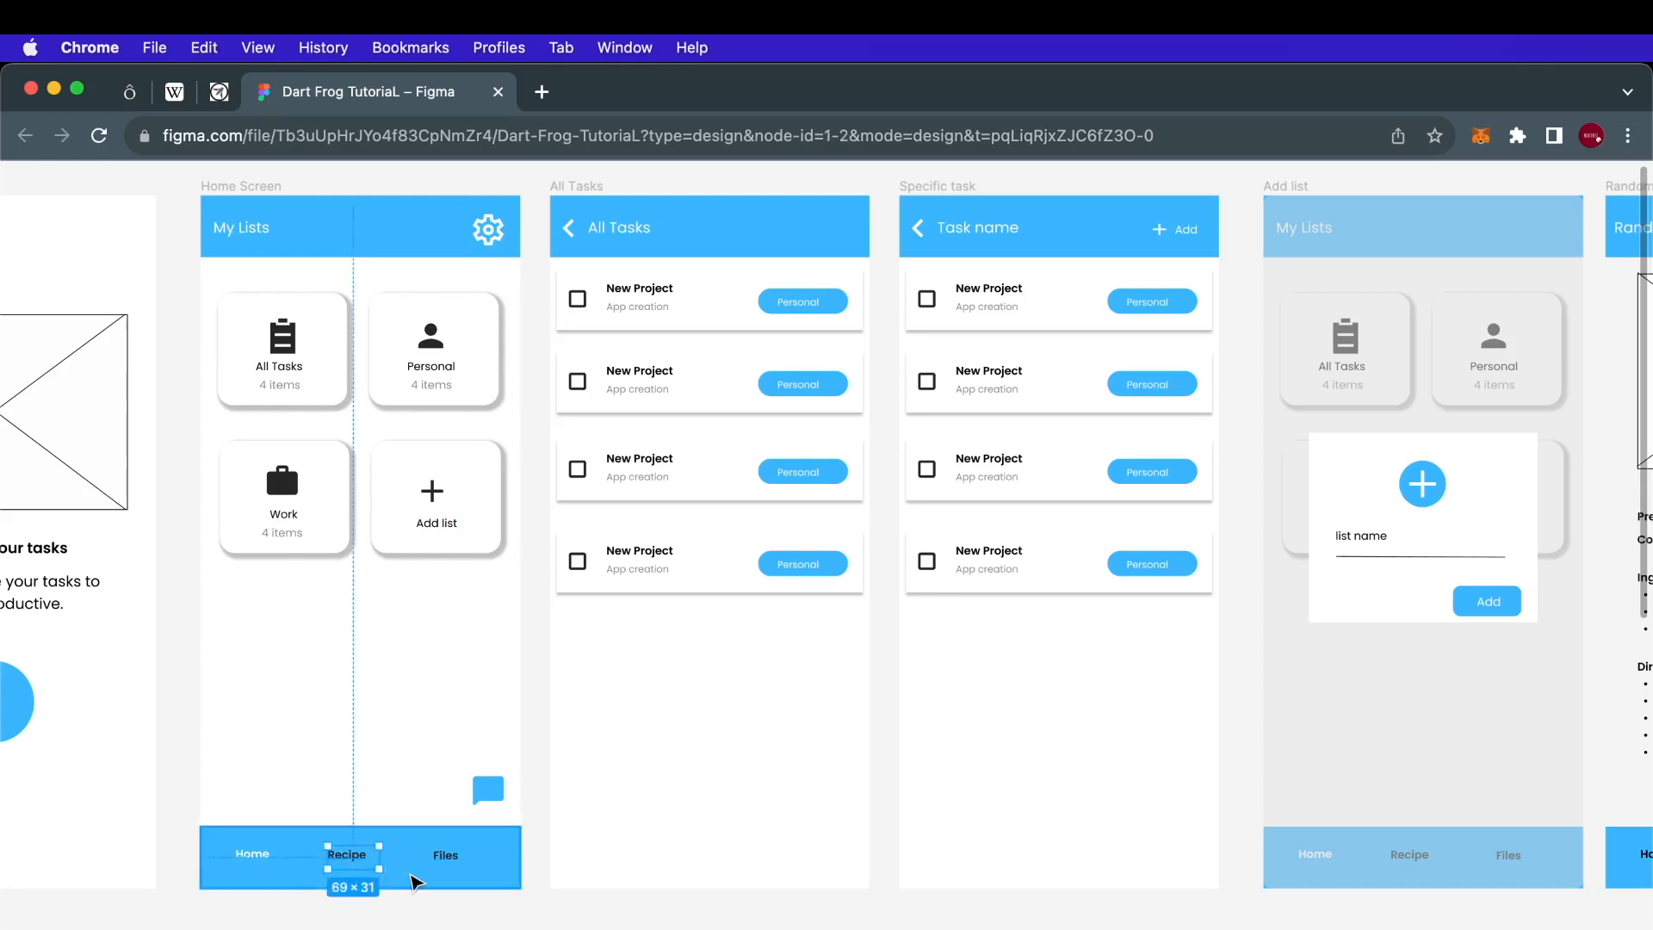
scroll(right, 3)
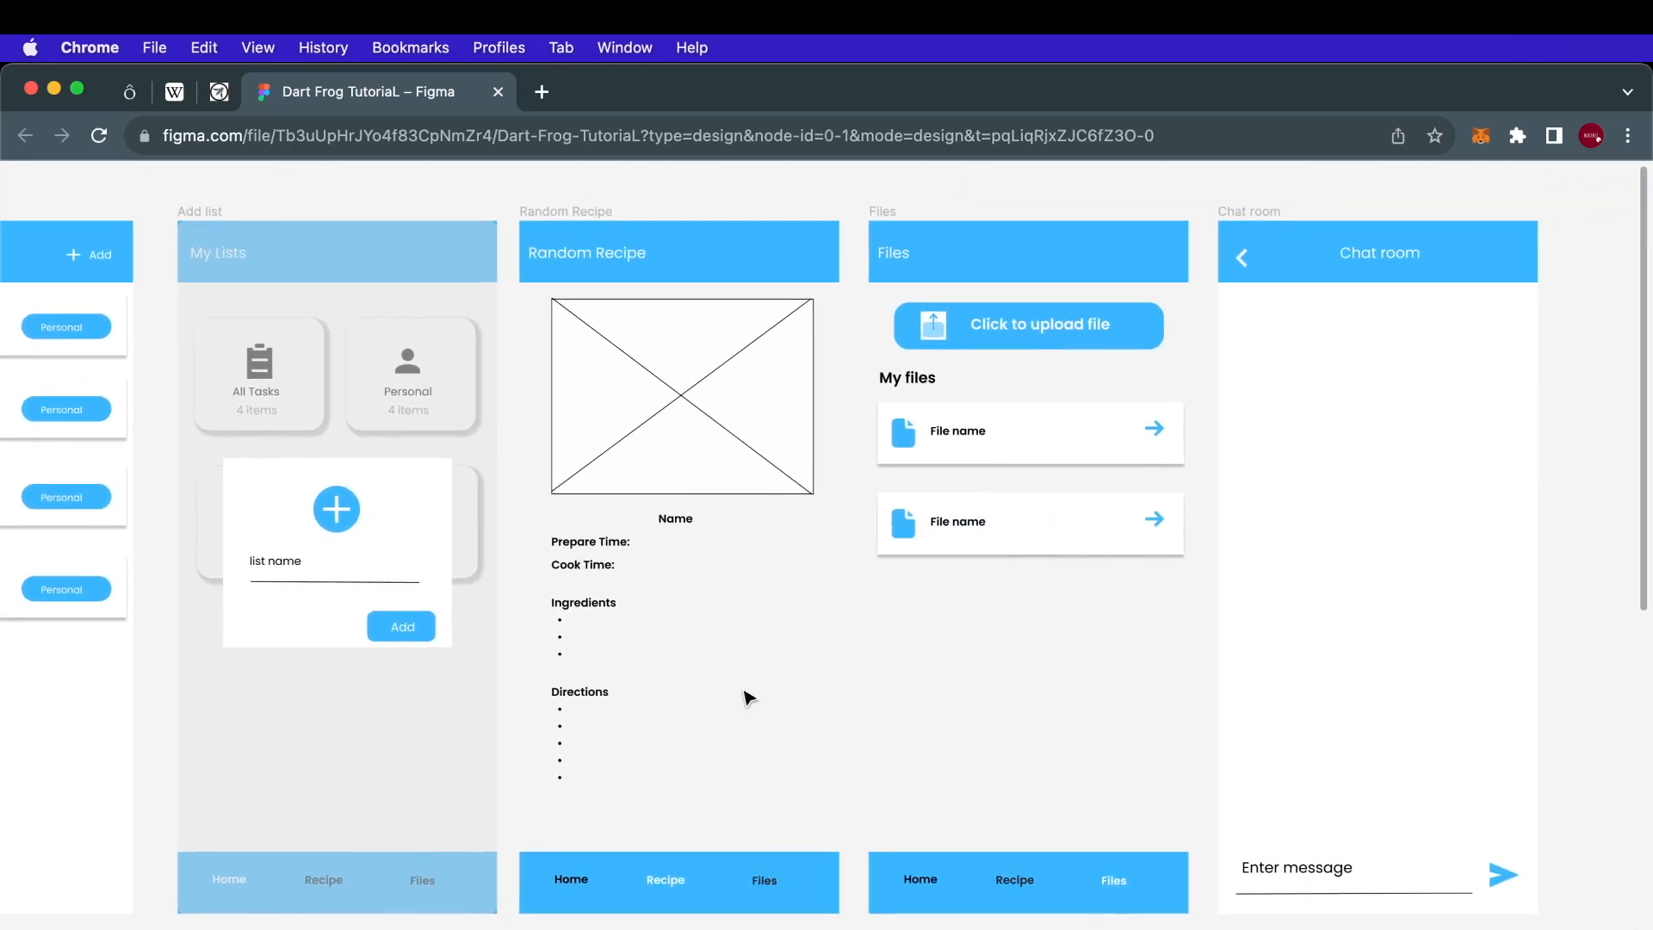
mouse_move(678, 298)
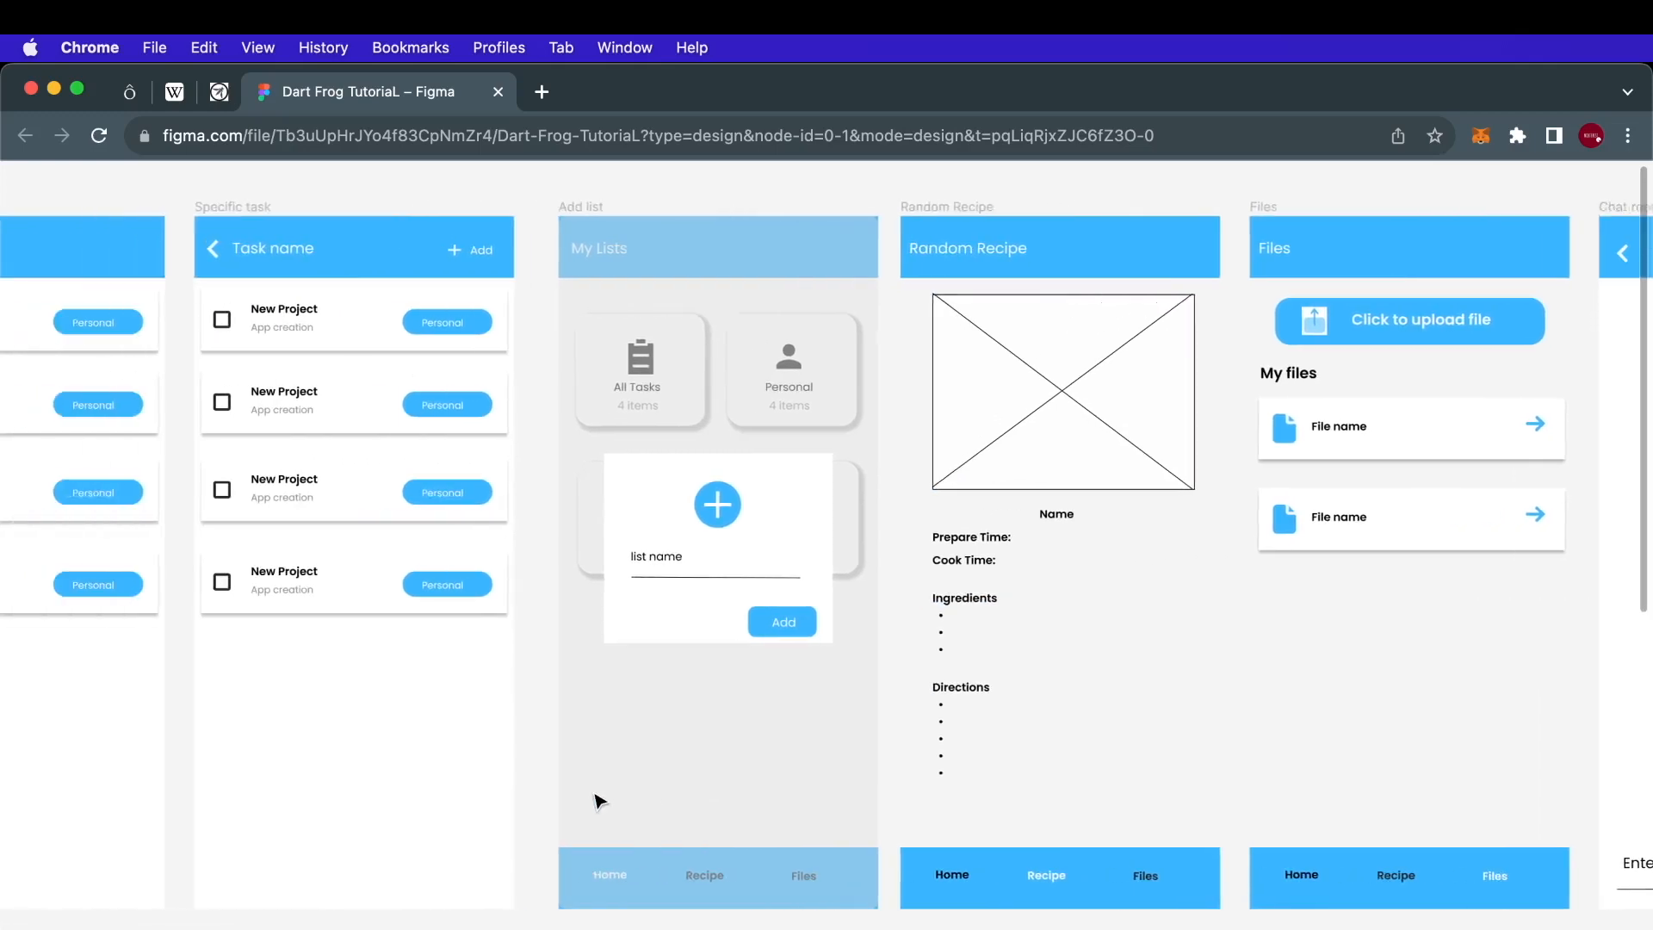
scroll(down, 3)
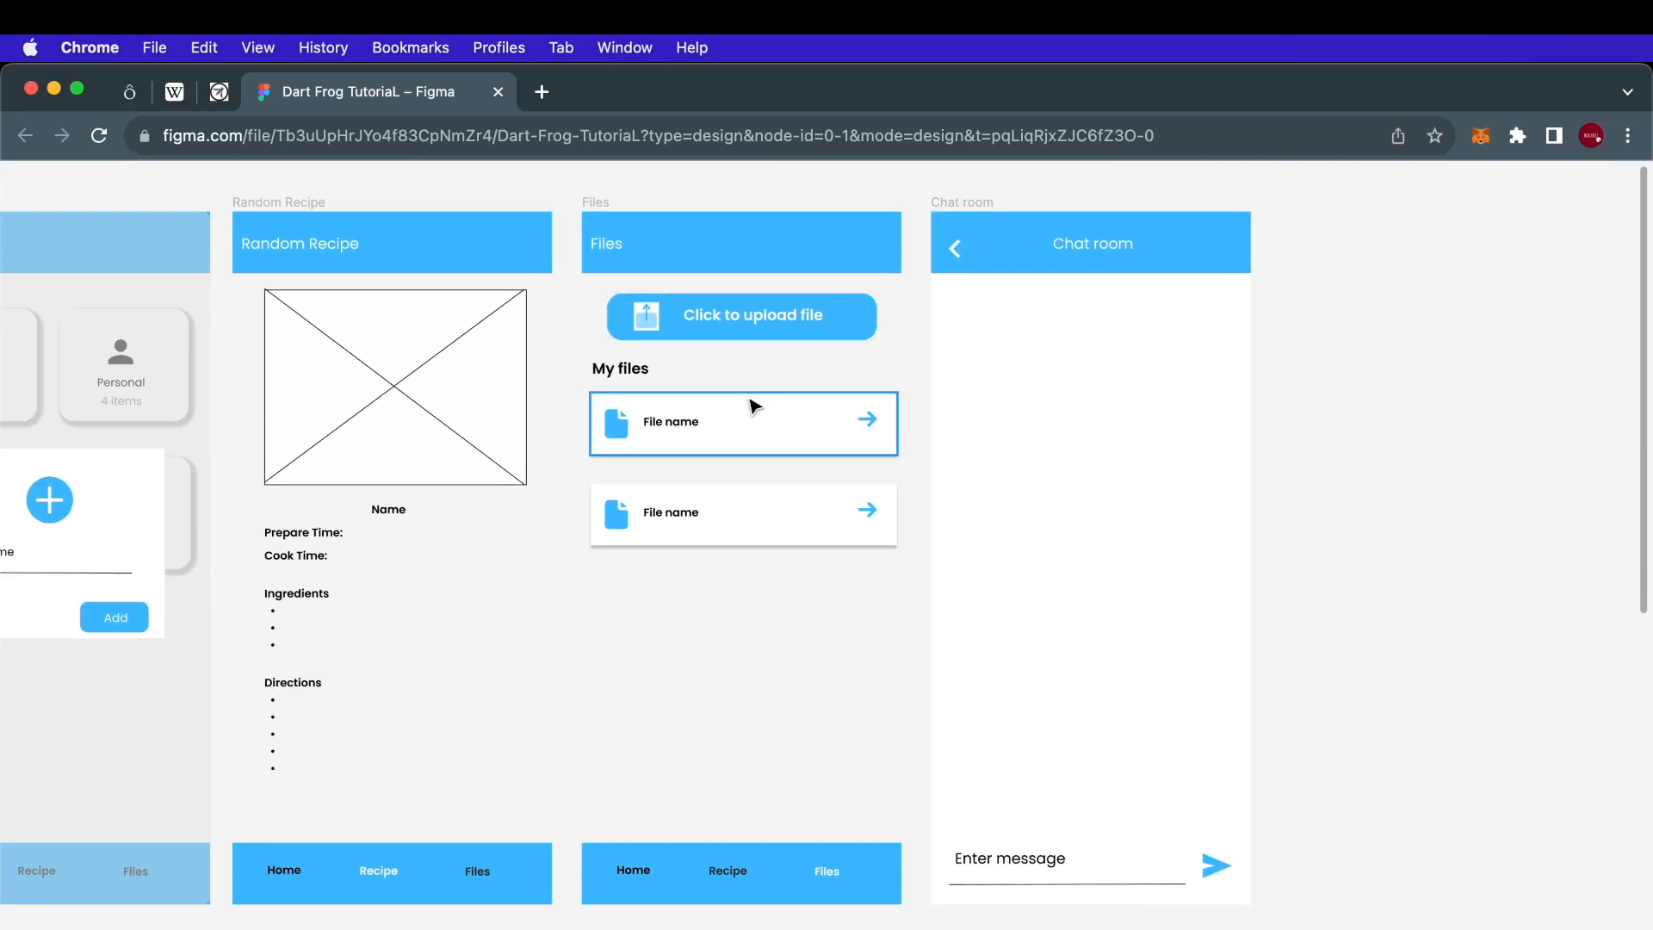
mouse_move(757, 465)
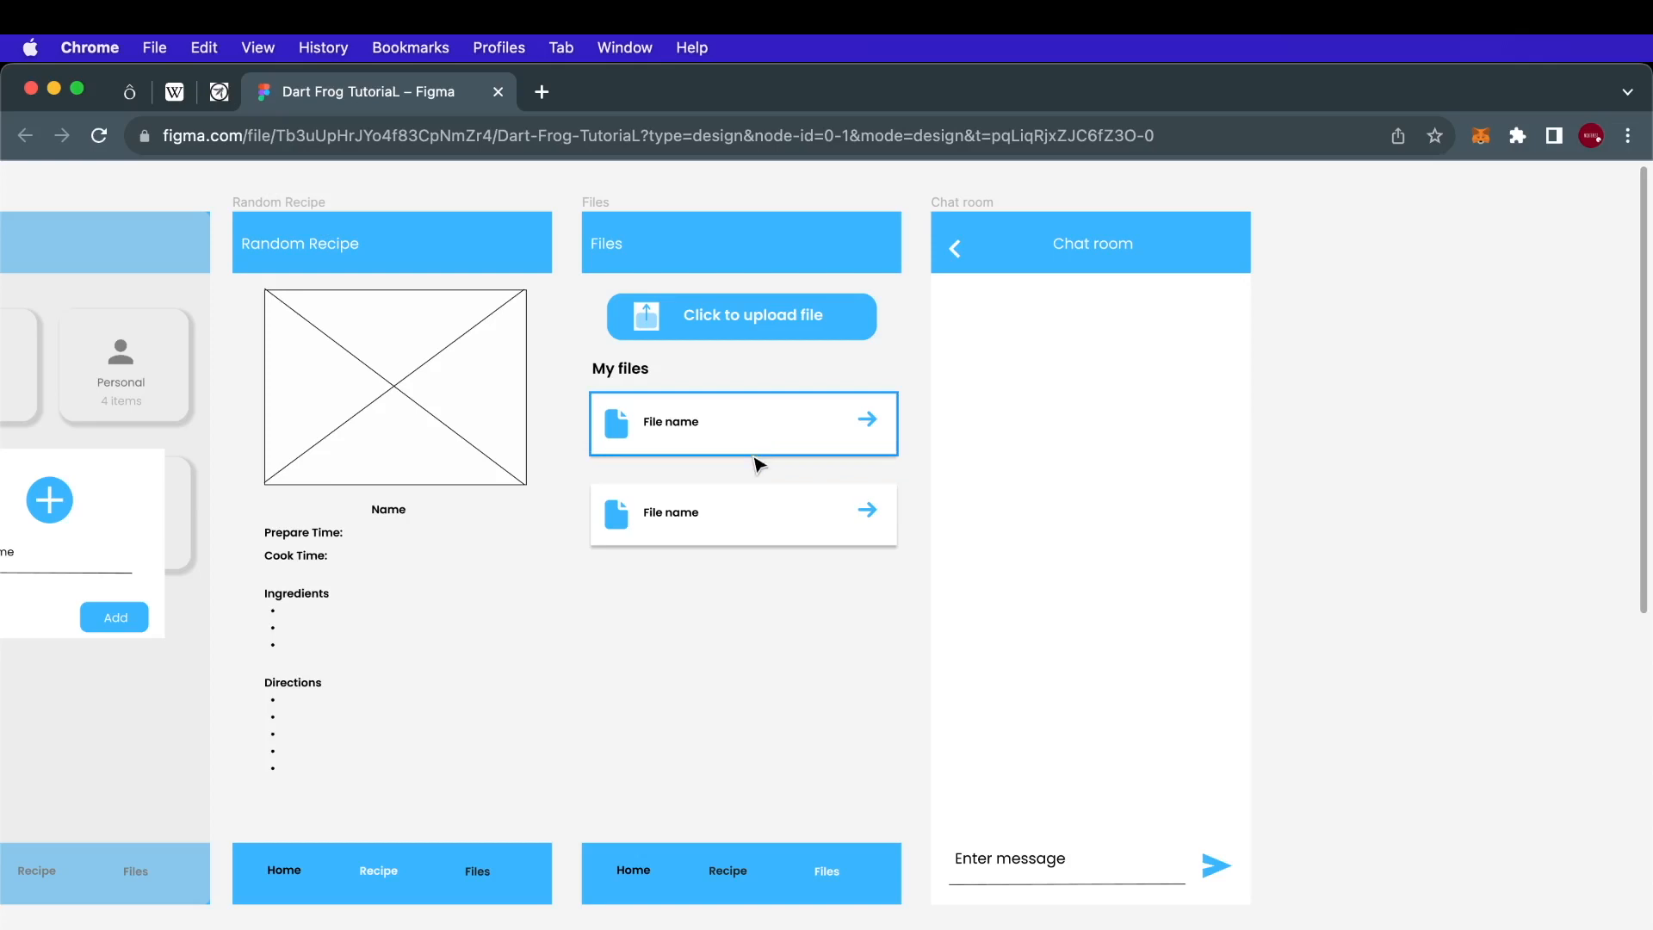
mouse_move(764, 280)
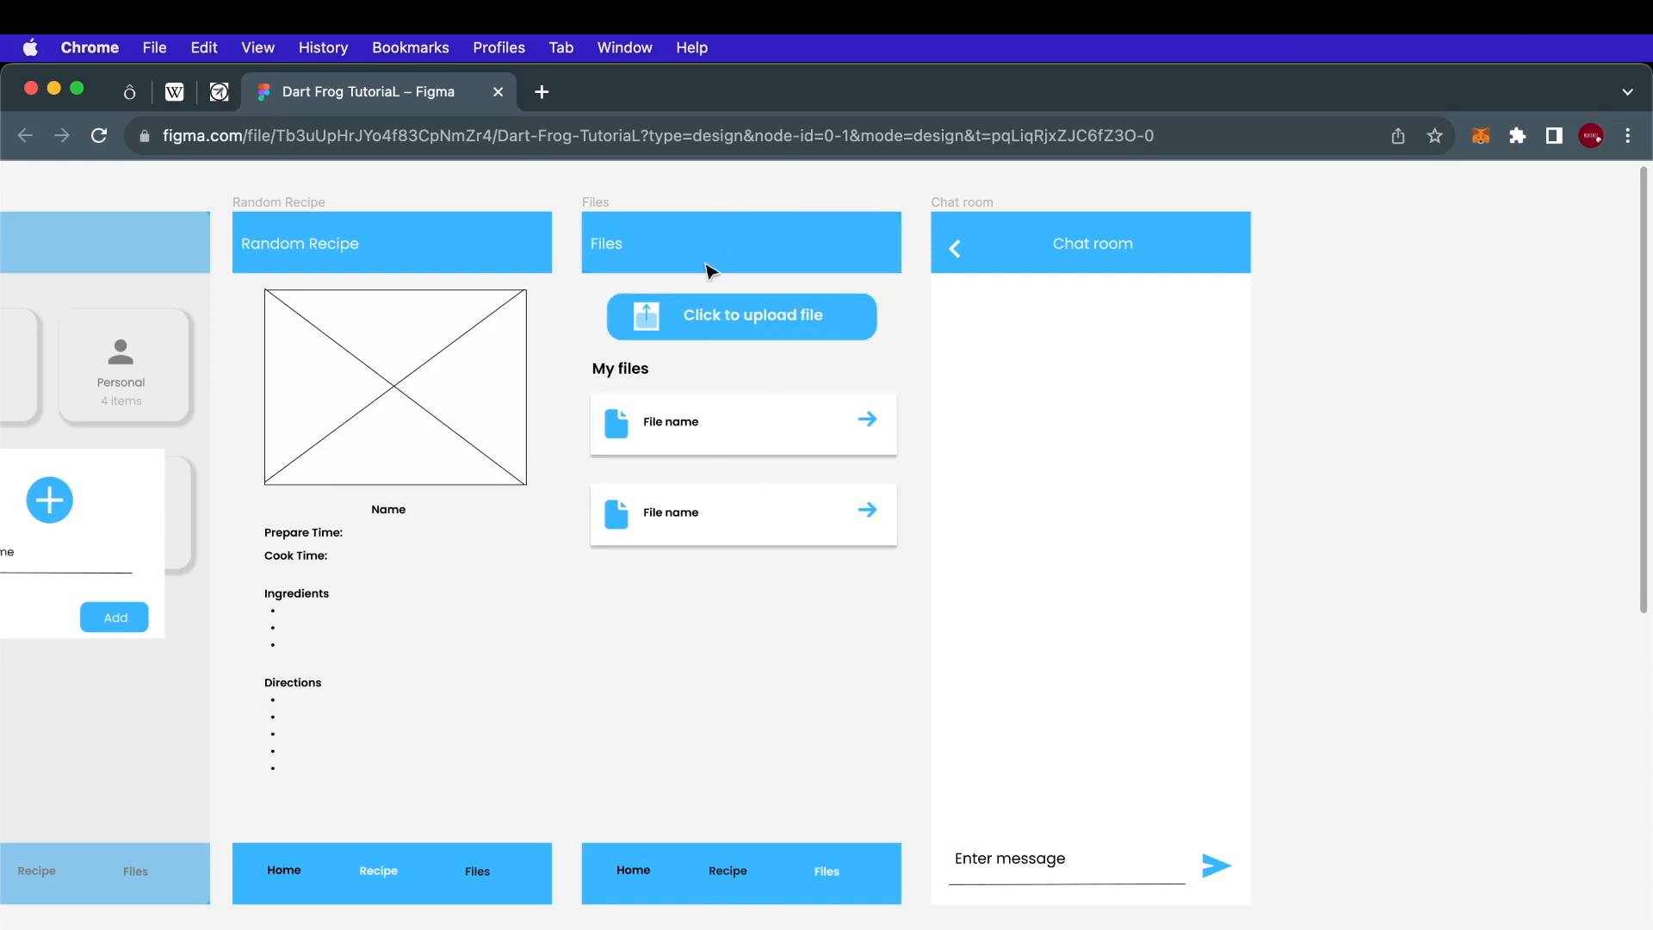
click(743, 513)
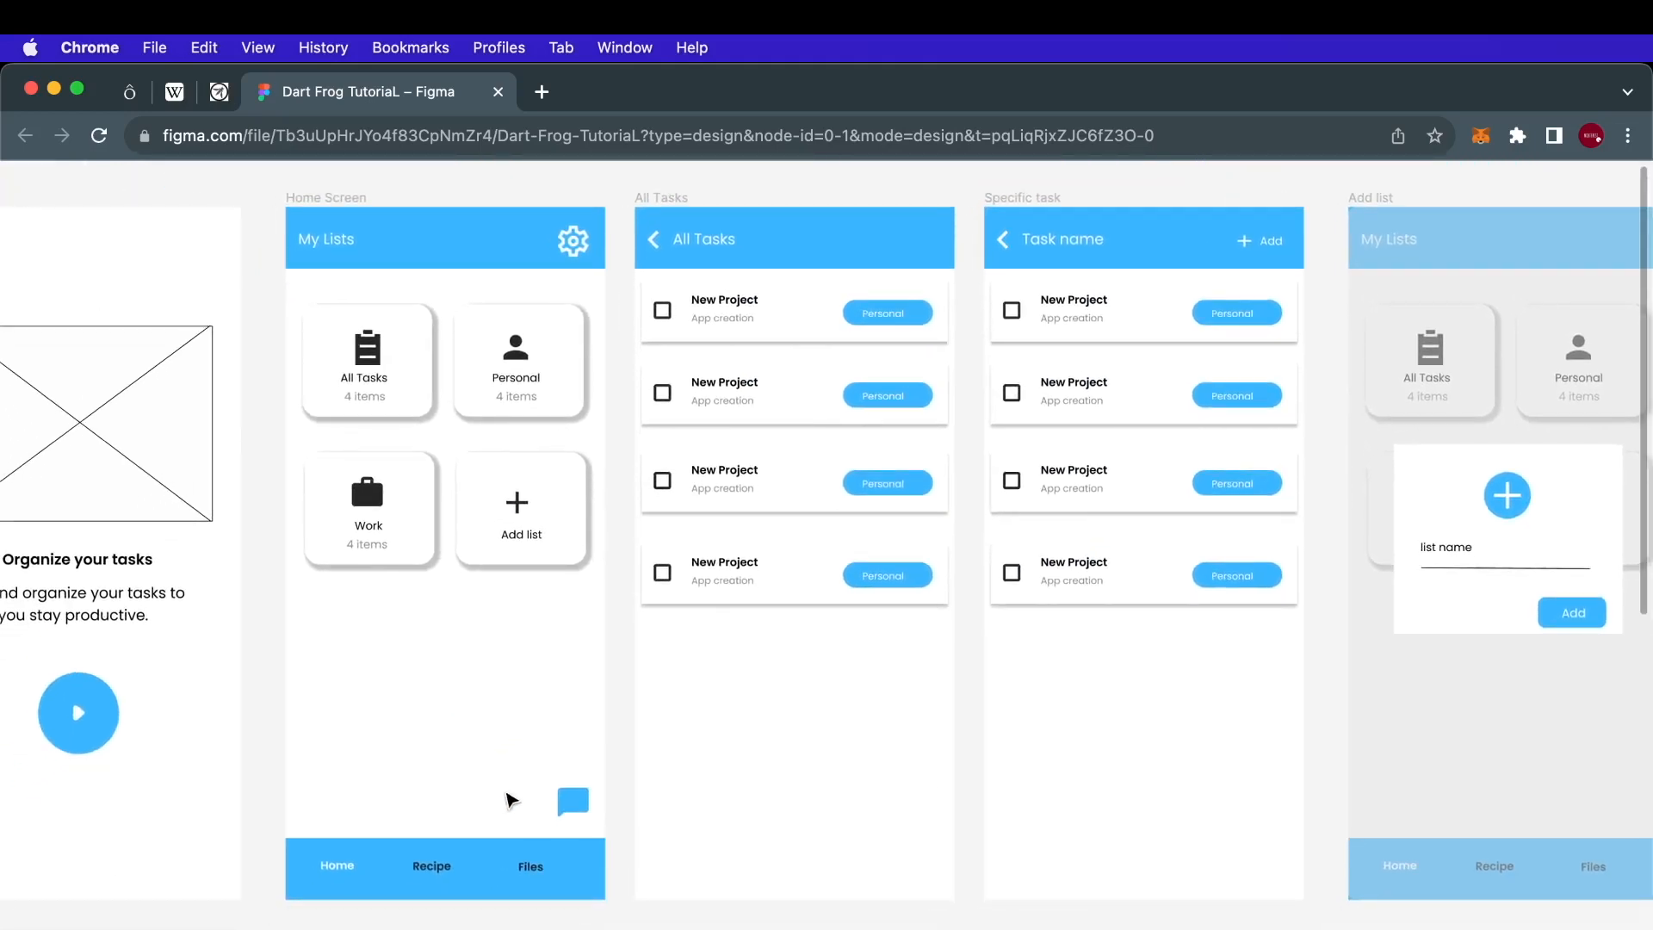
click(571, 801)
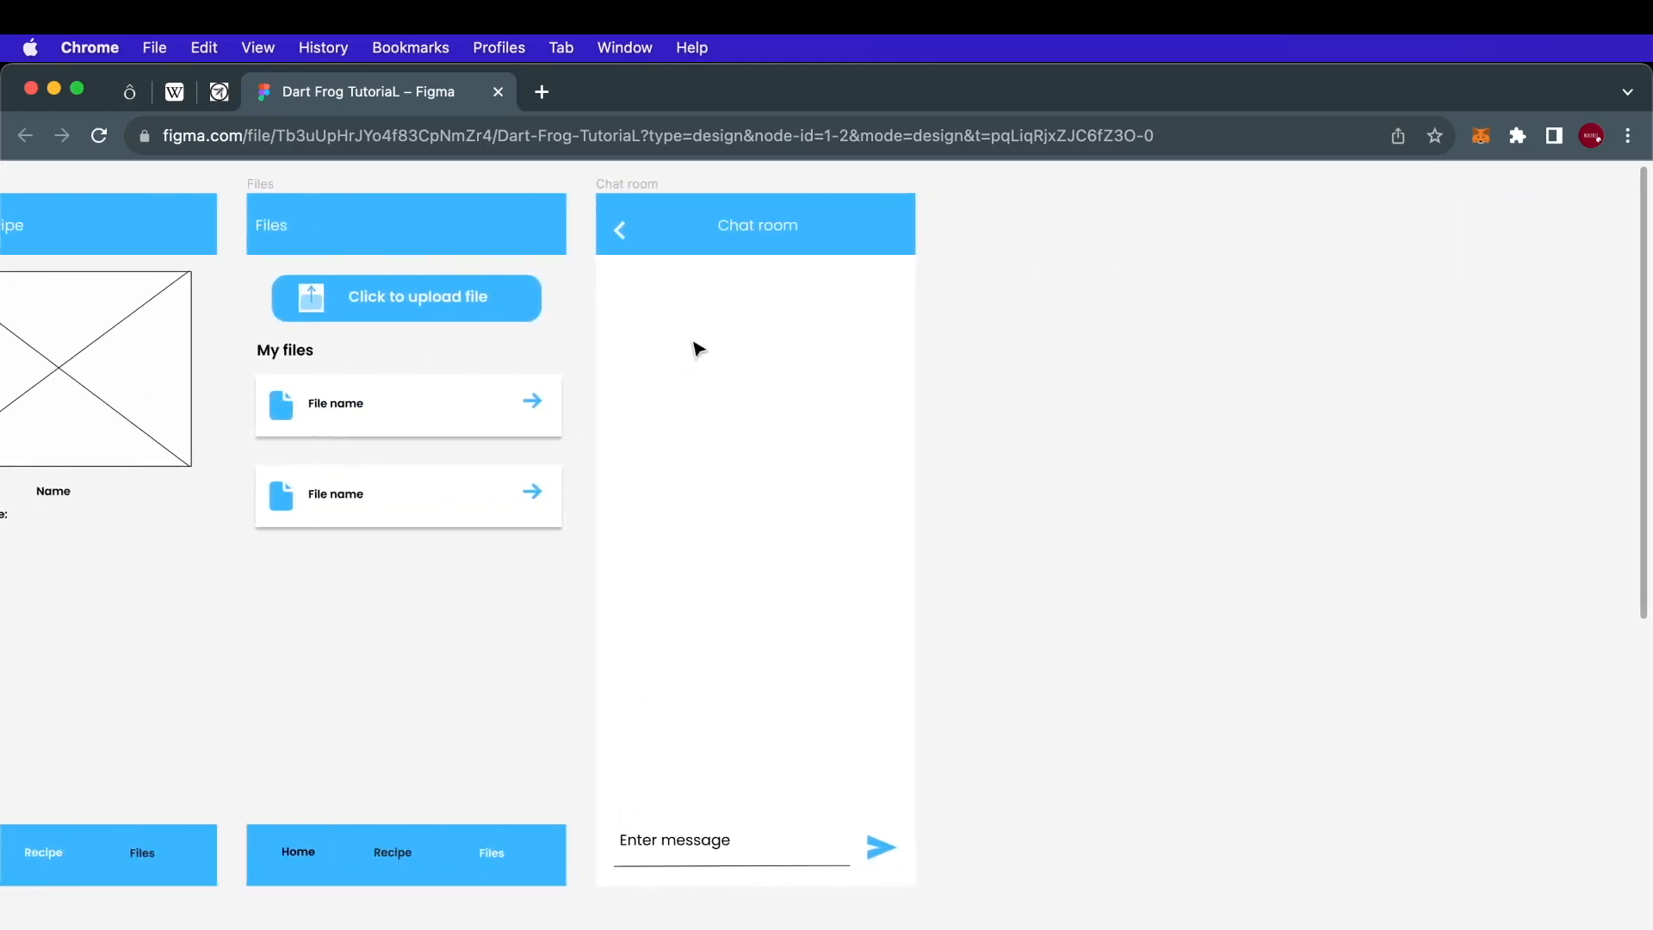
click(754, 224)
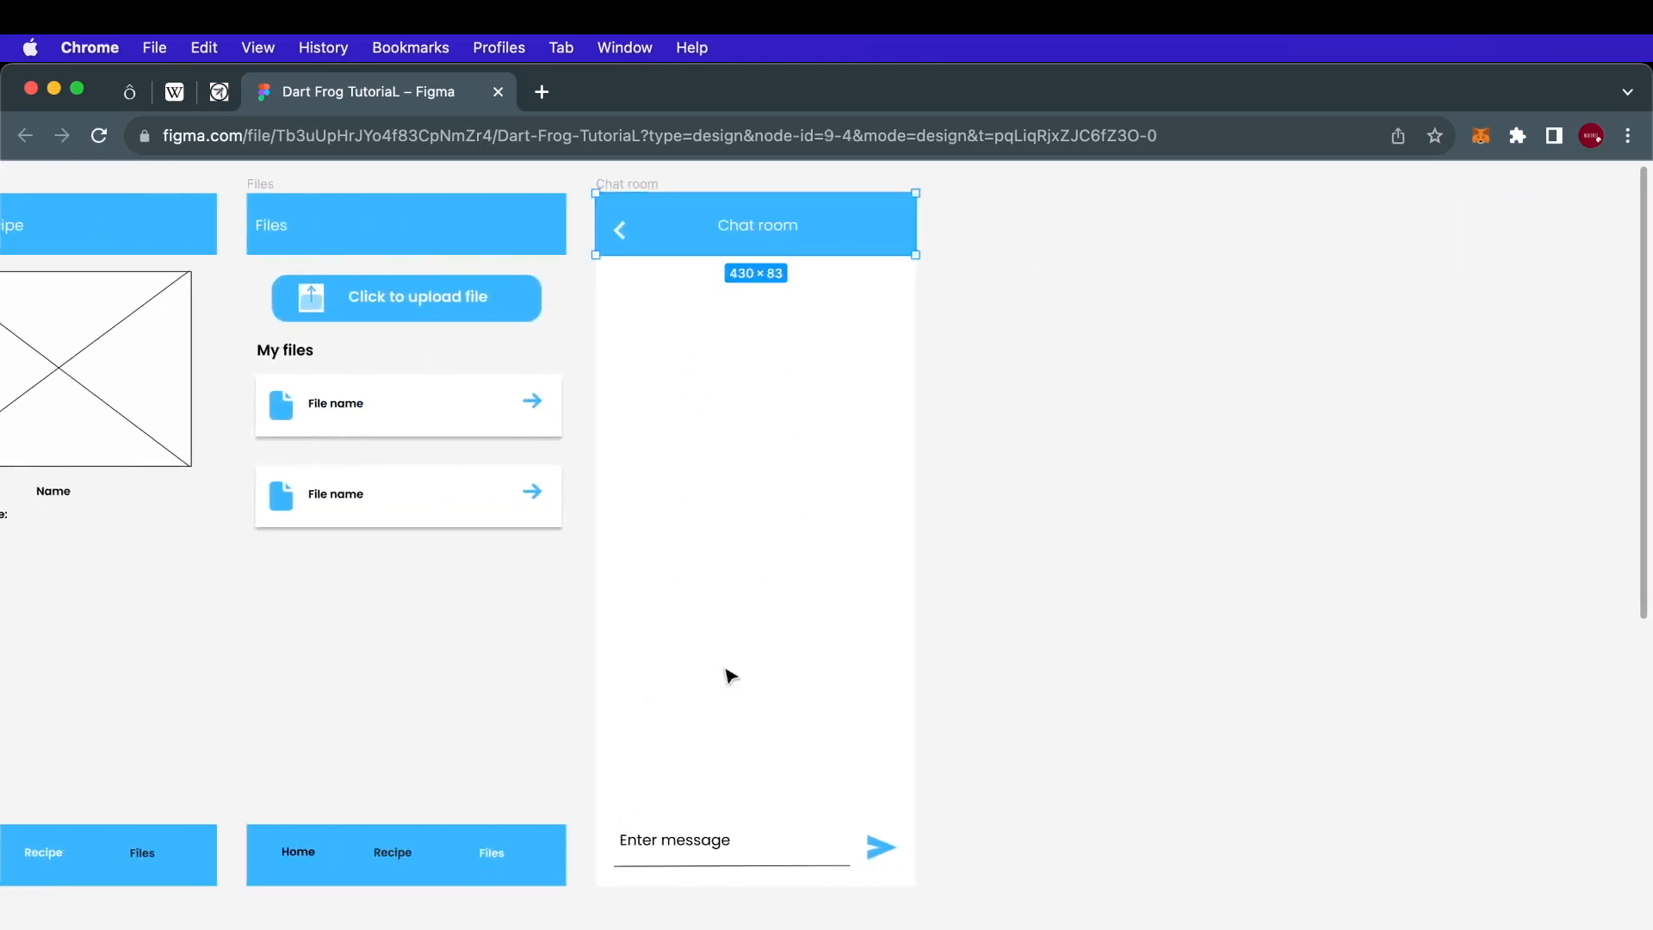
click(713, 299)
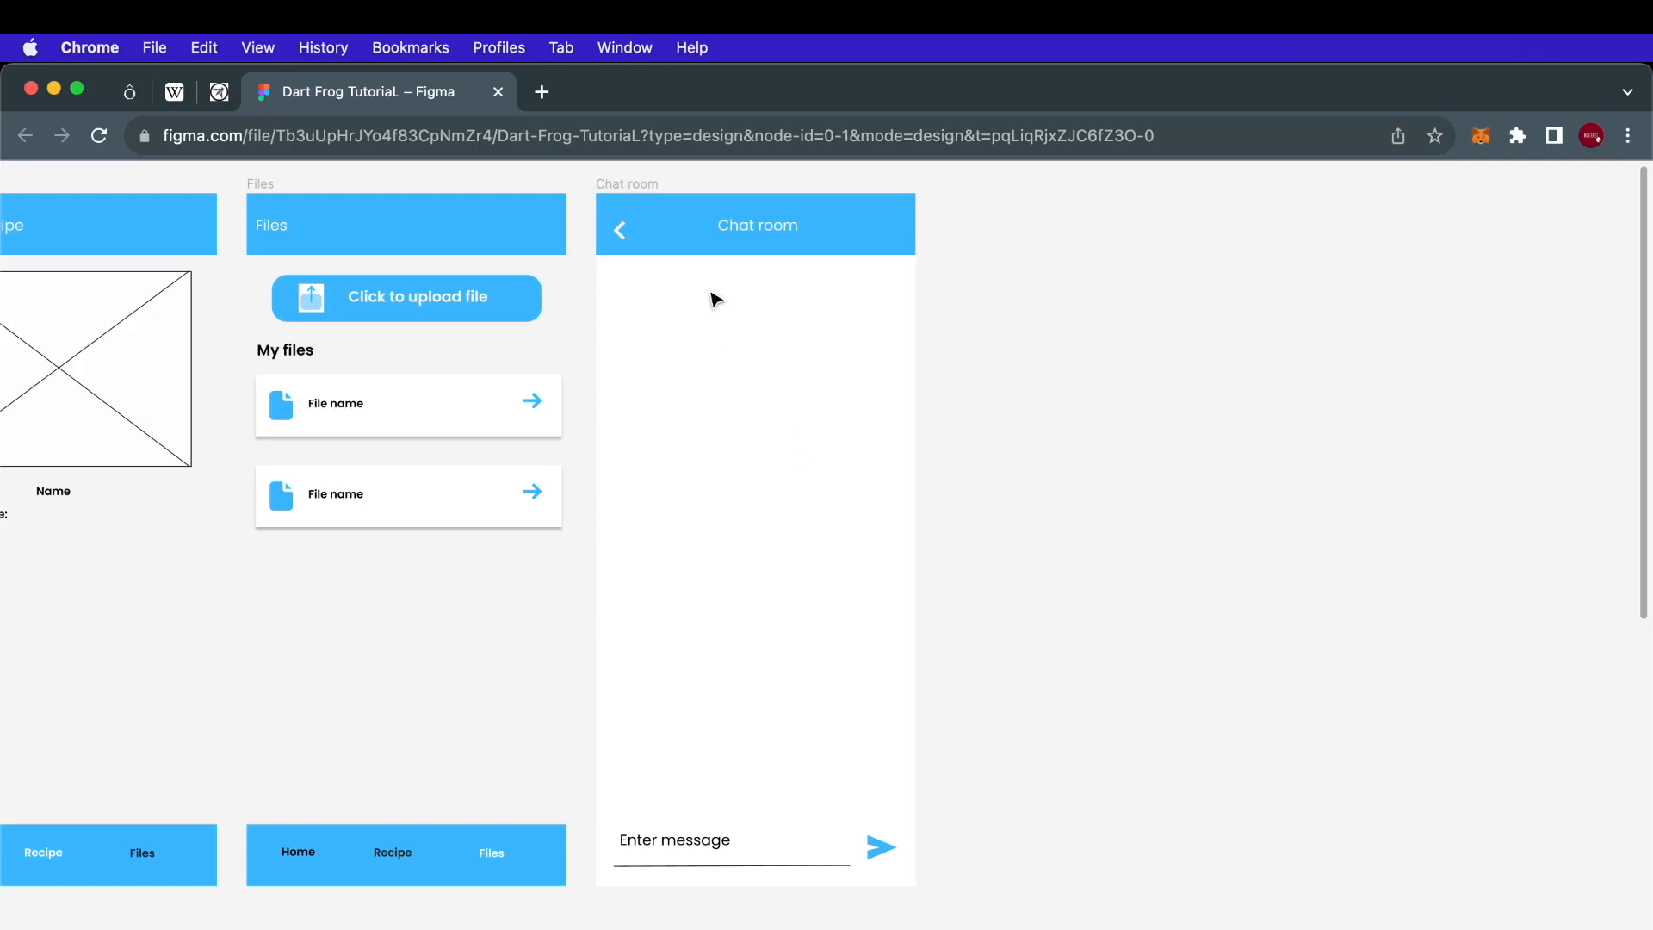
mouse_move(688, 721)
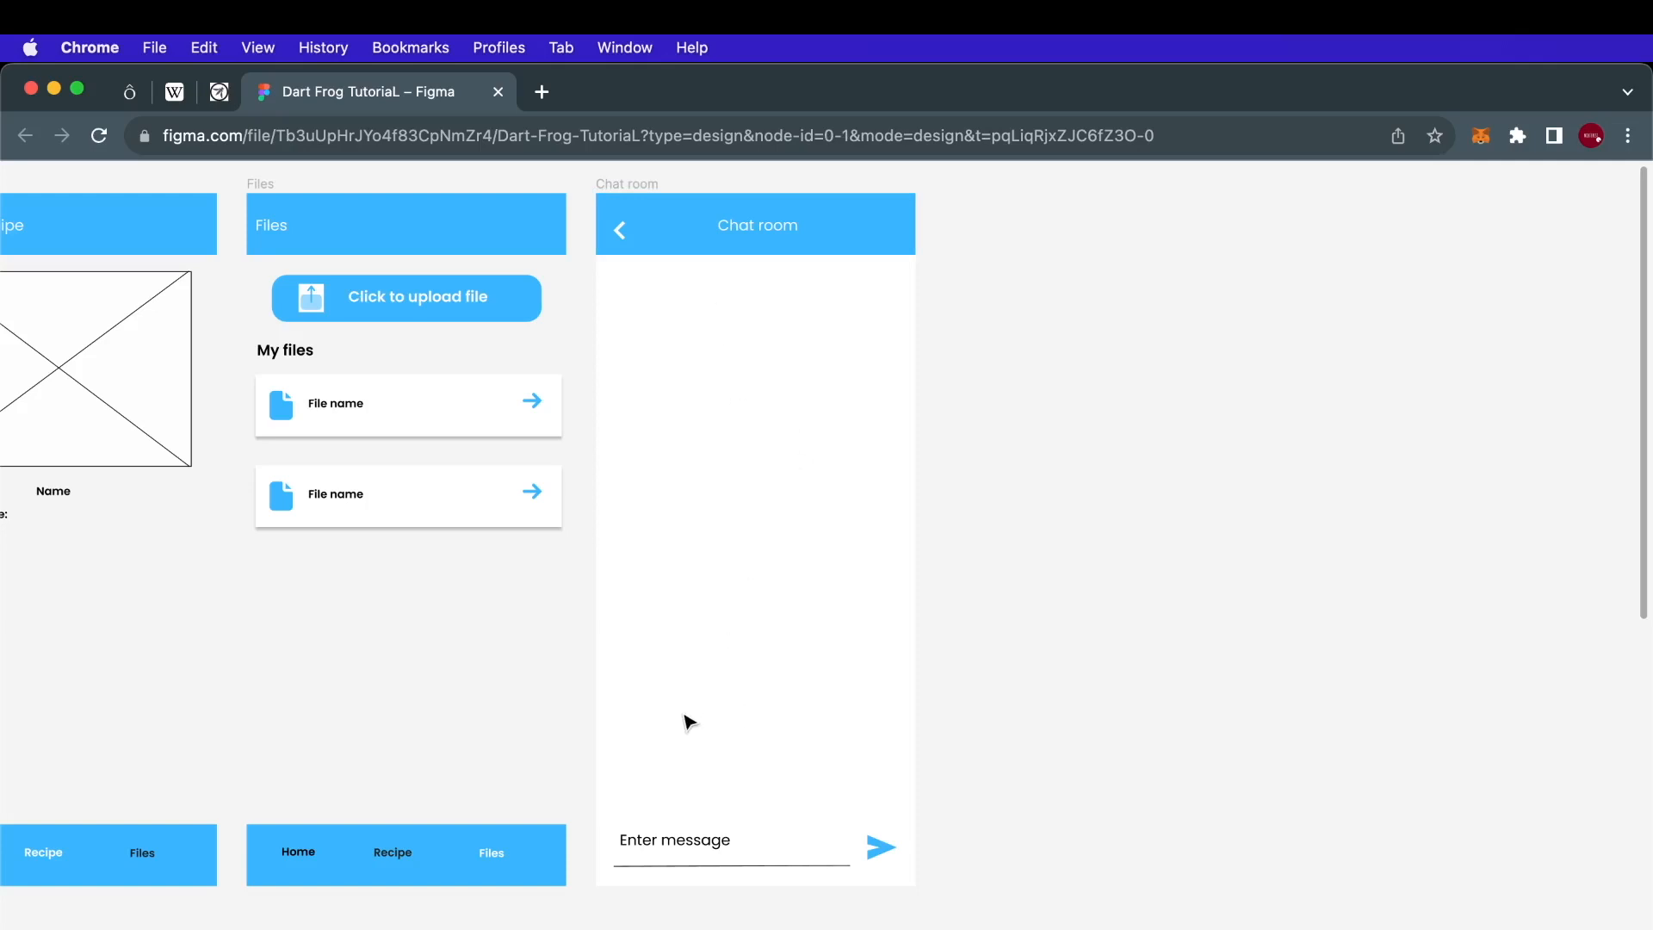
mouse_move(723, 669)
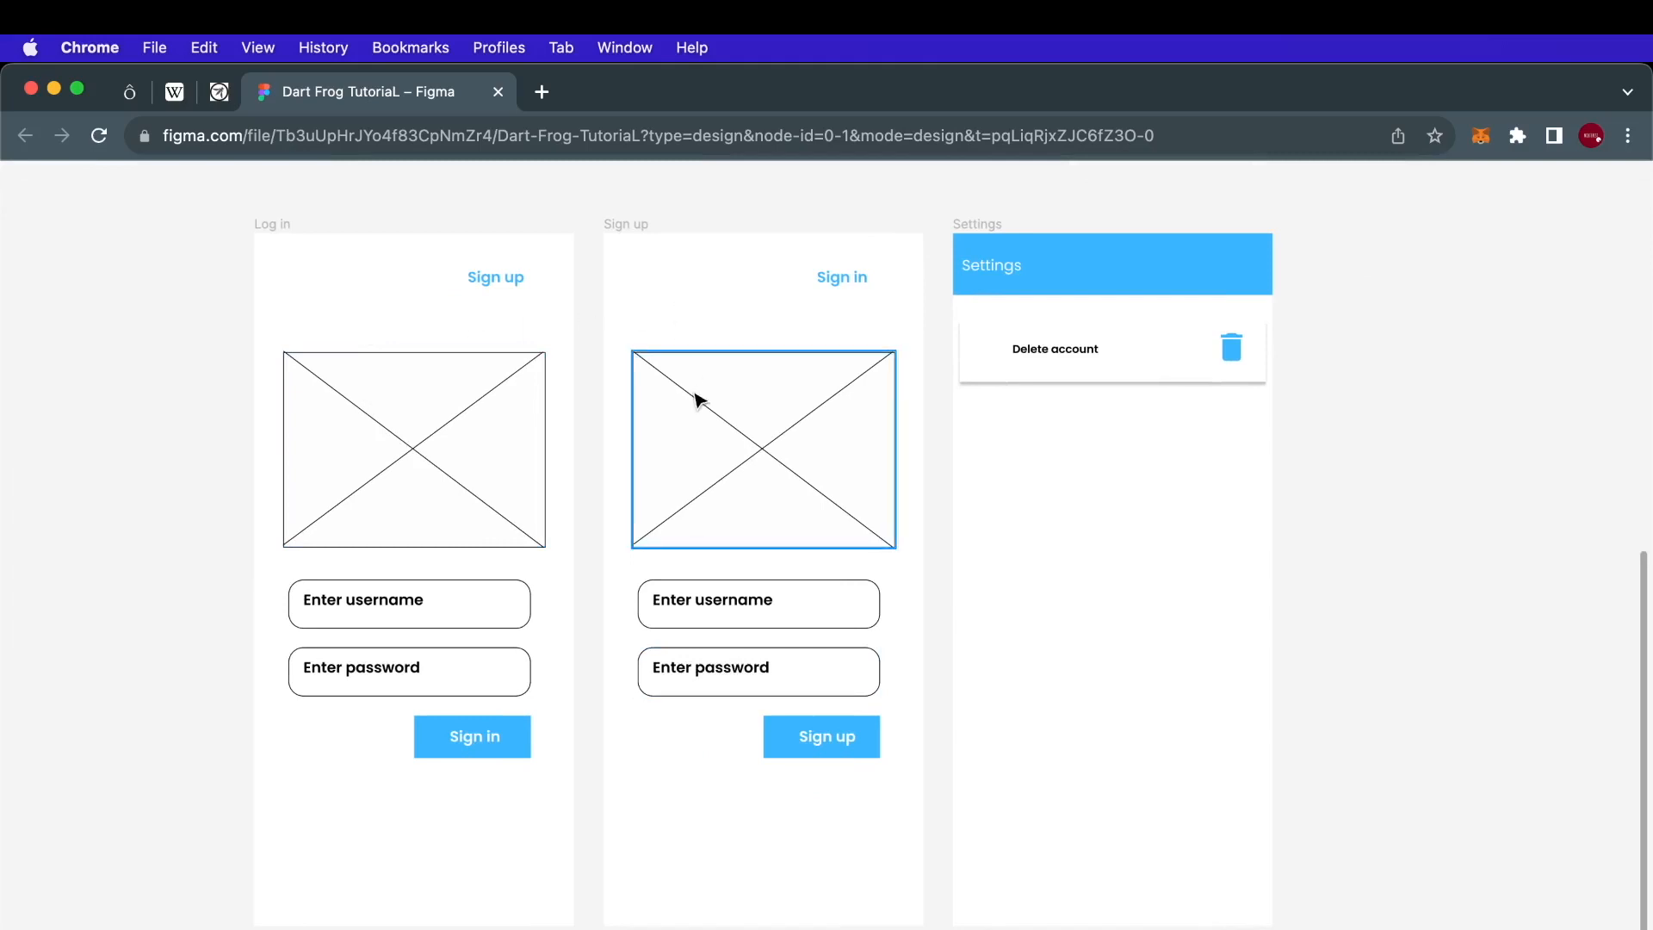
- Inspect the image placeholders and Settings header on the Log in, Sign up and Settings screens
click(442, 828)
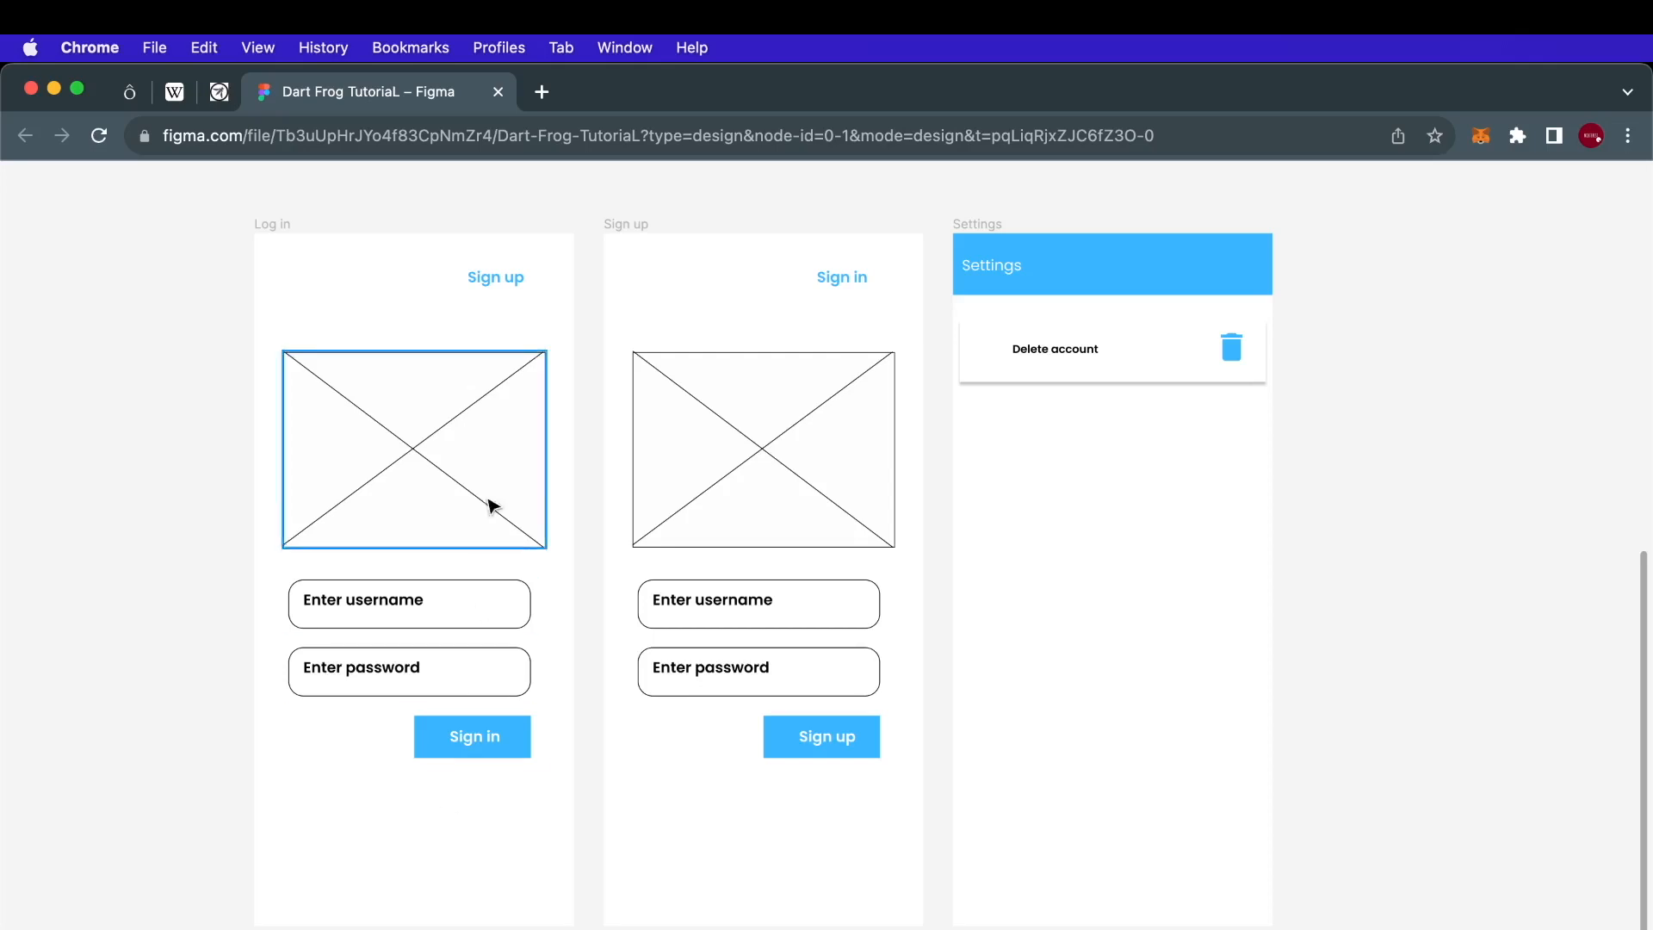
click(410, 672)
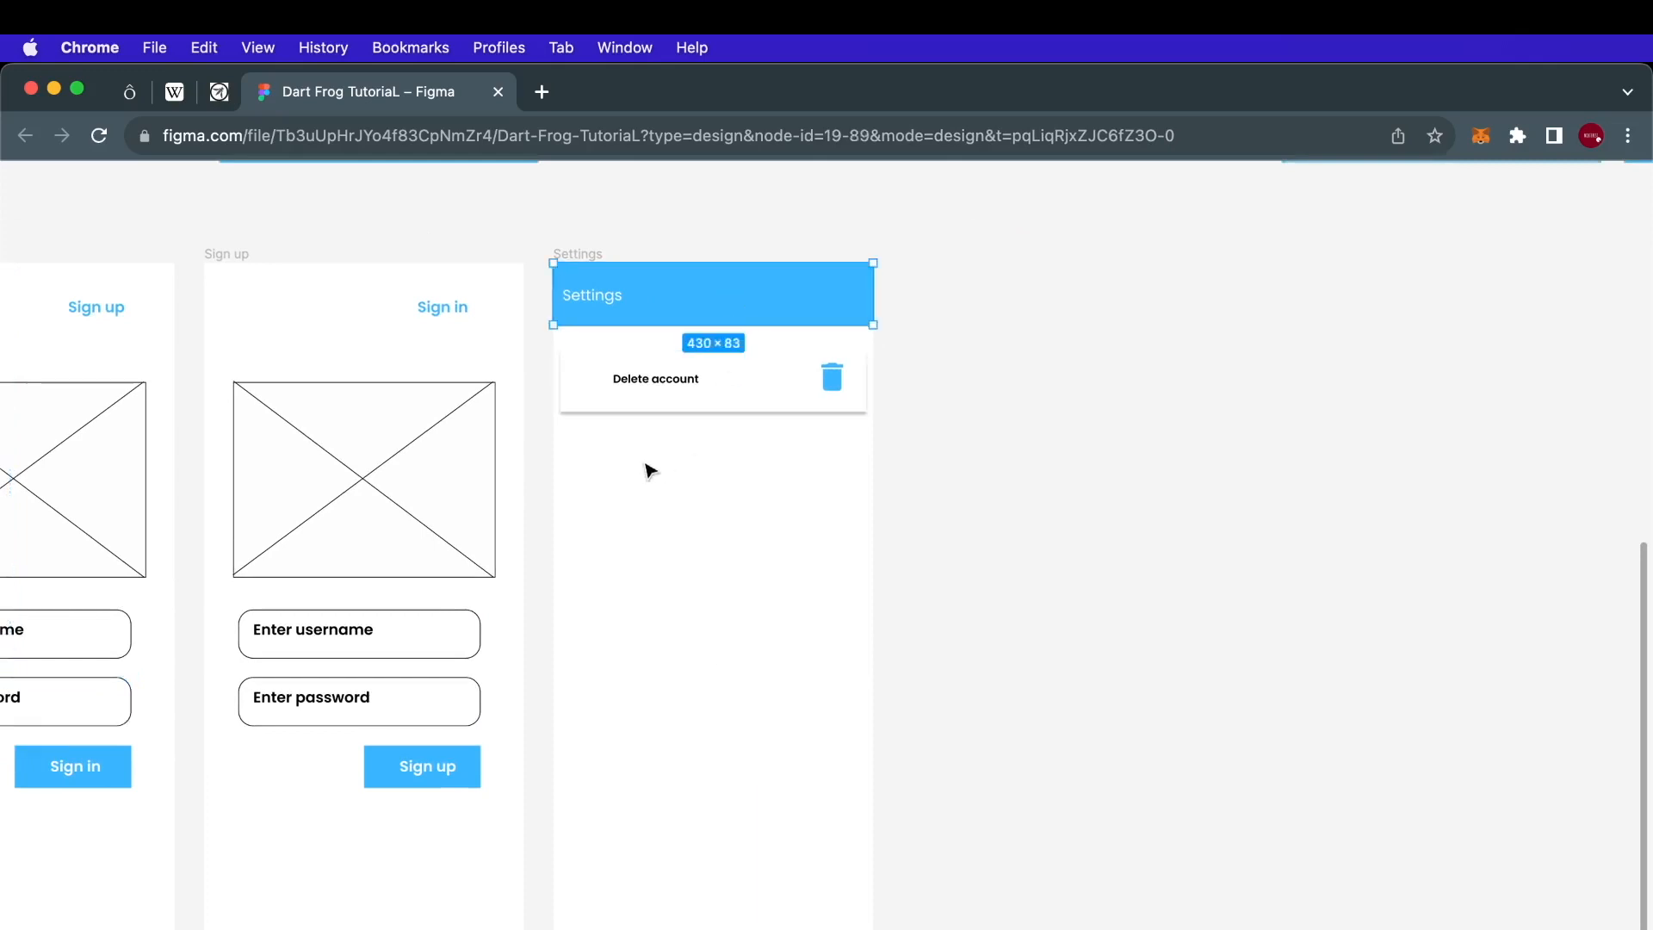
click(654, 379)
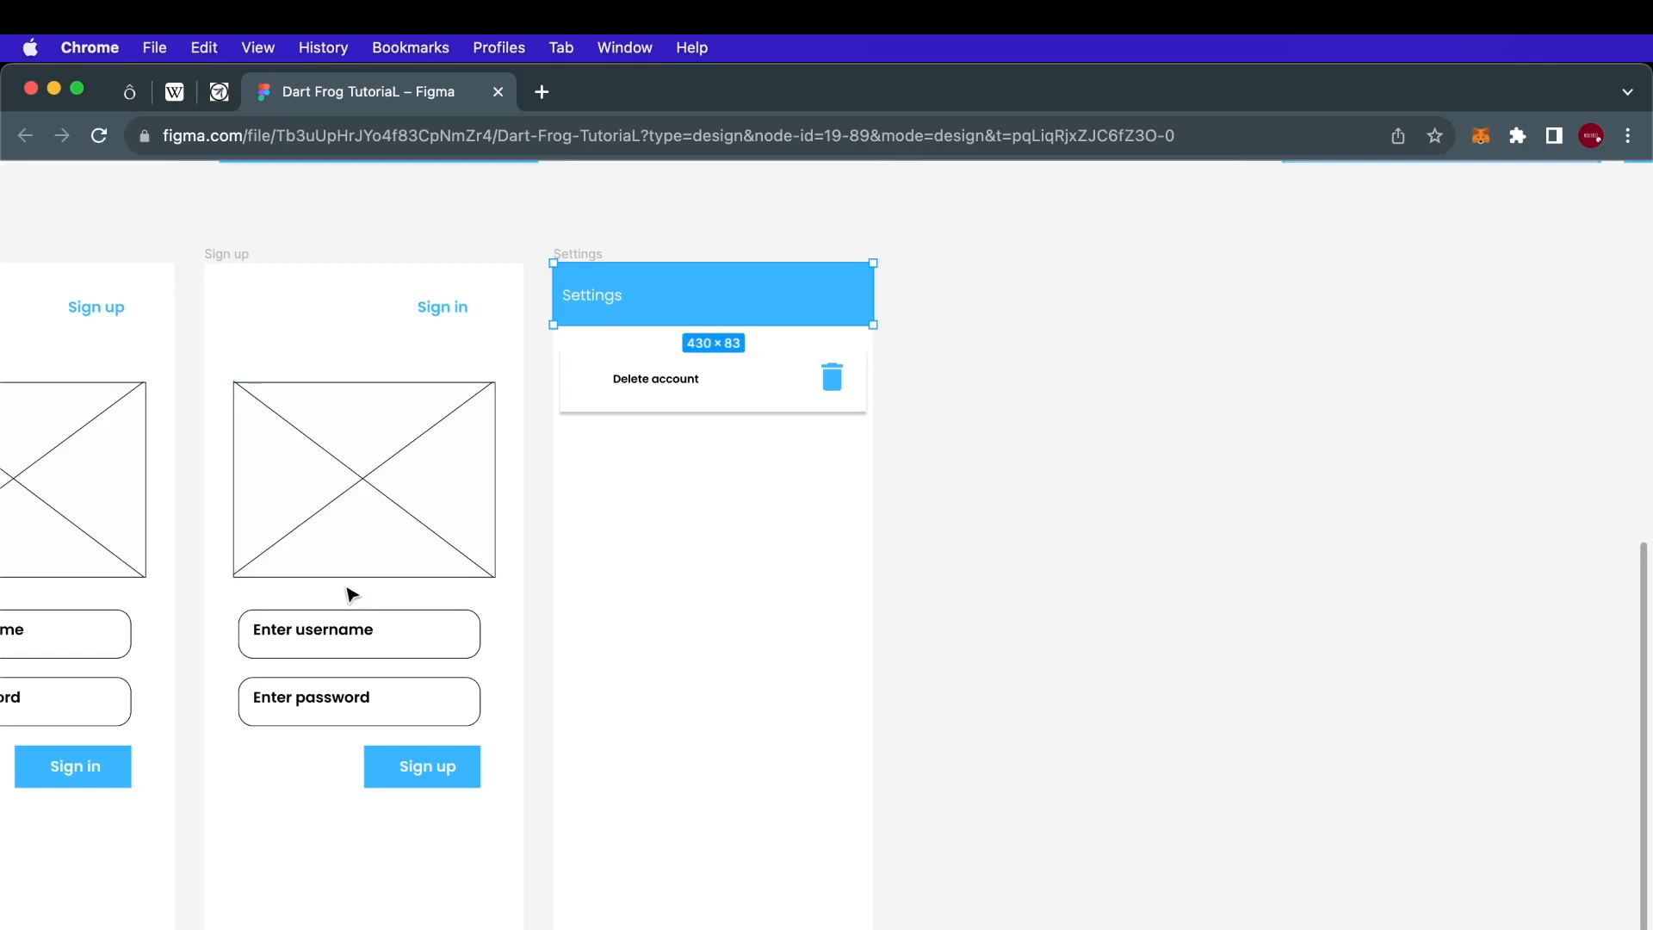
click(675, 534)
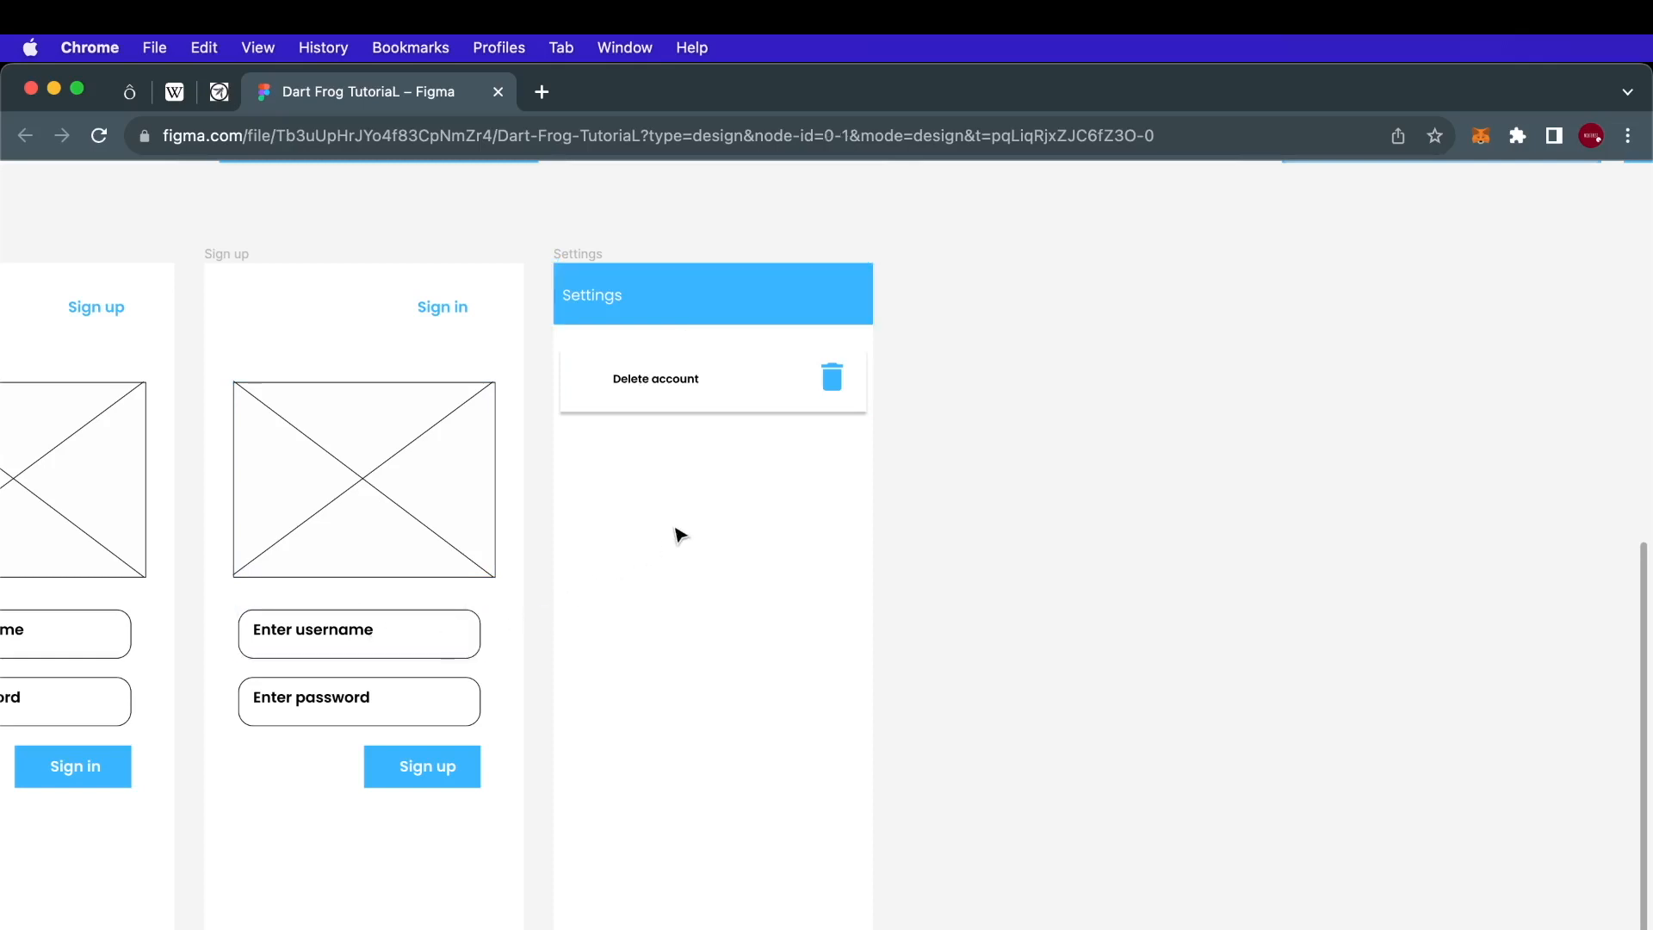
mouse_move(620, 811)
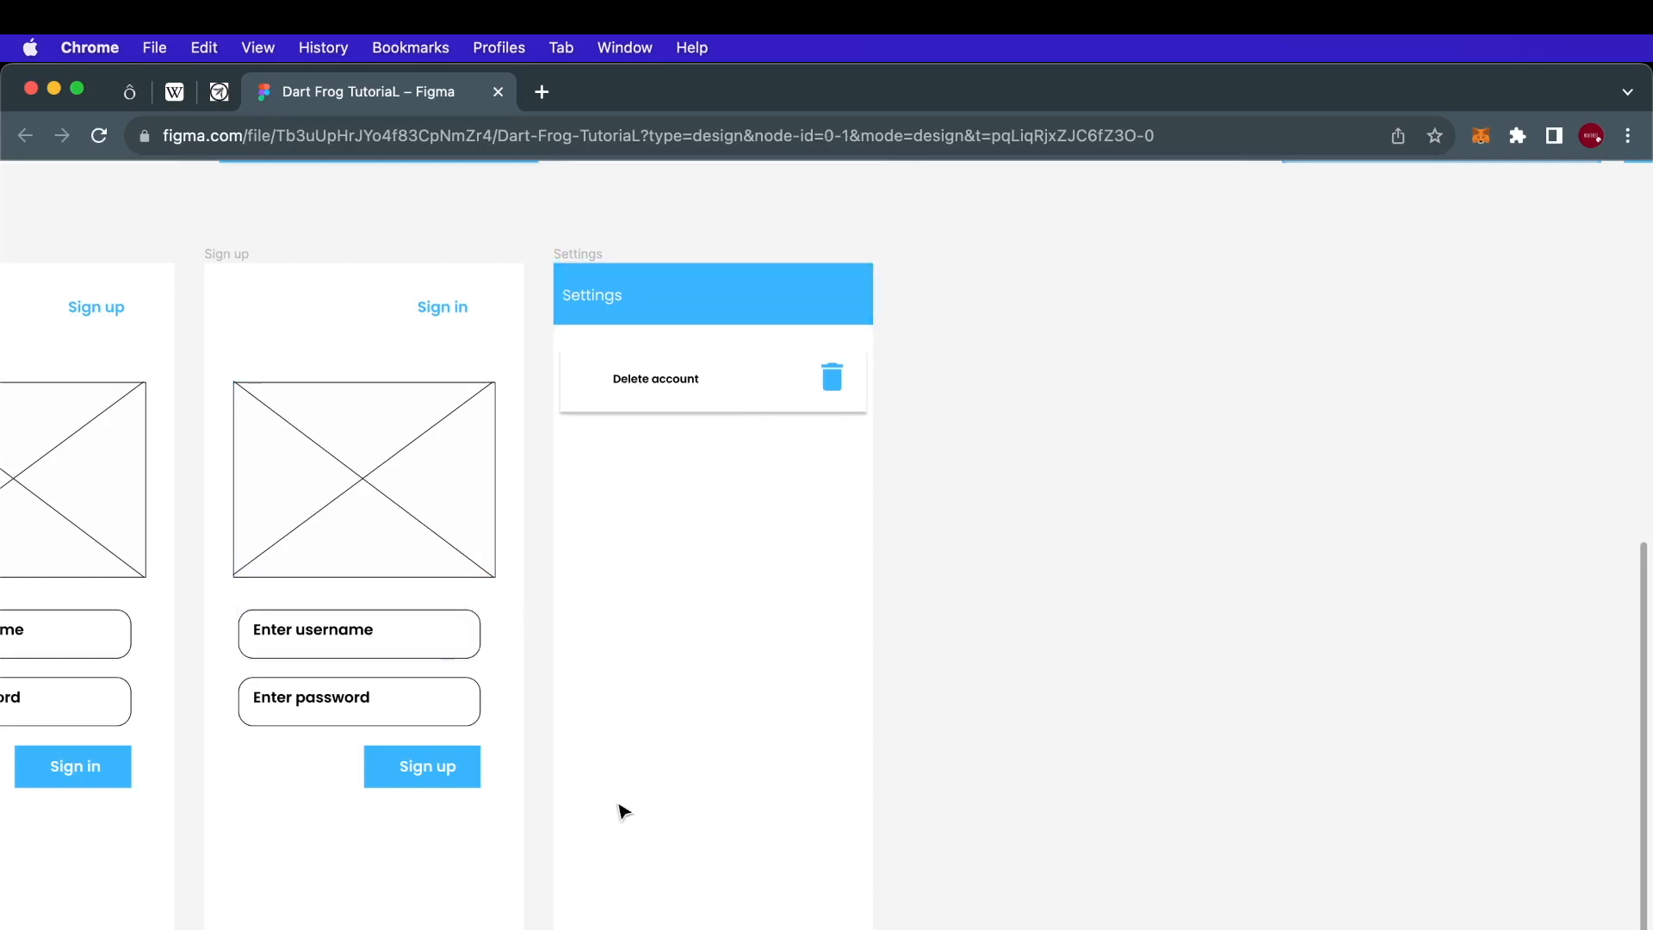
mouse_move(700, 797)
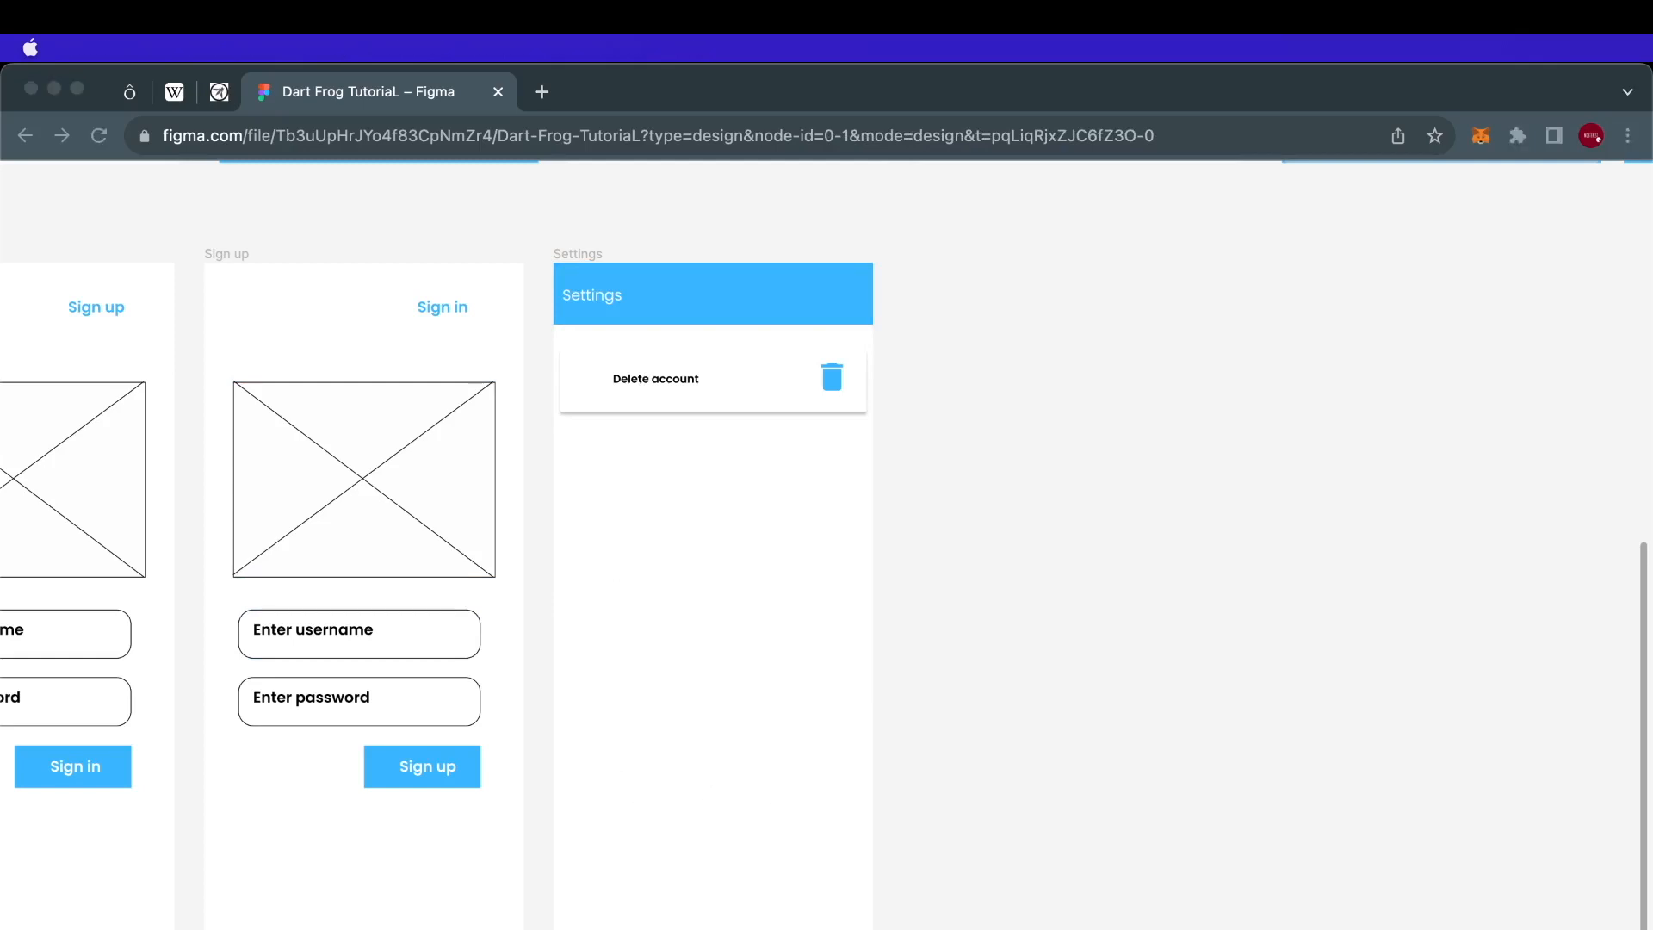
mouse_move(780, 587)
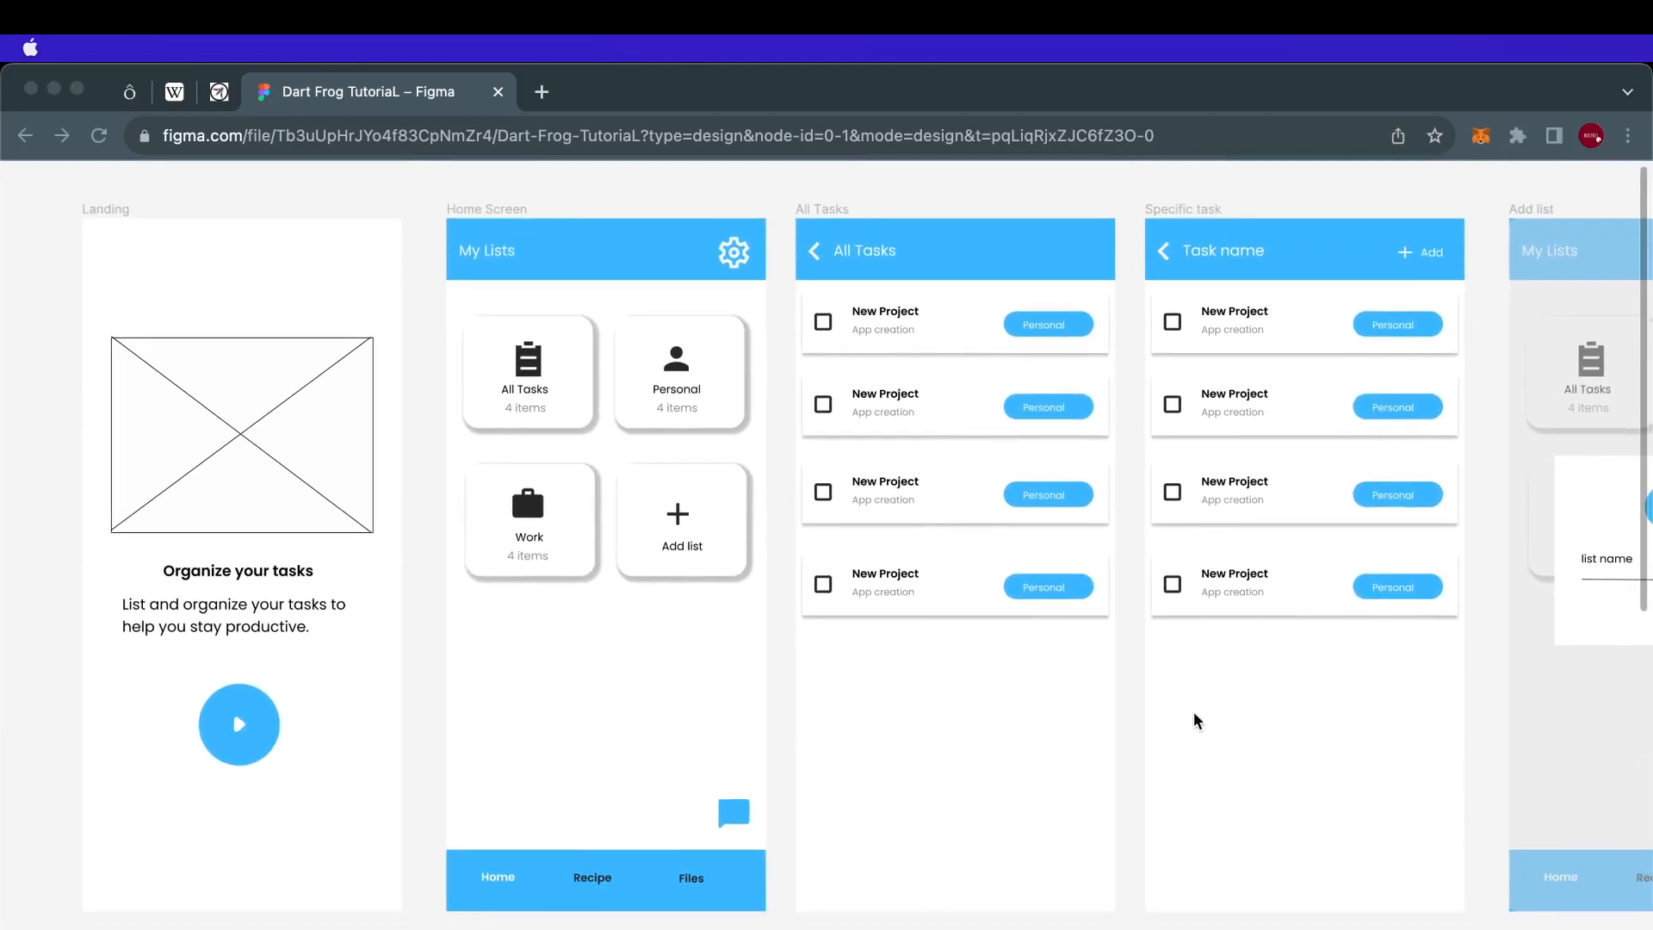
mouse_move(1463, 575)
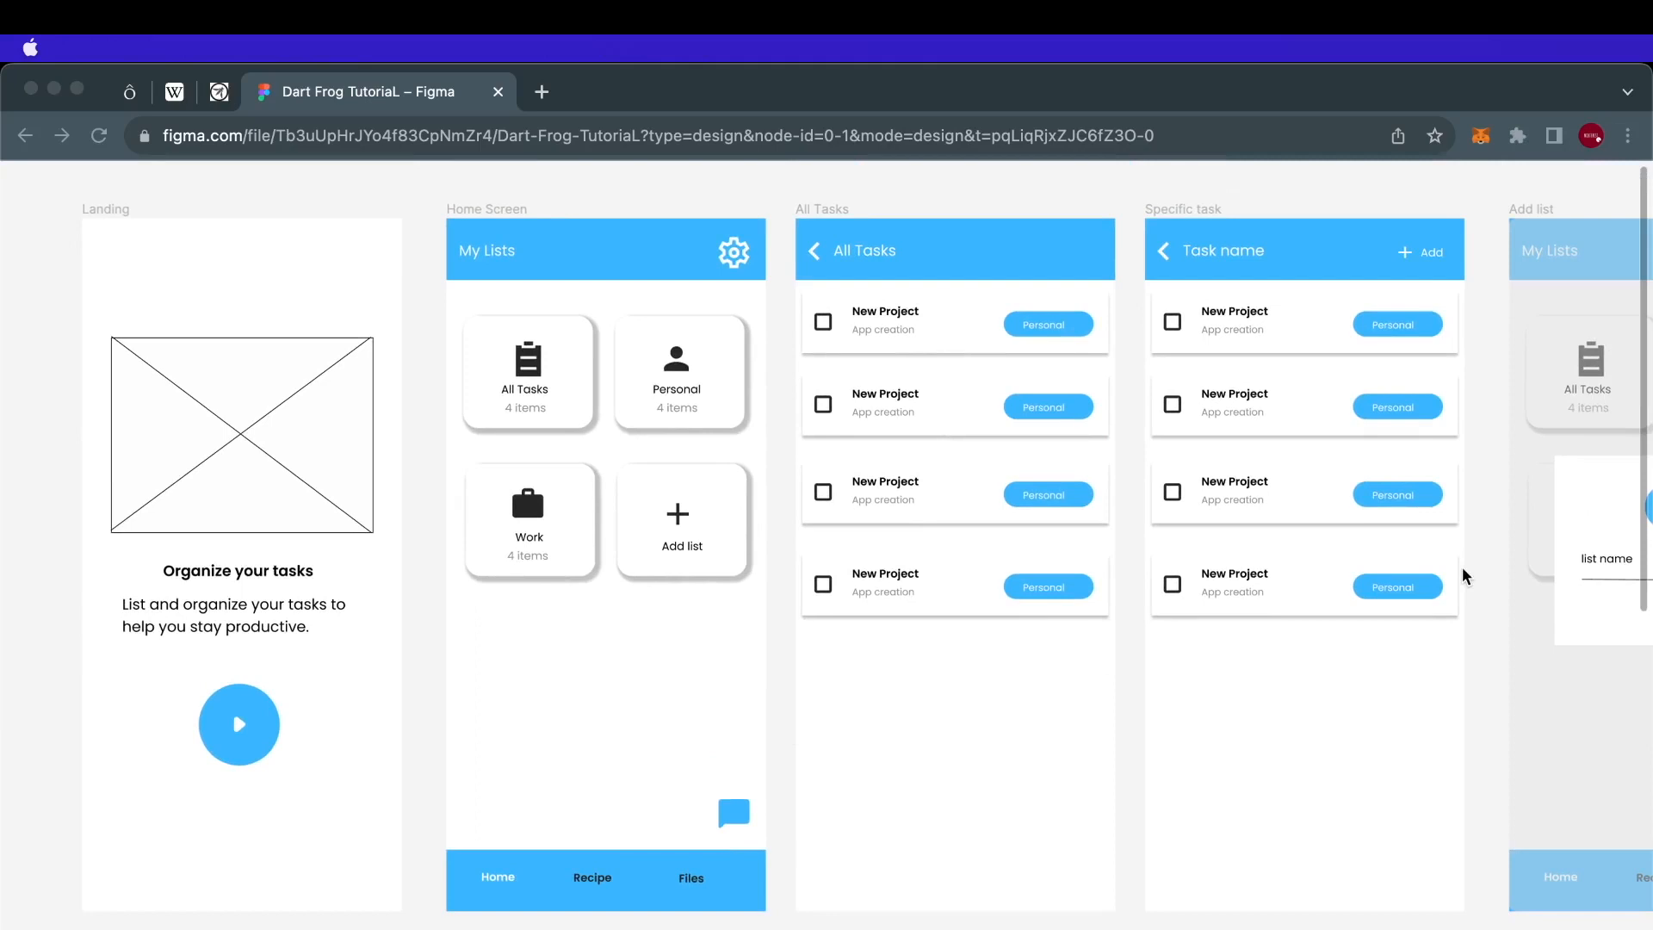
mouse_move(1550, 799)
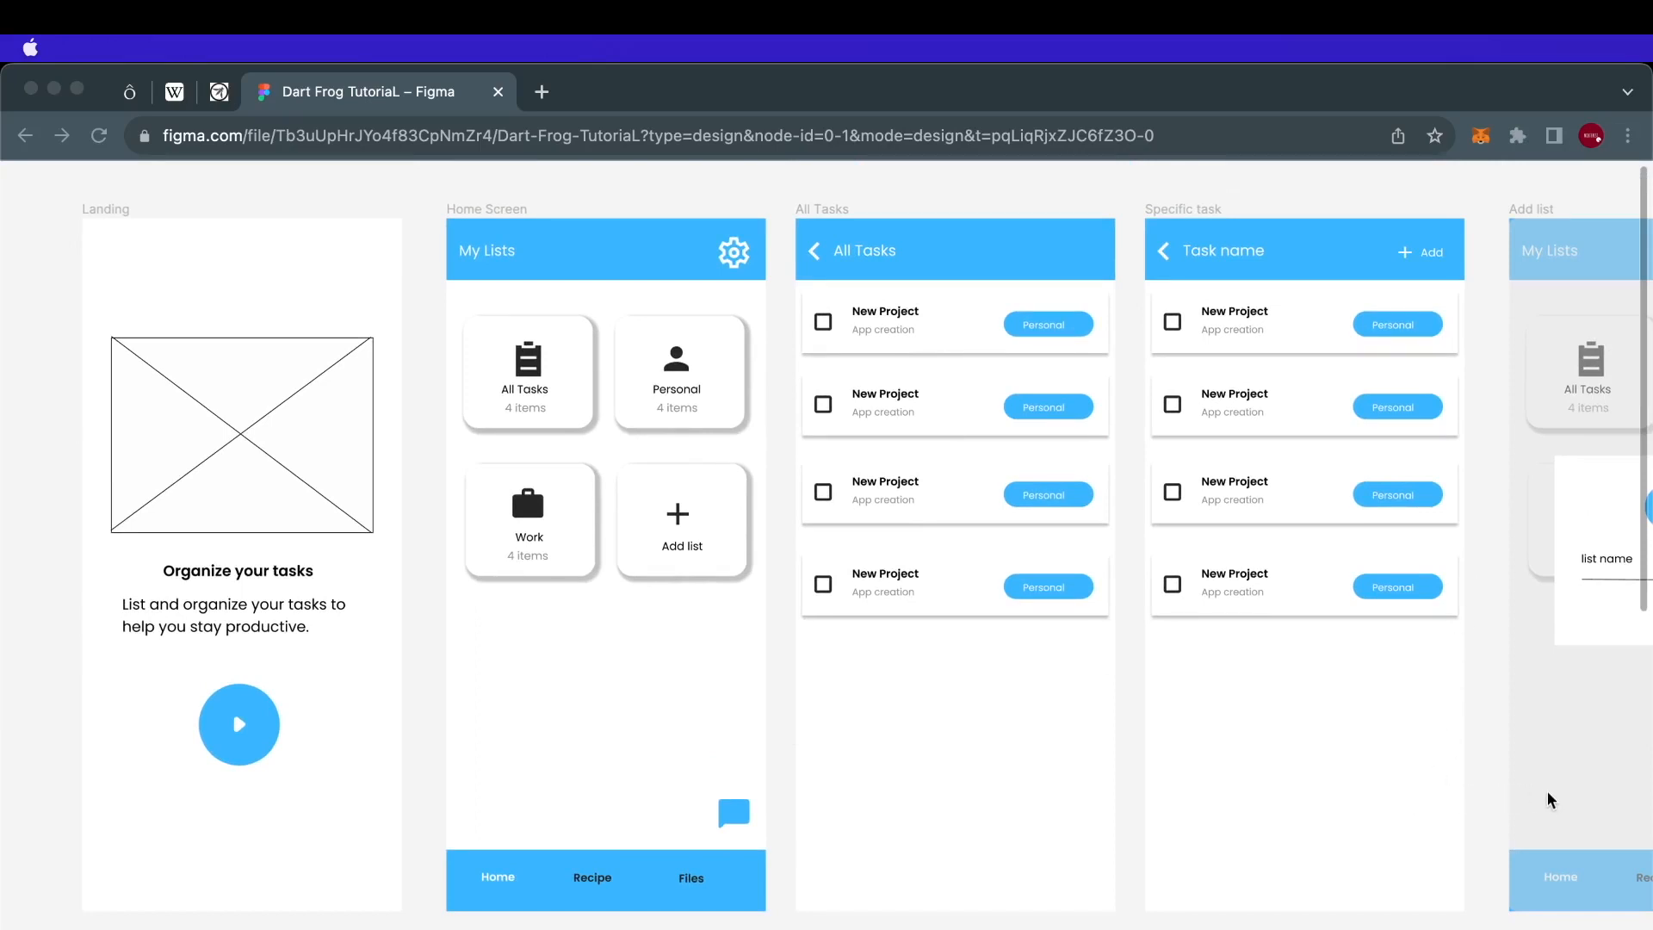